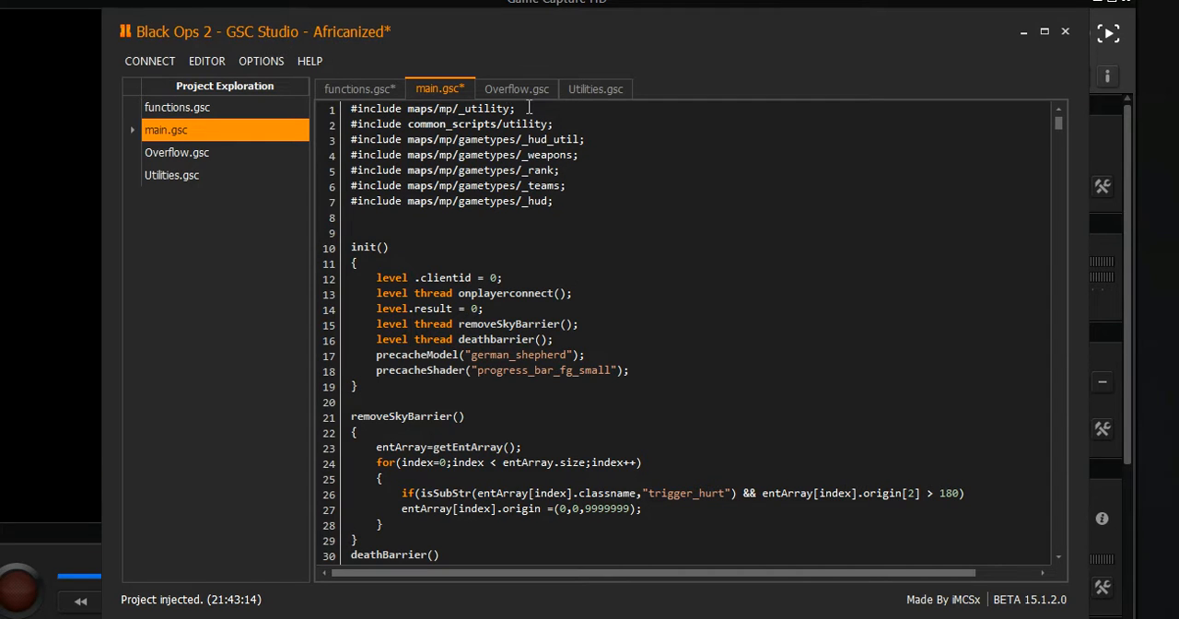
mouse_move(1059, 141)
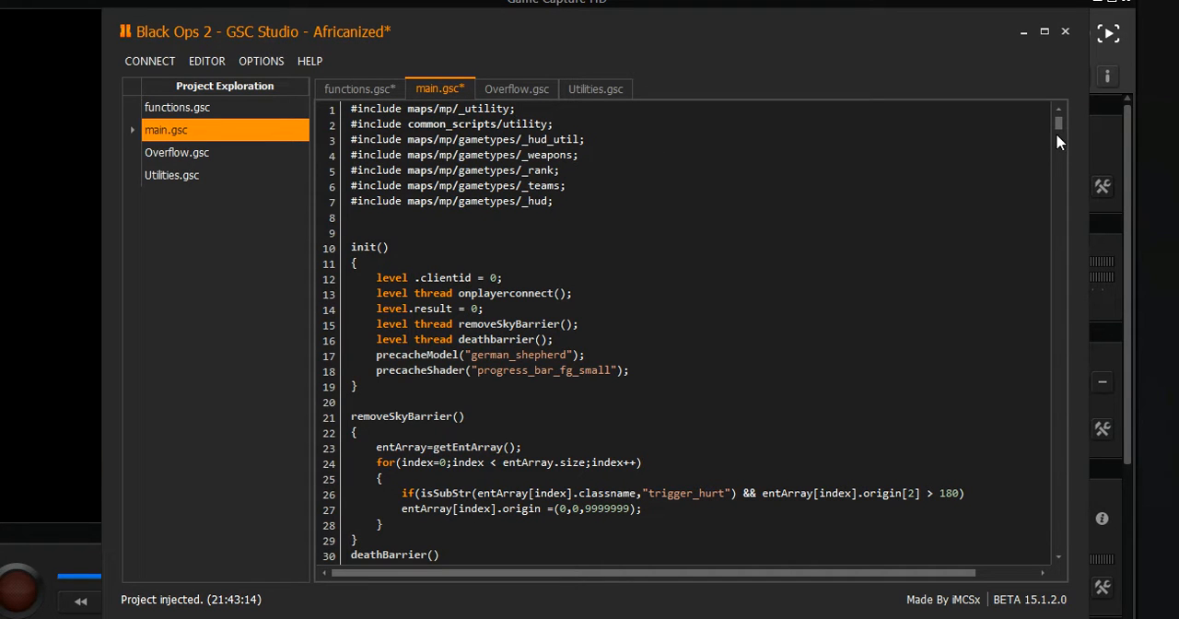
mouse_move(955, 140)
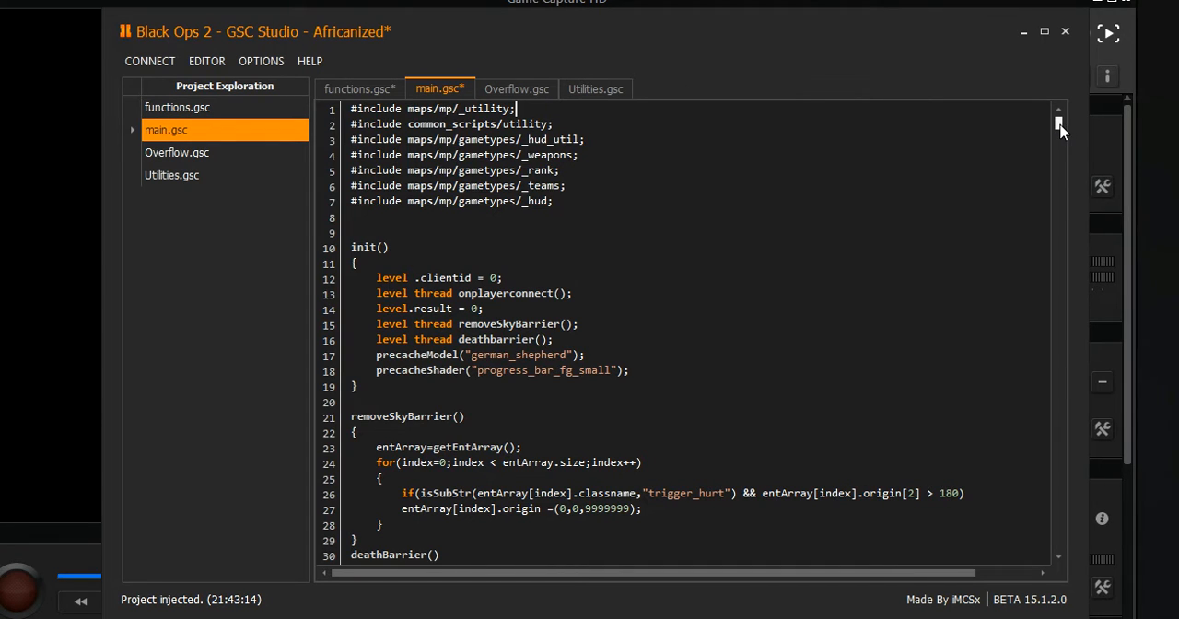
Begin an add_option line labelled 'Give God Mode' in main.gsc's player menu
scroll(down, 3)
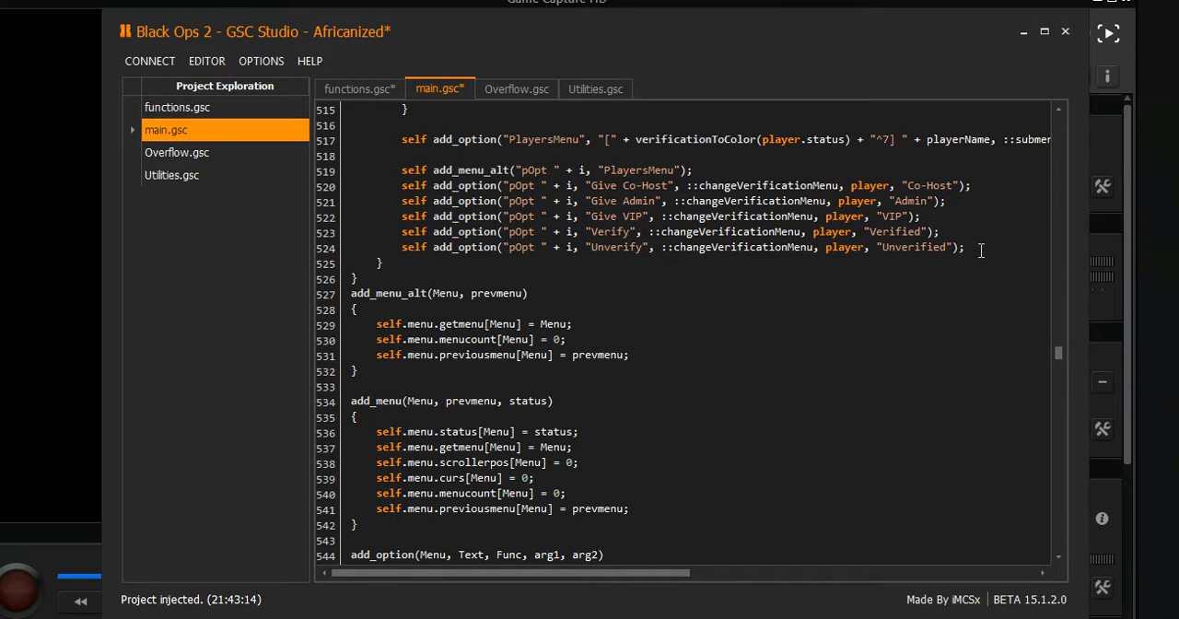
text(s)
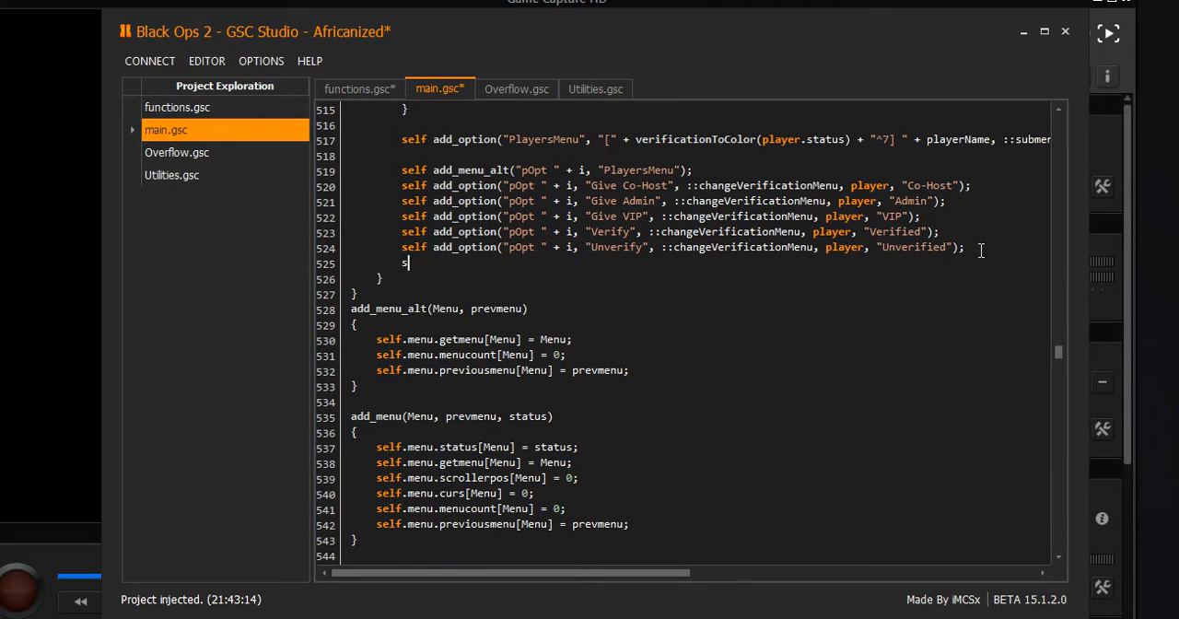
text(add_option("pOpt " + i, "U)
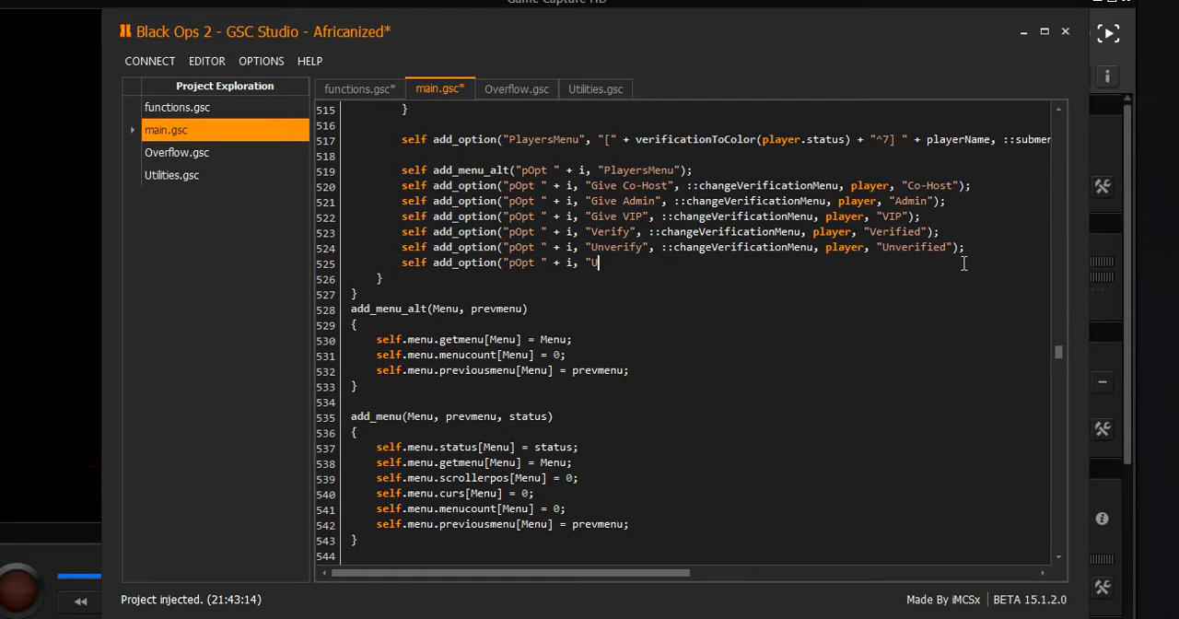
key(Backspace)
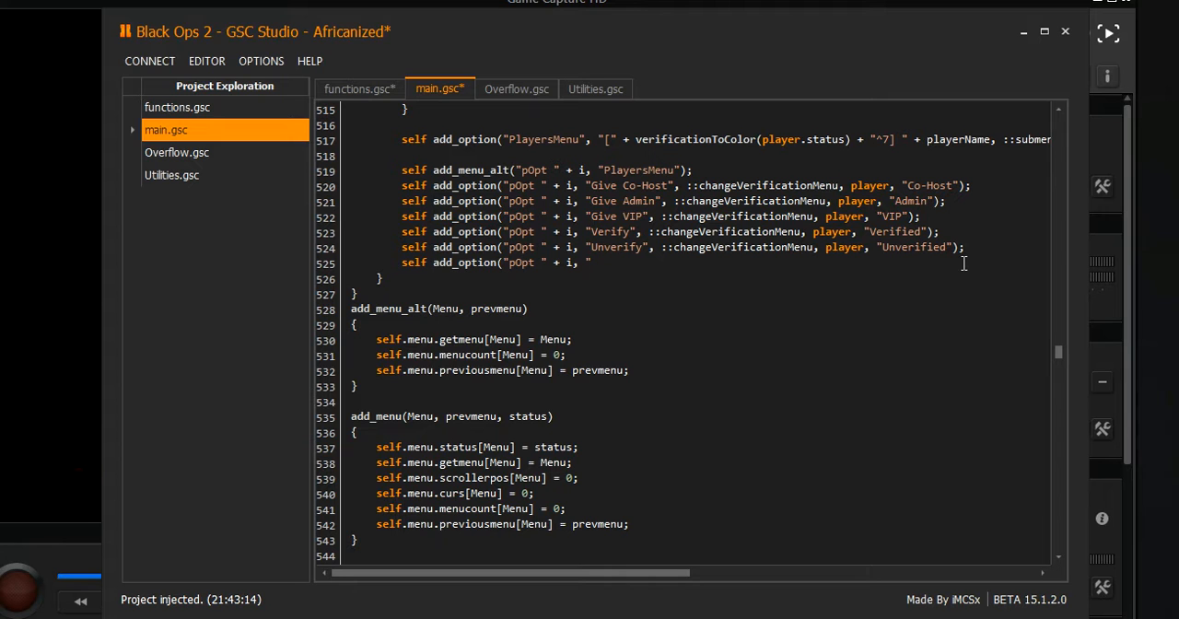
click(590, 263)
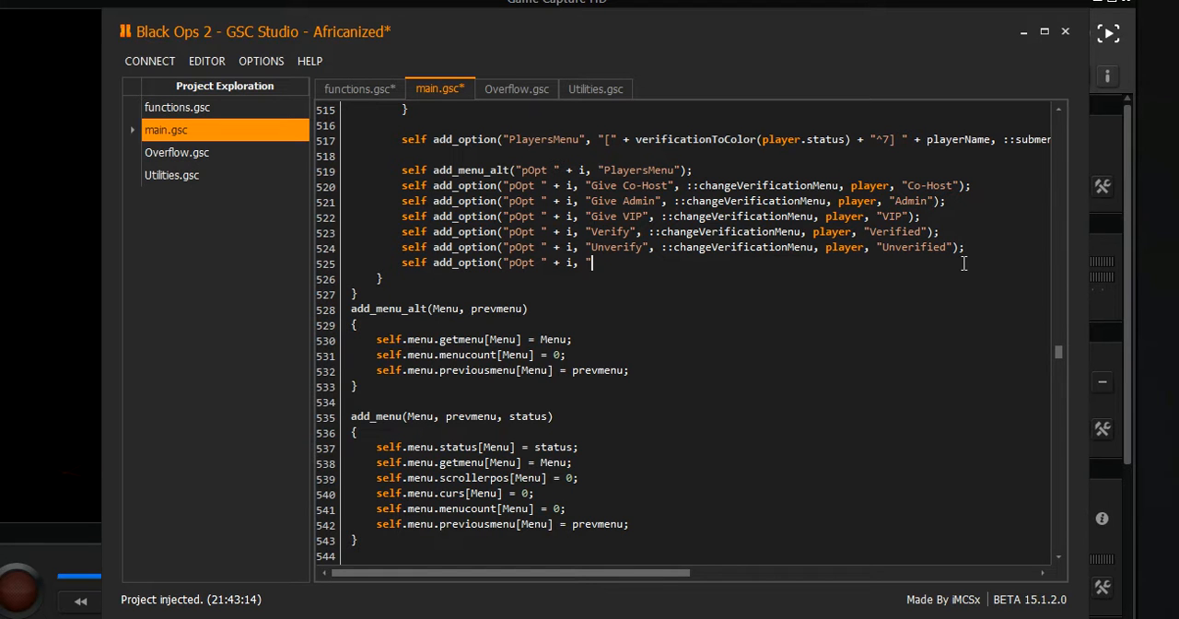
text(Givre)
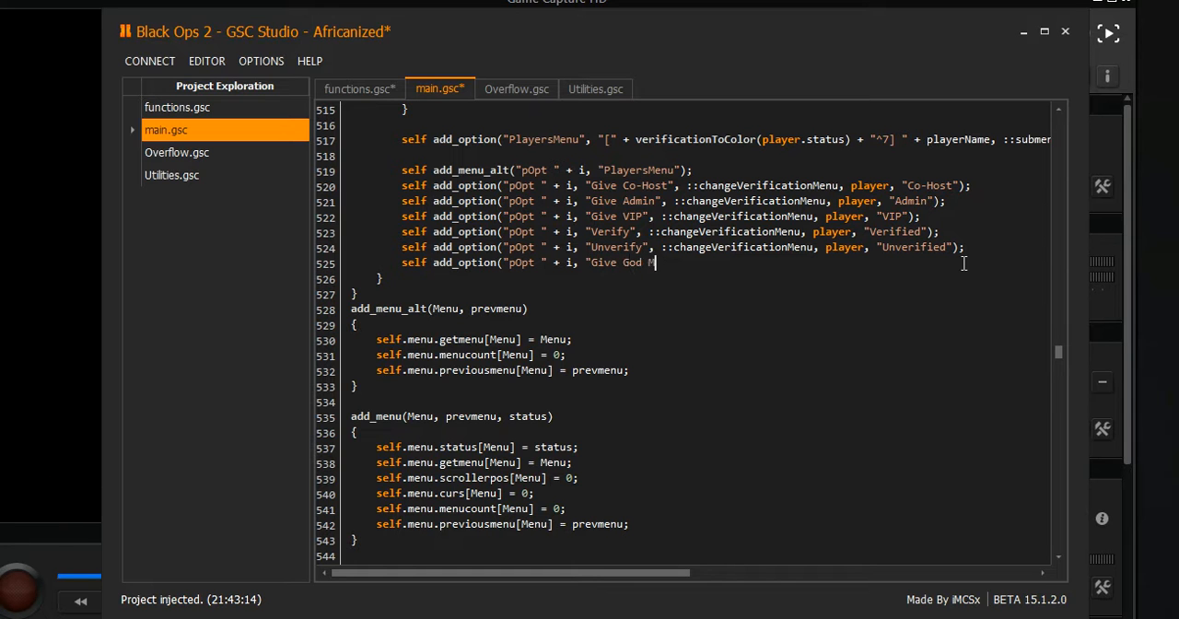
text(de)
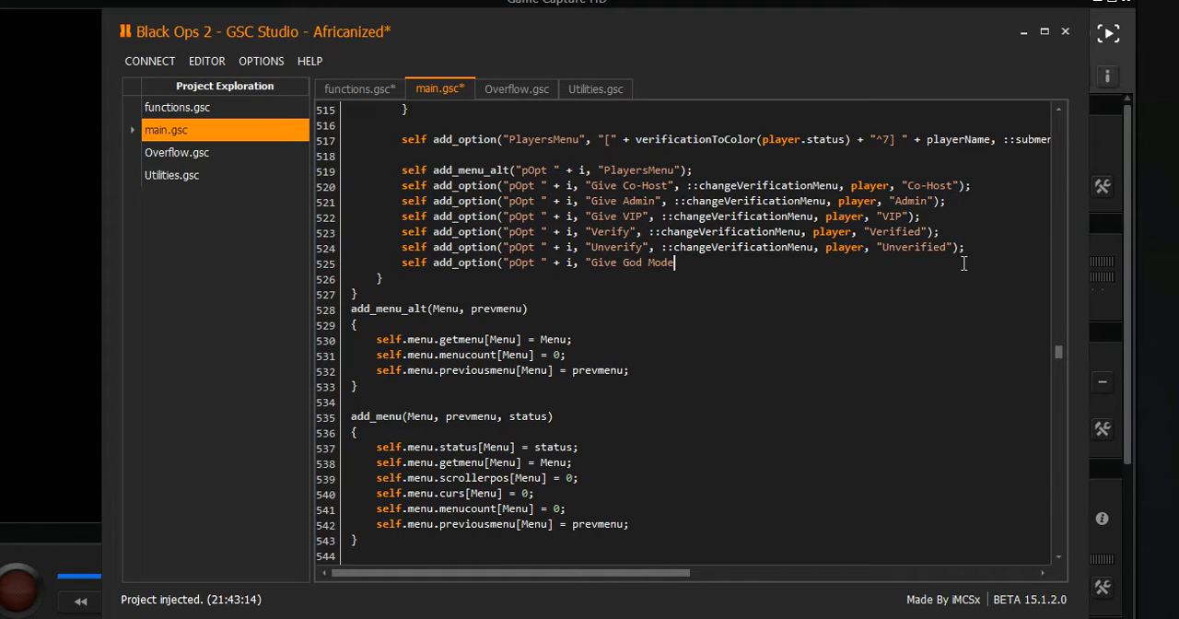
Point the option at ::godmodeplayer with player as the argument
text(",)
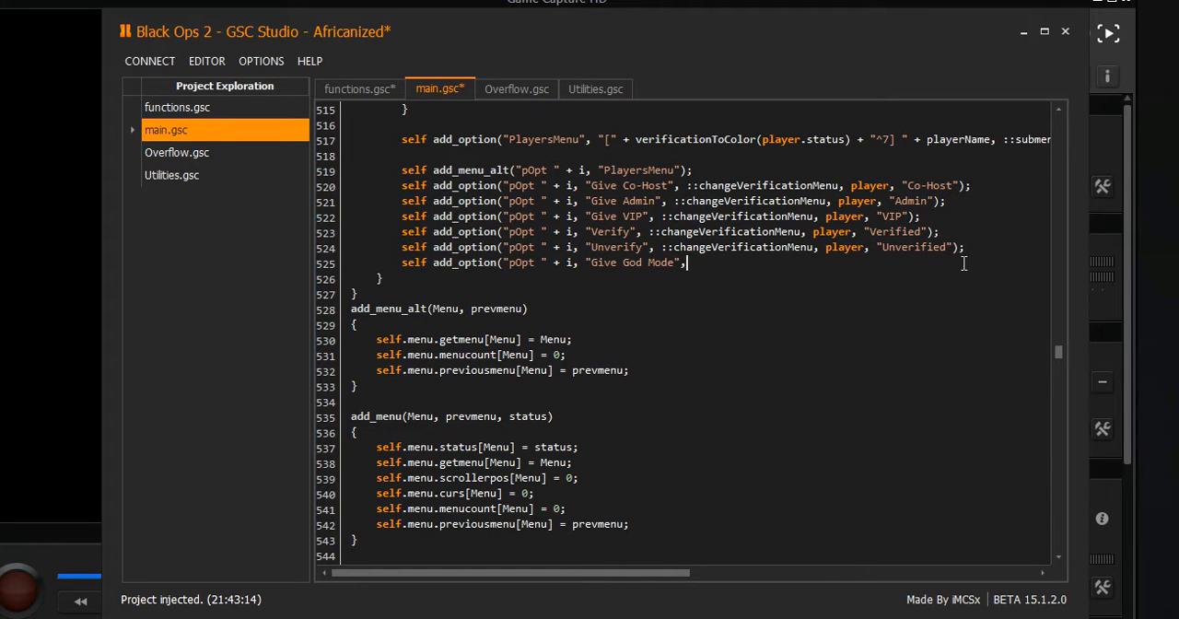
text(::)
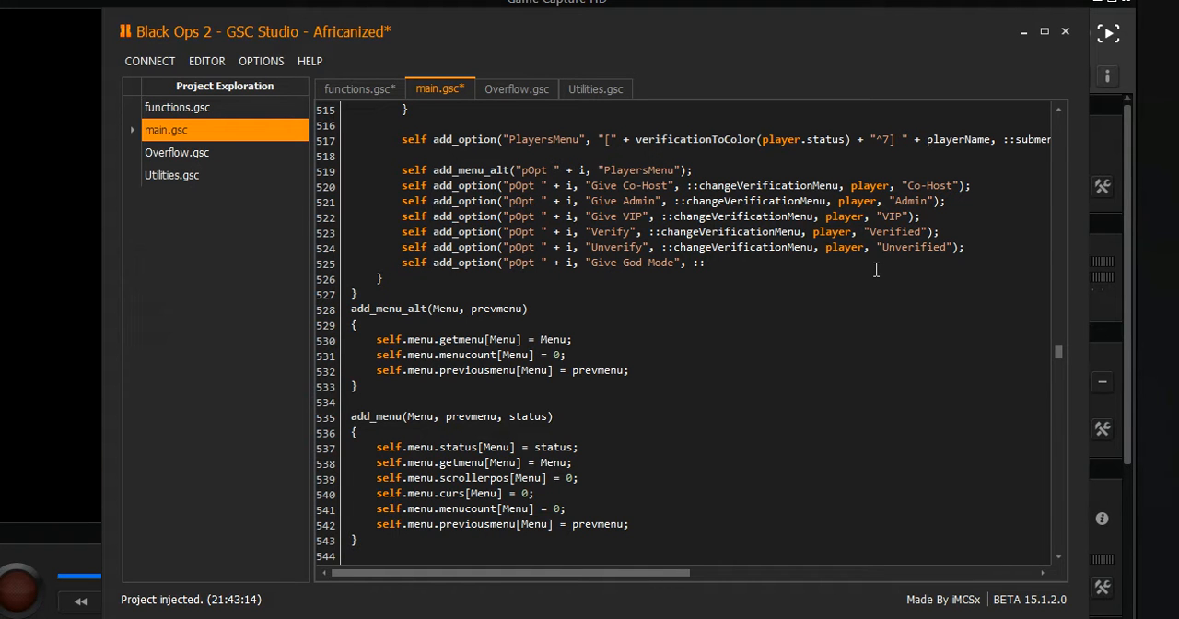
text(godmodeplayer)
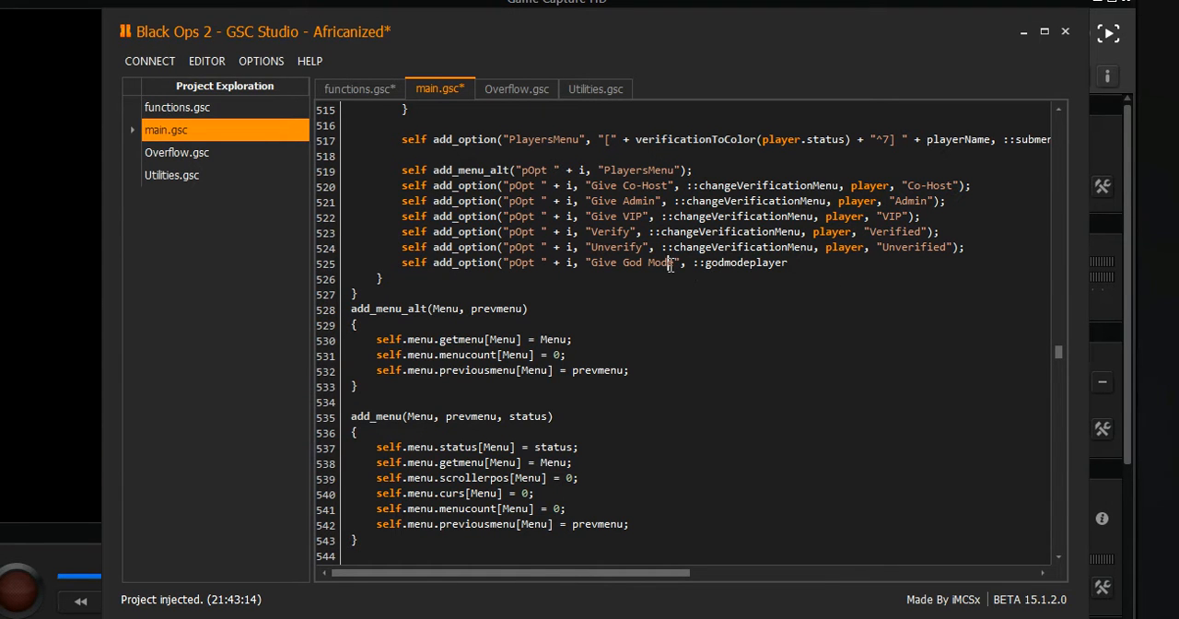
double_click(636, 263)
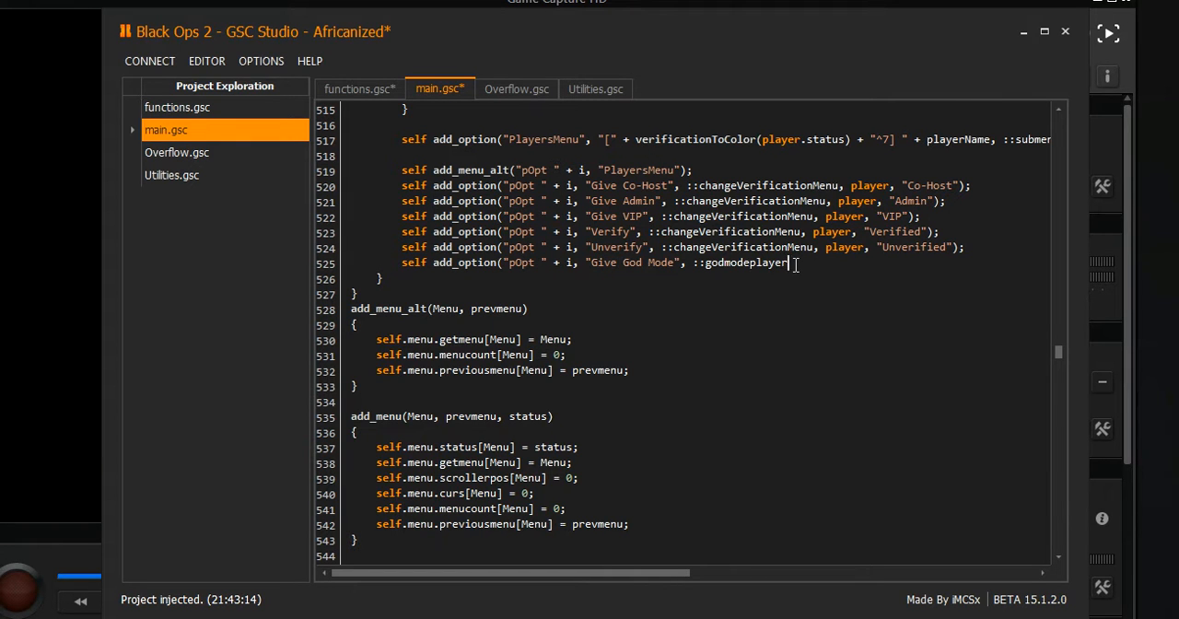
text(,)
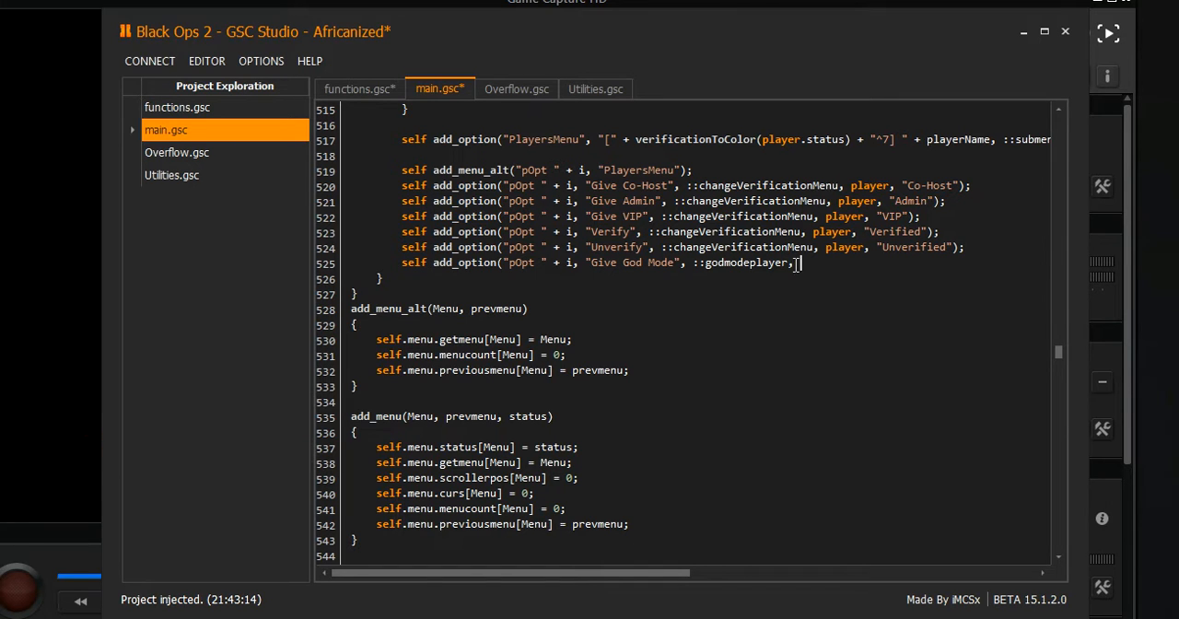
text(player)
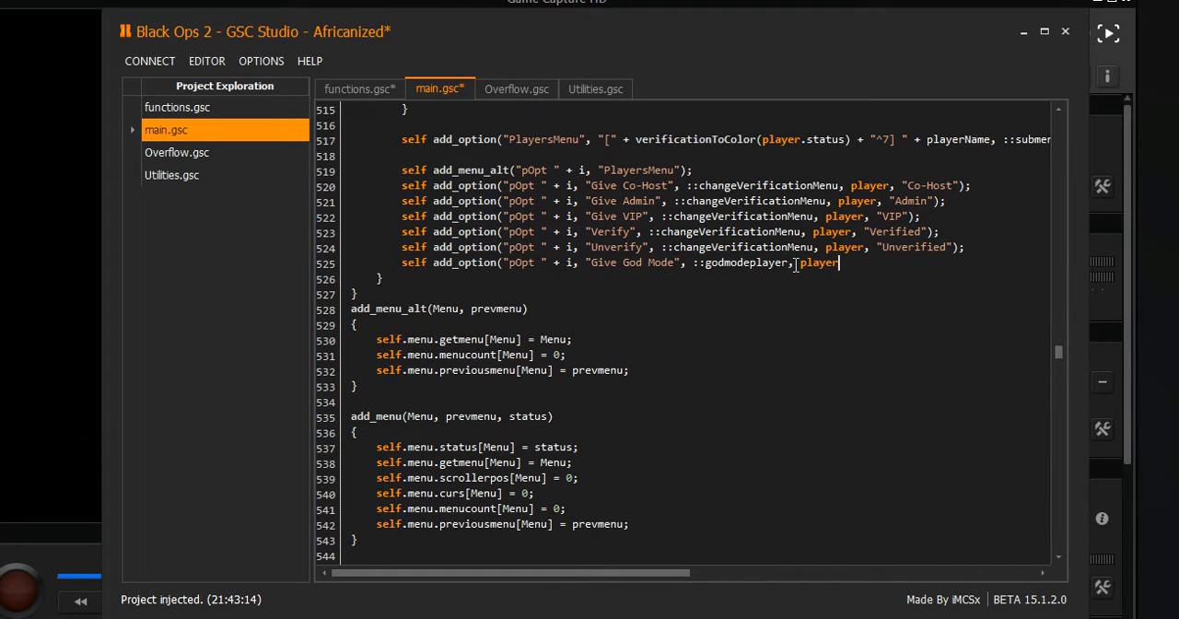
text();)
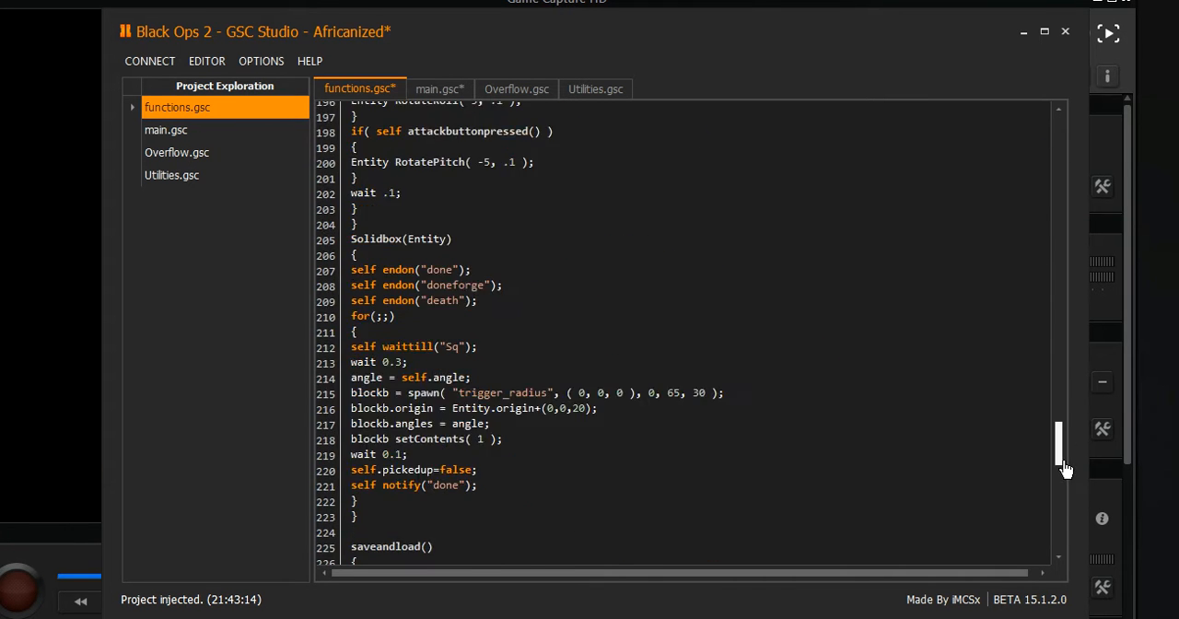
Add a godmodeplayer(player) function header at the end of functions.gsc
scroll(down, 3)
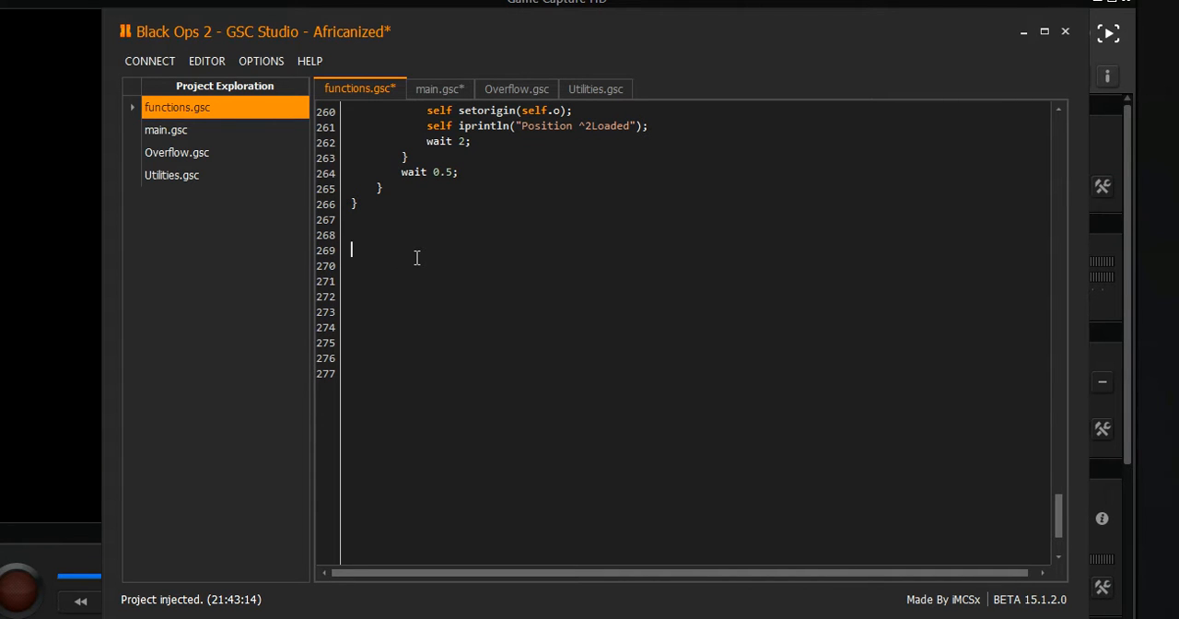
text(godmod)
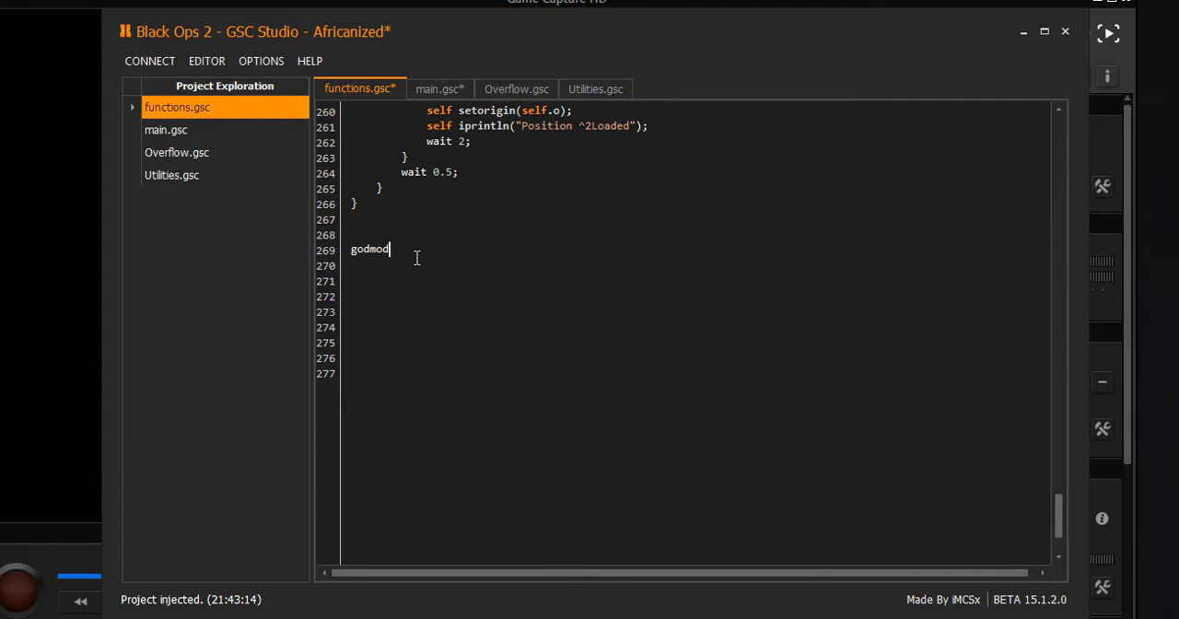
text(eplayer)
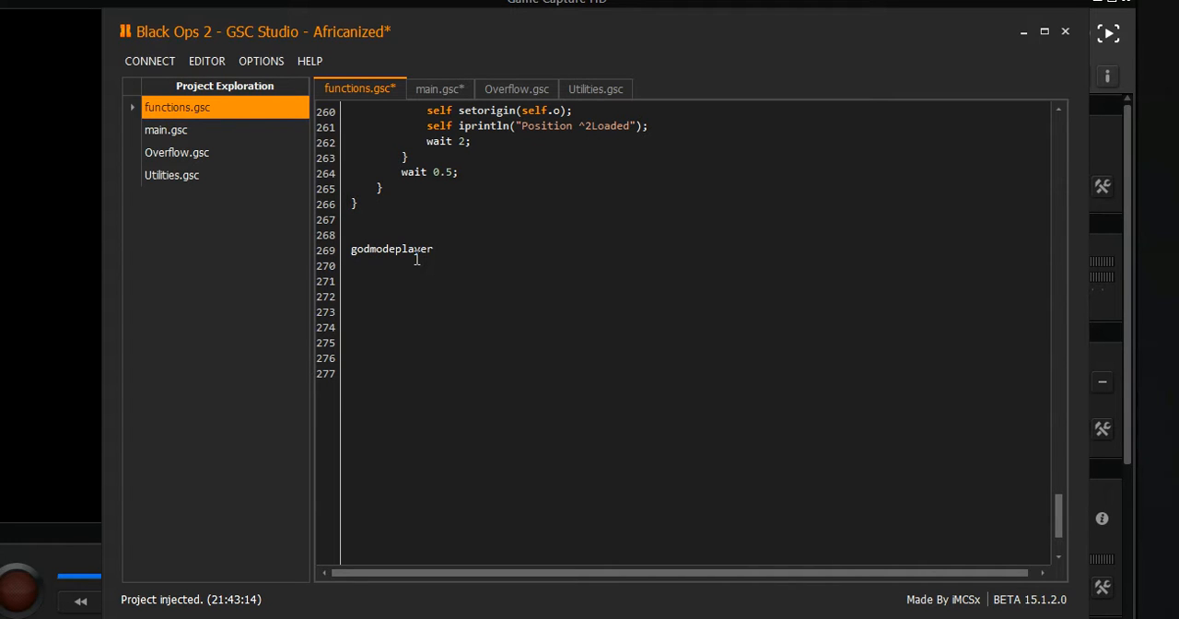
text((player)
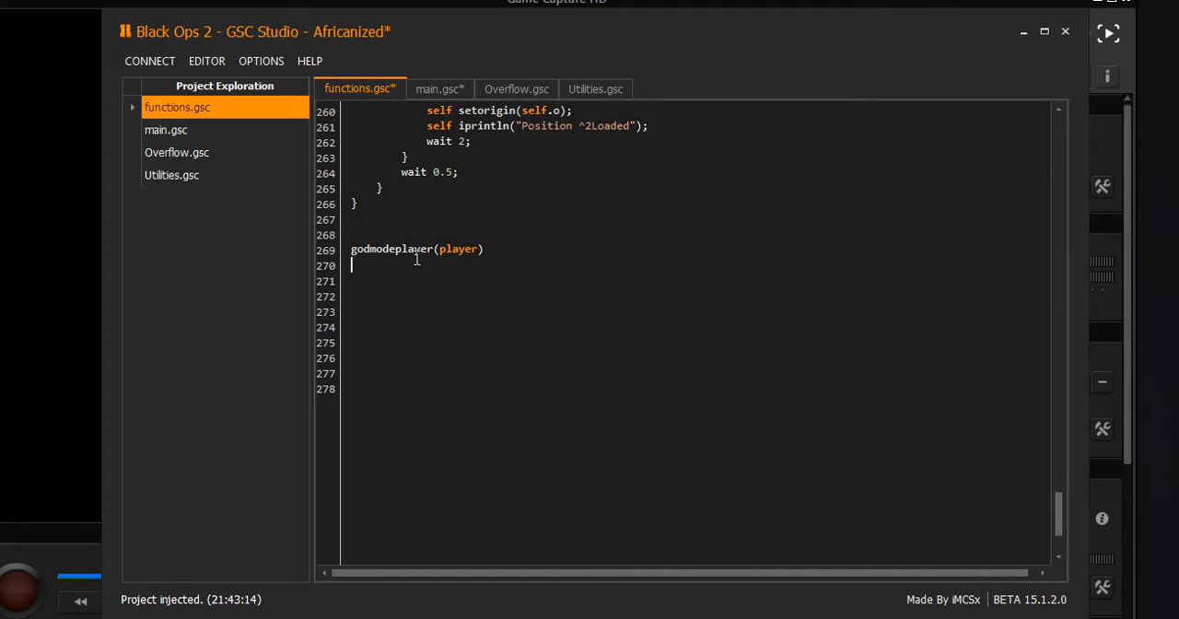
Check the new option in main.gsc, then return to functions.gsc
click(166, 129)
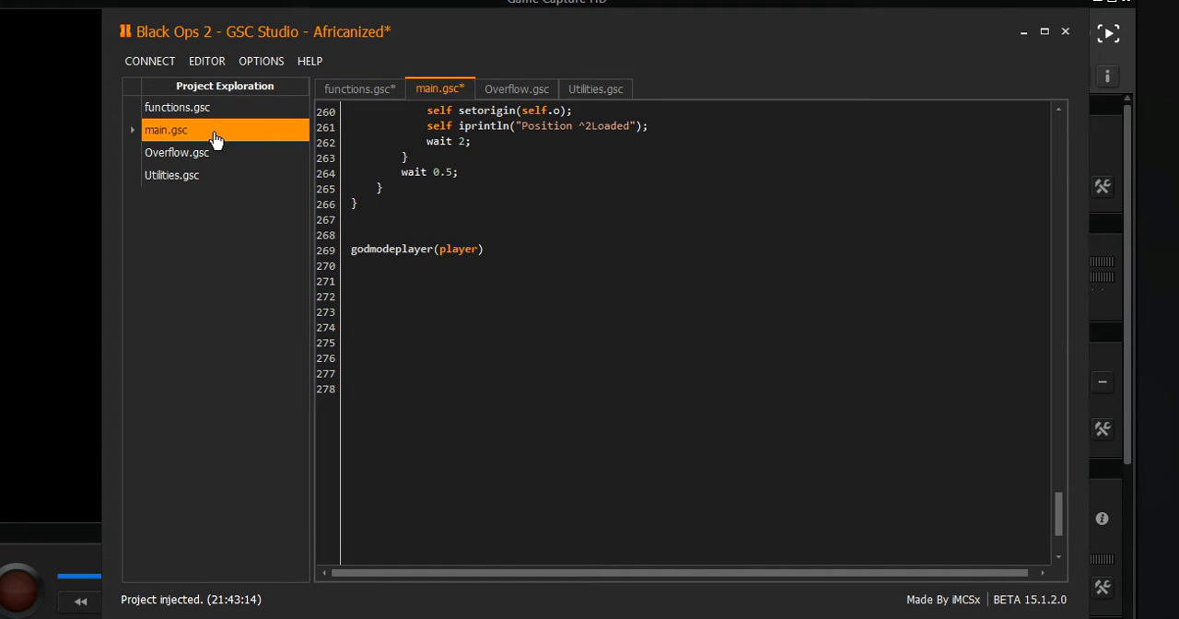
scroll(down, 3)
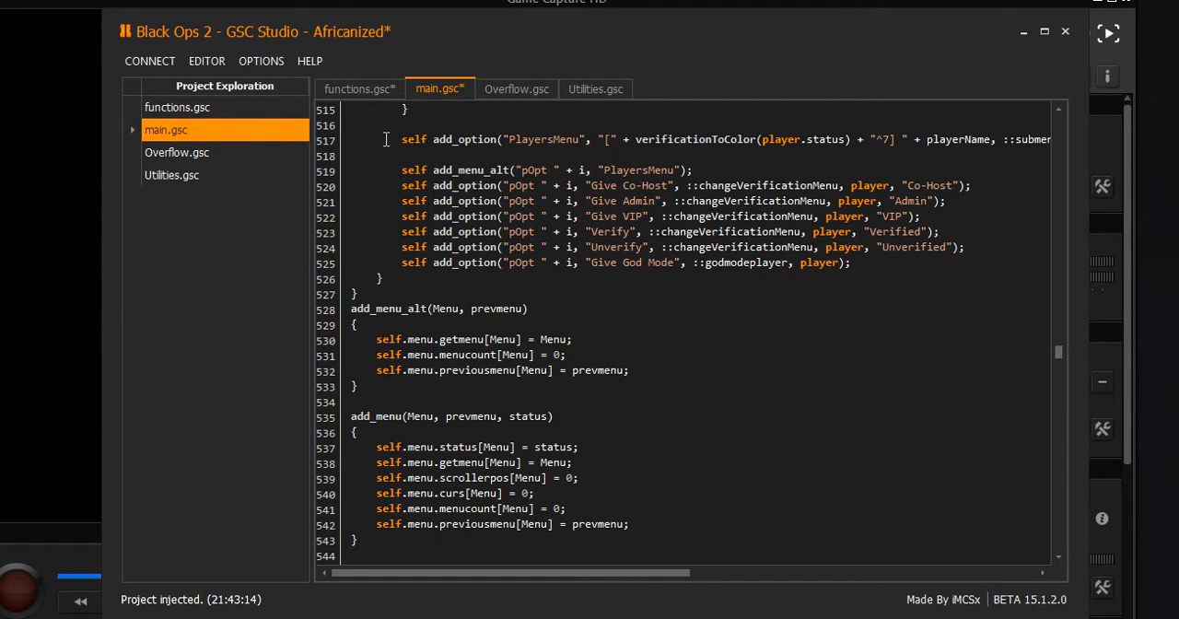
click(359, 88)
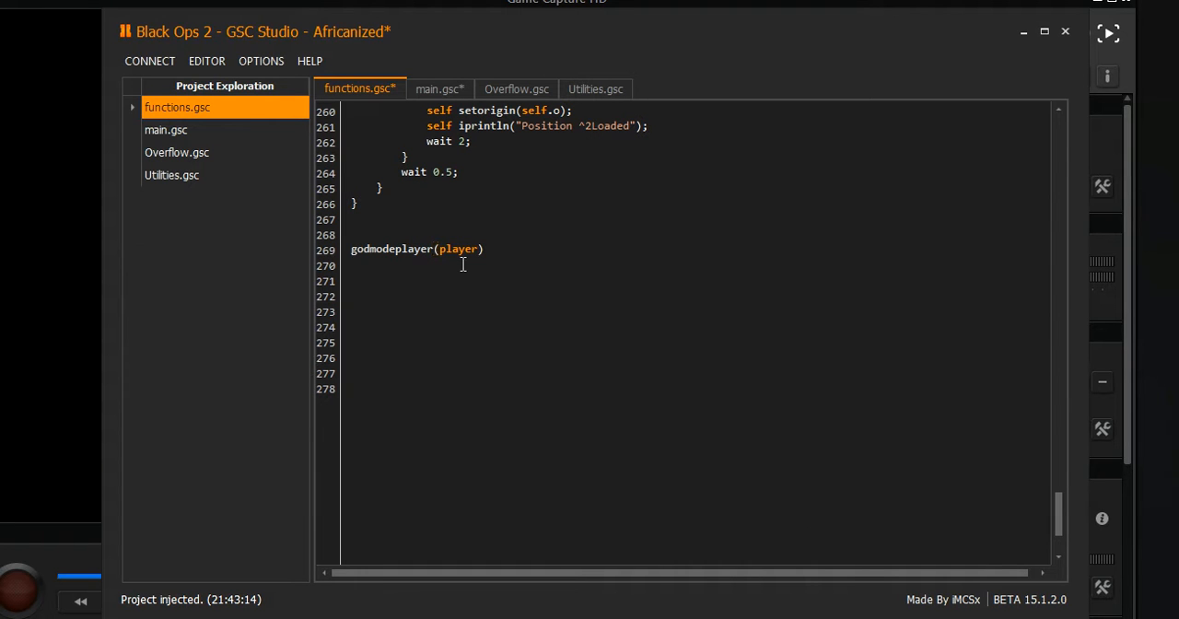
Open the function body with an if (player isHost()) check
text({)
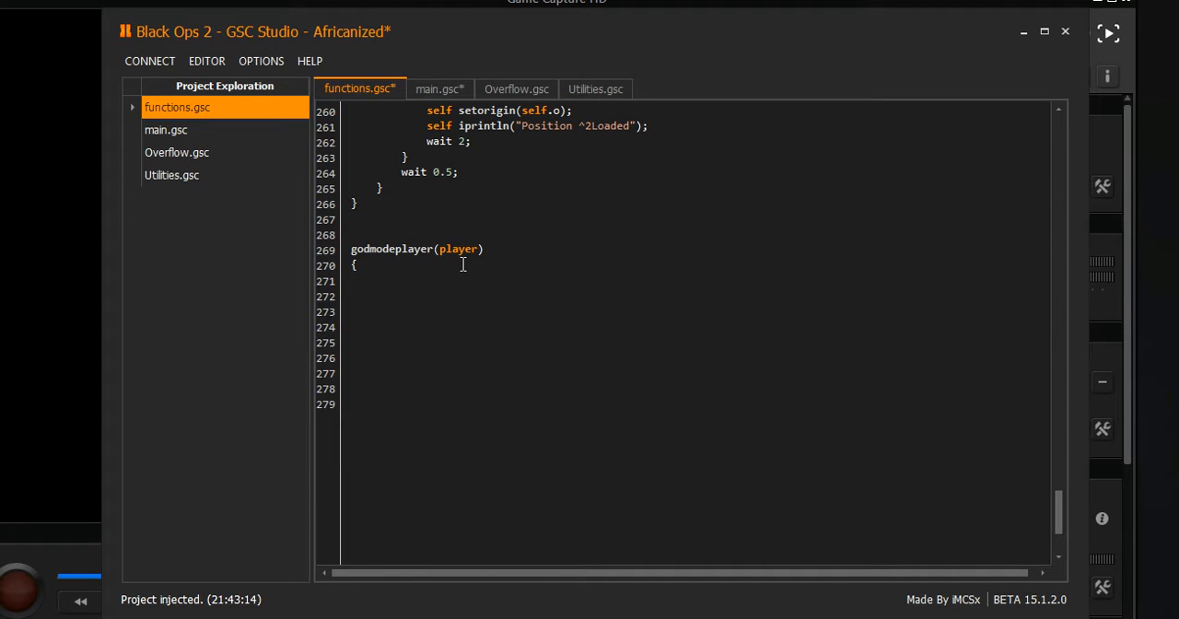
text(if)
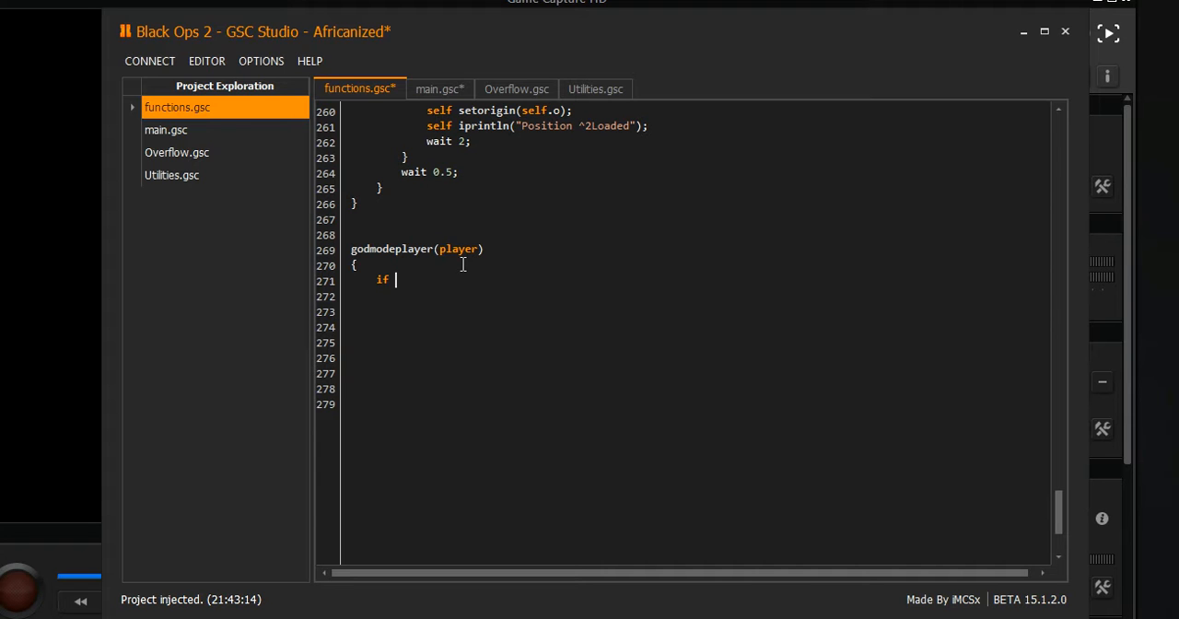
text((p)
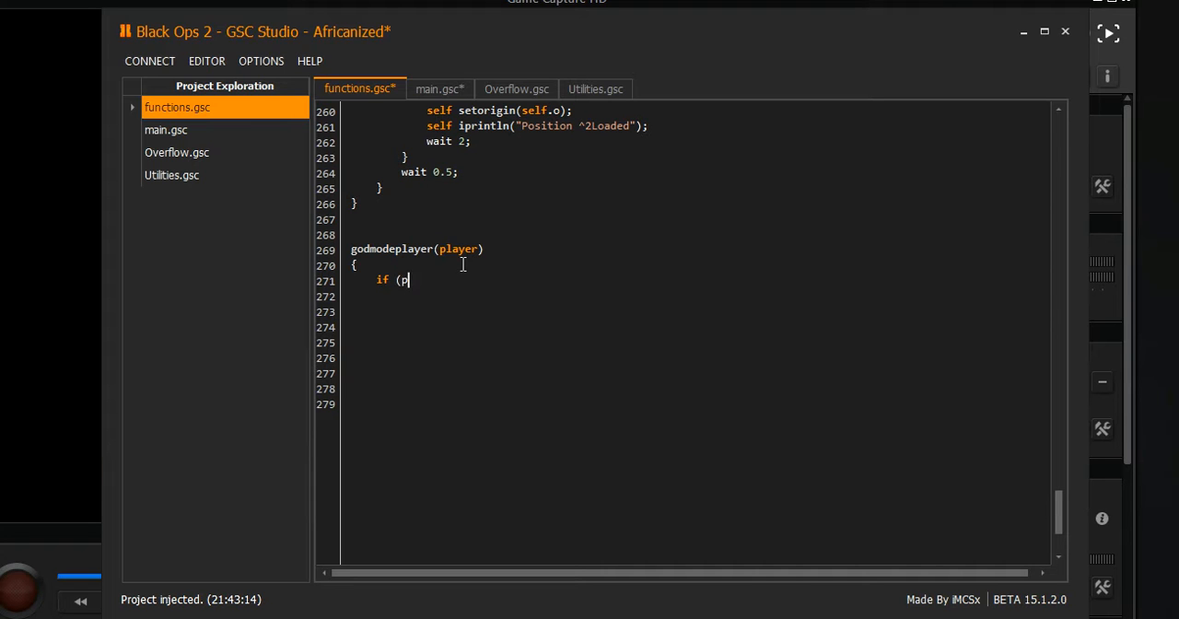
text(layer)
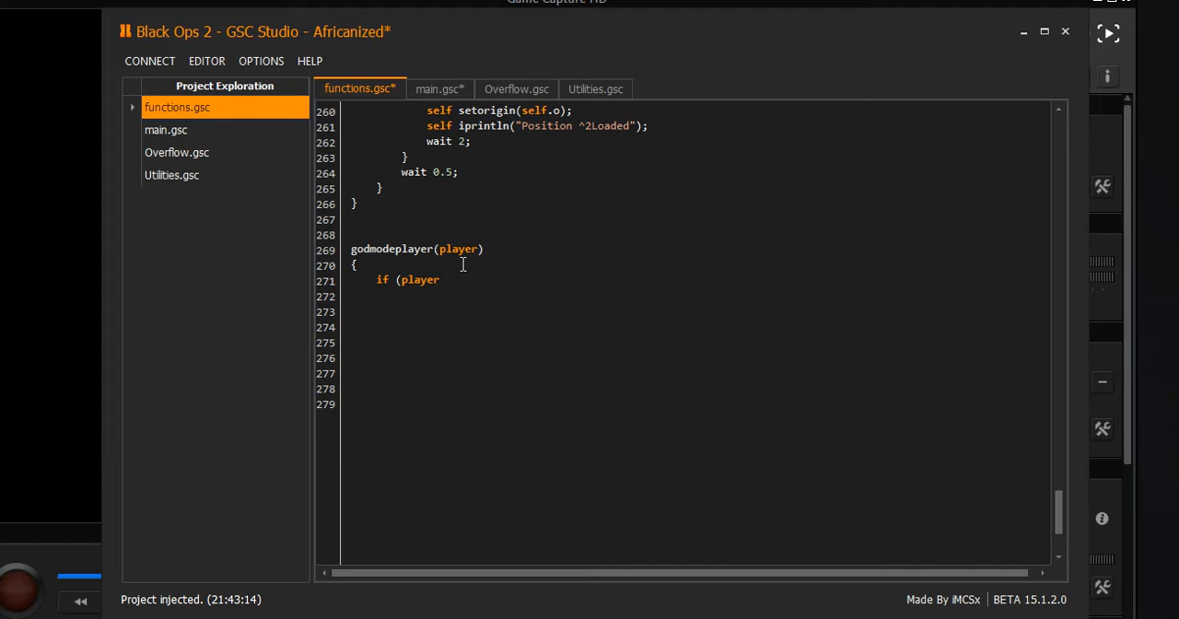
text(isHos)
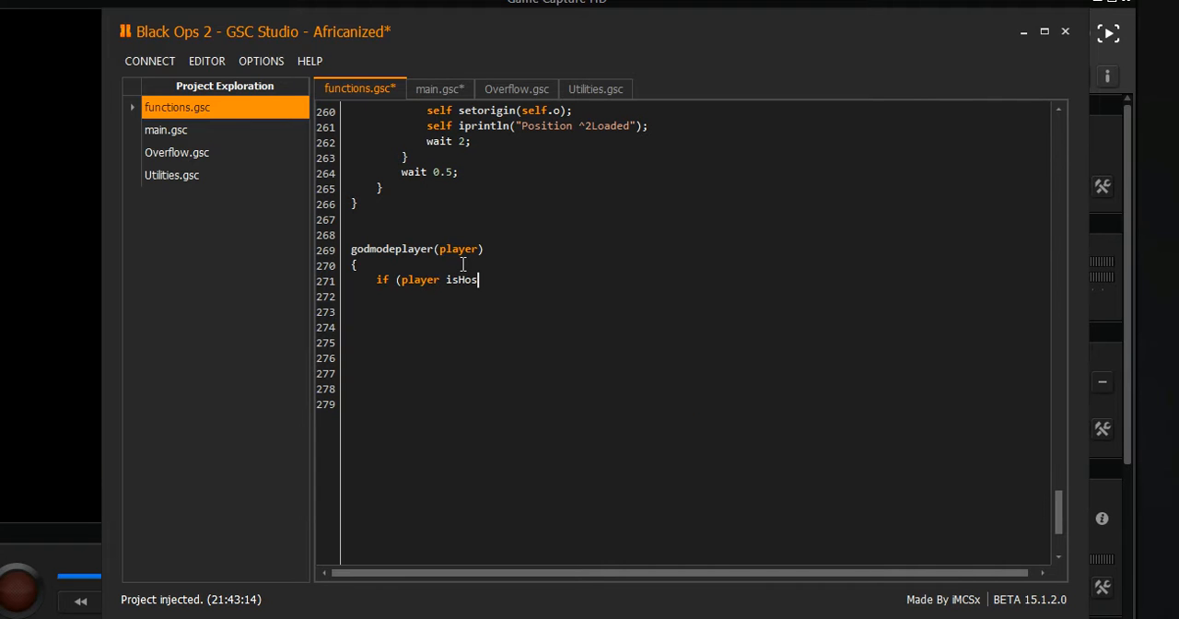
text(t()
click(698, 295)
text({)
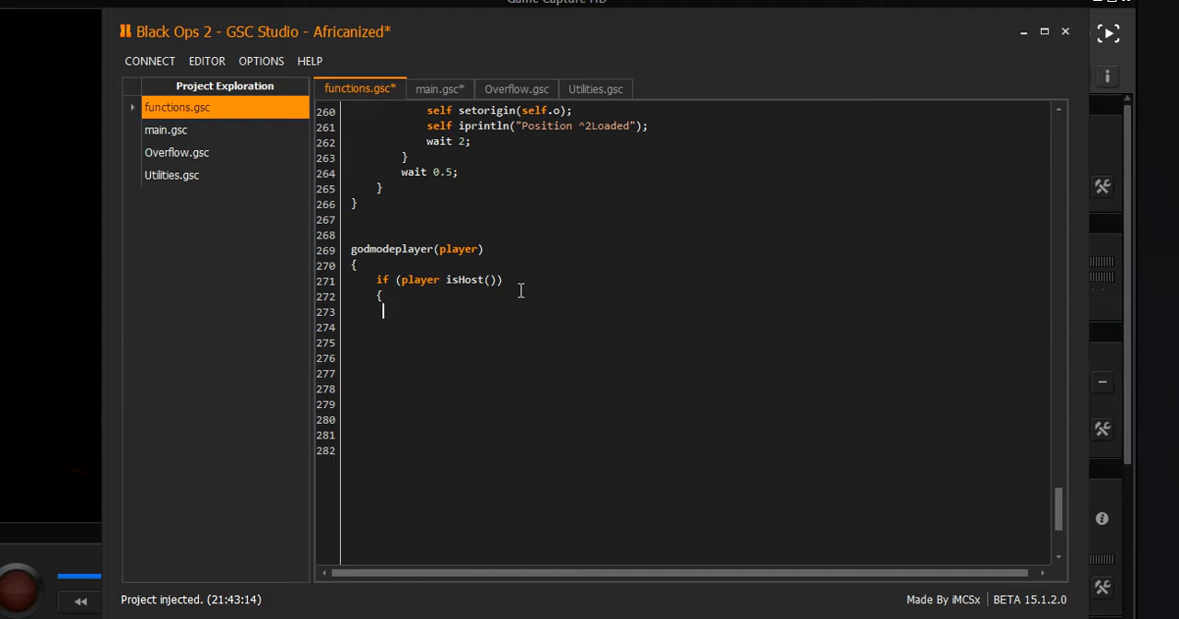
Print '^1You can't change the Health of the Host!' in the host branch
text(self iprintln()
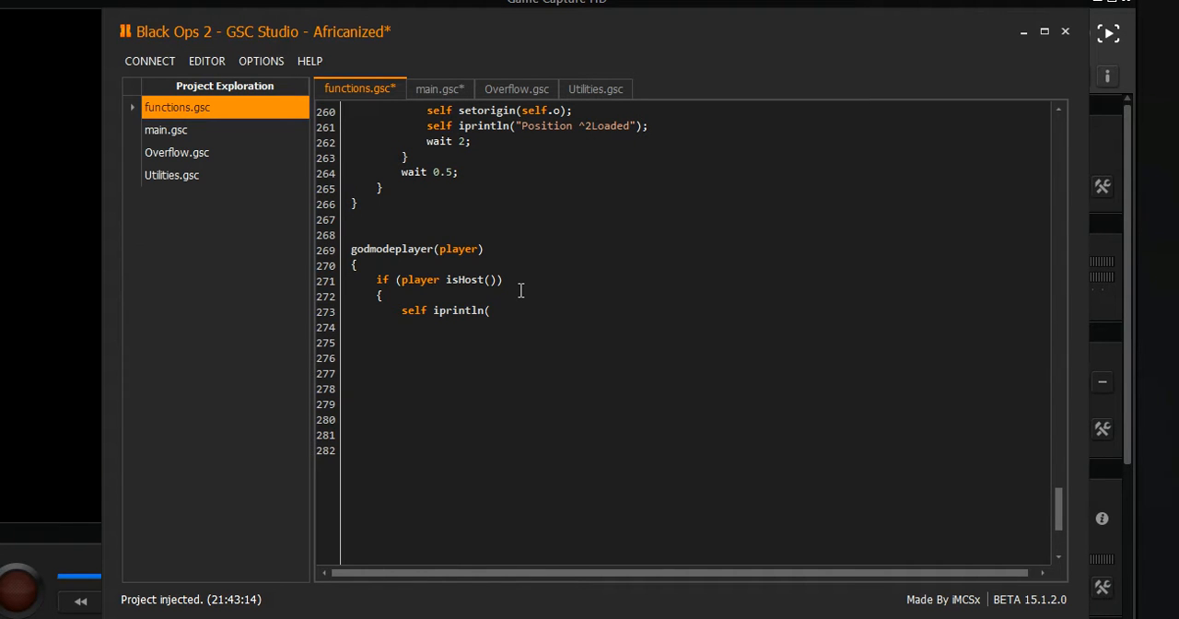
text(")
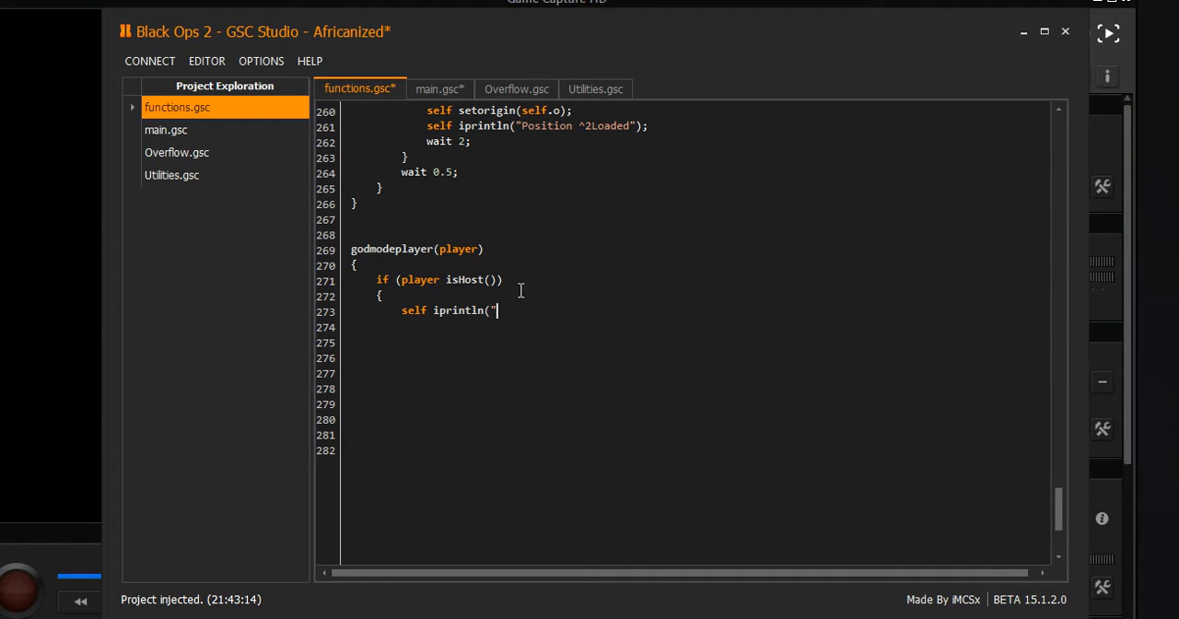
text(^1)
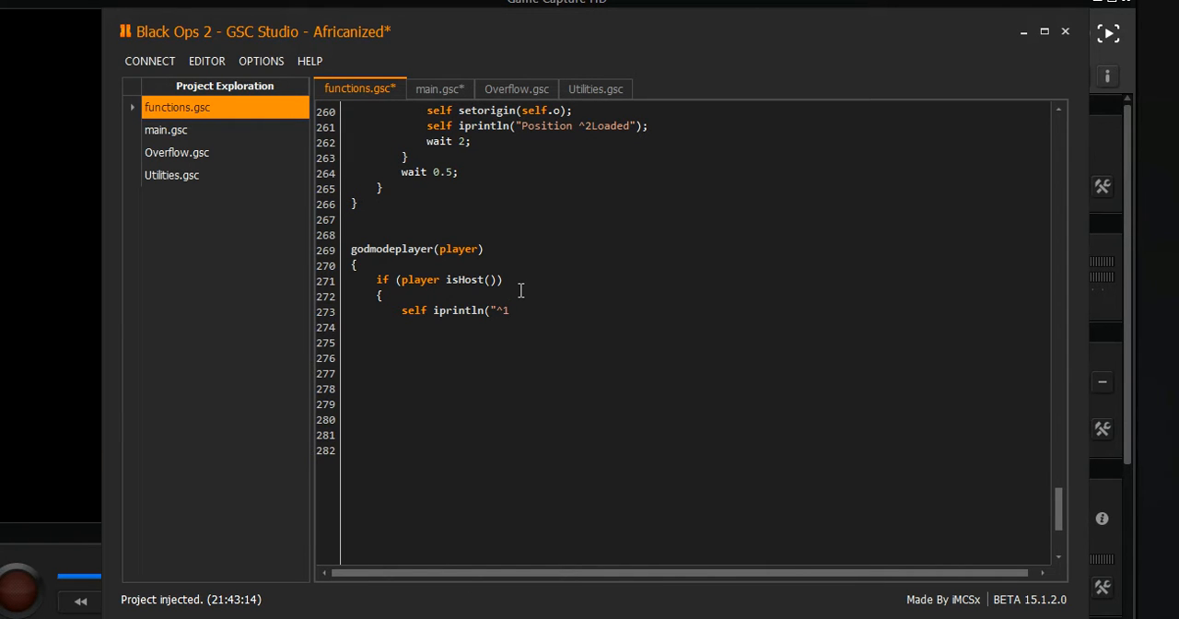
text(You cnn)
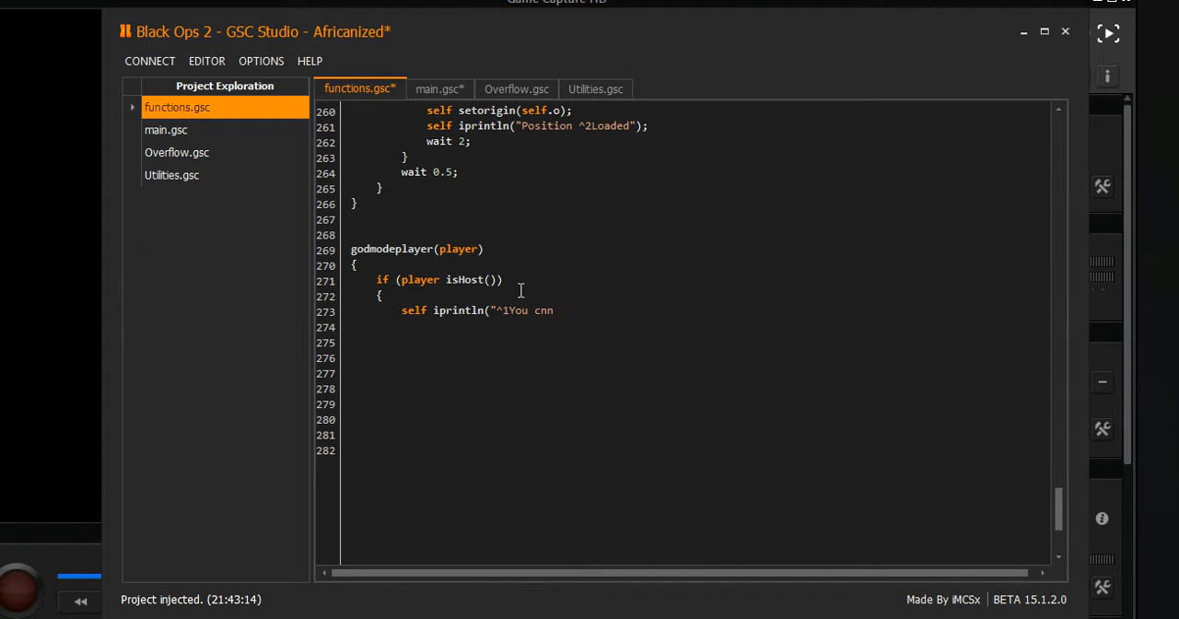
text(can)
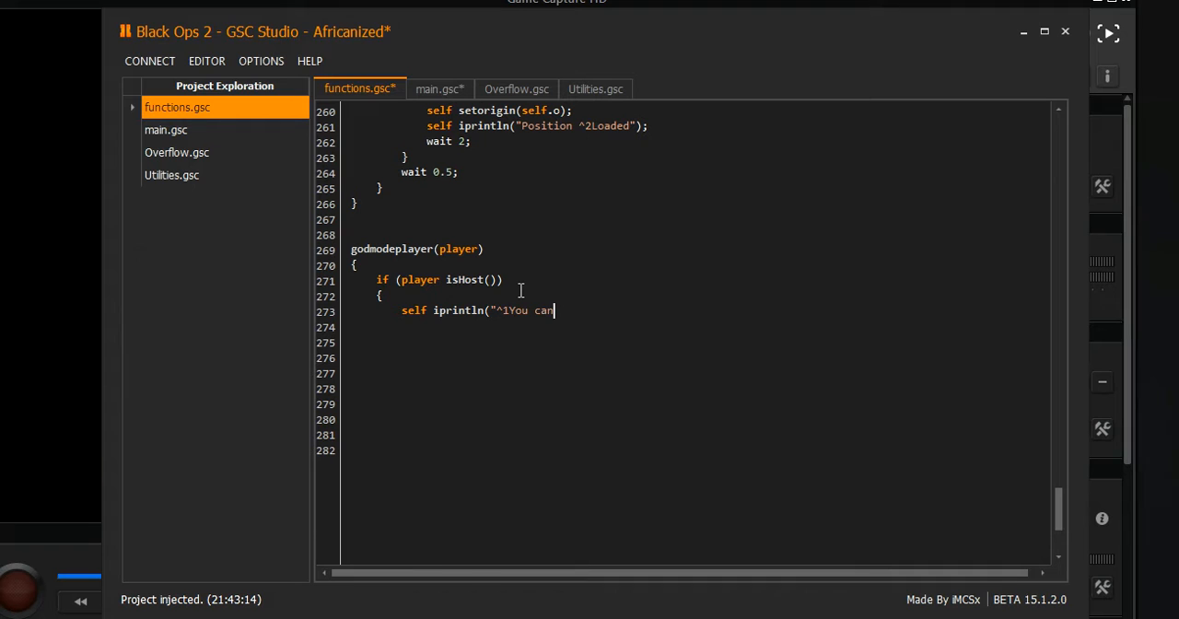
text('t ch)
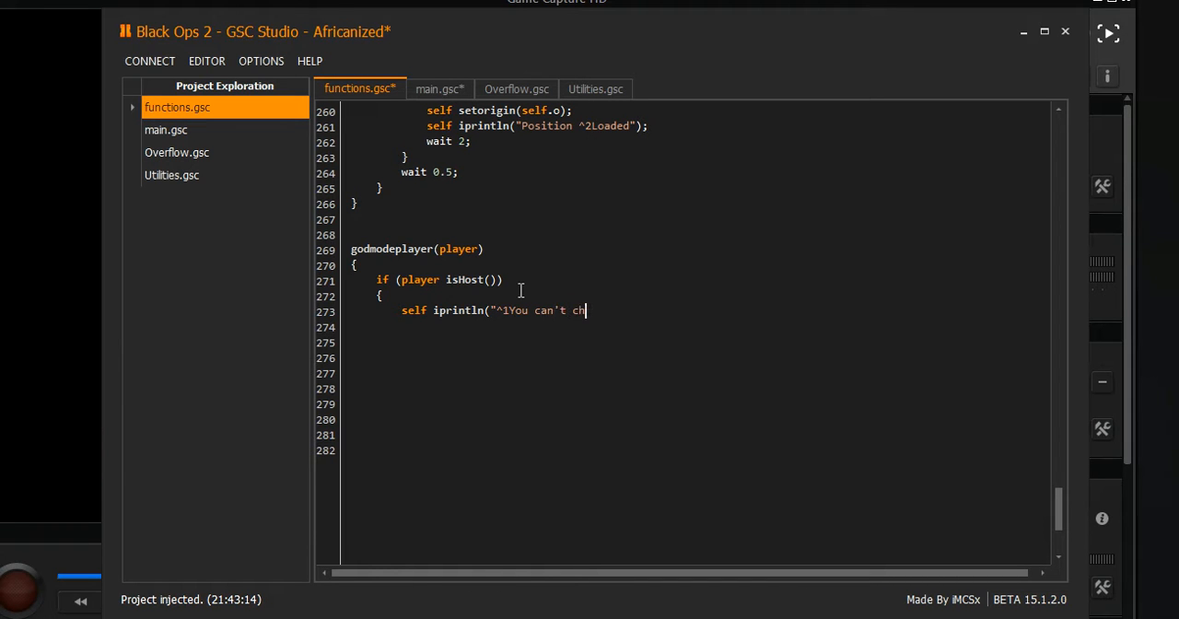
text(ange the)
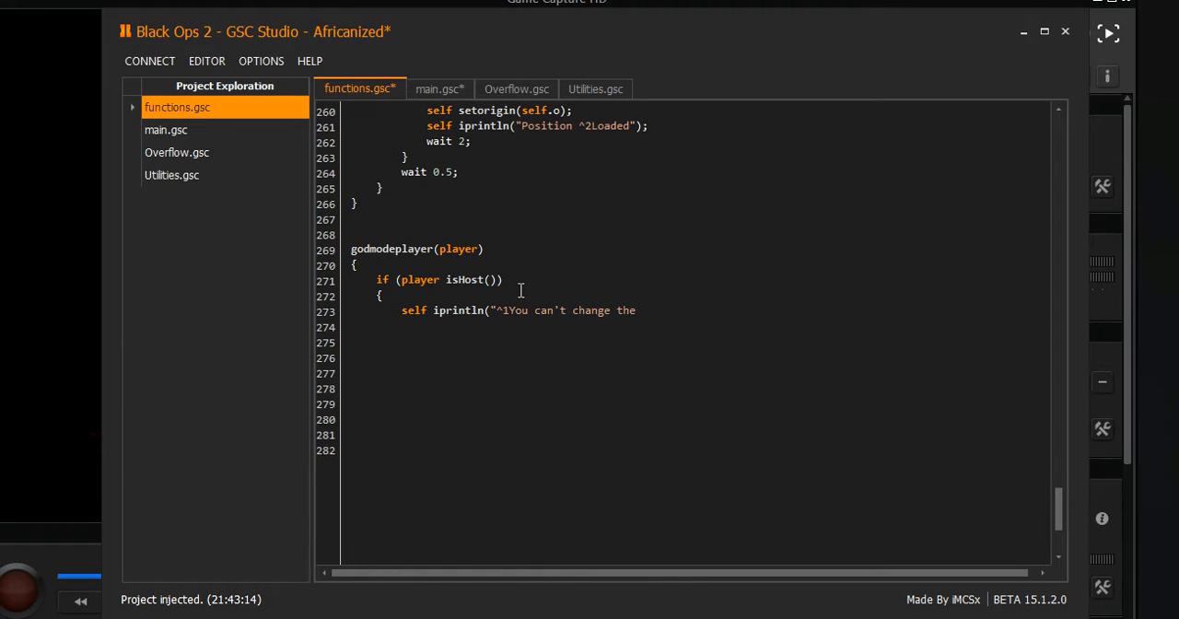
text(Health of the)
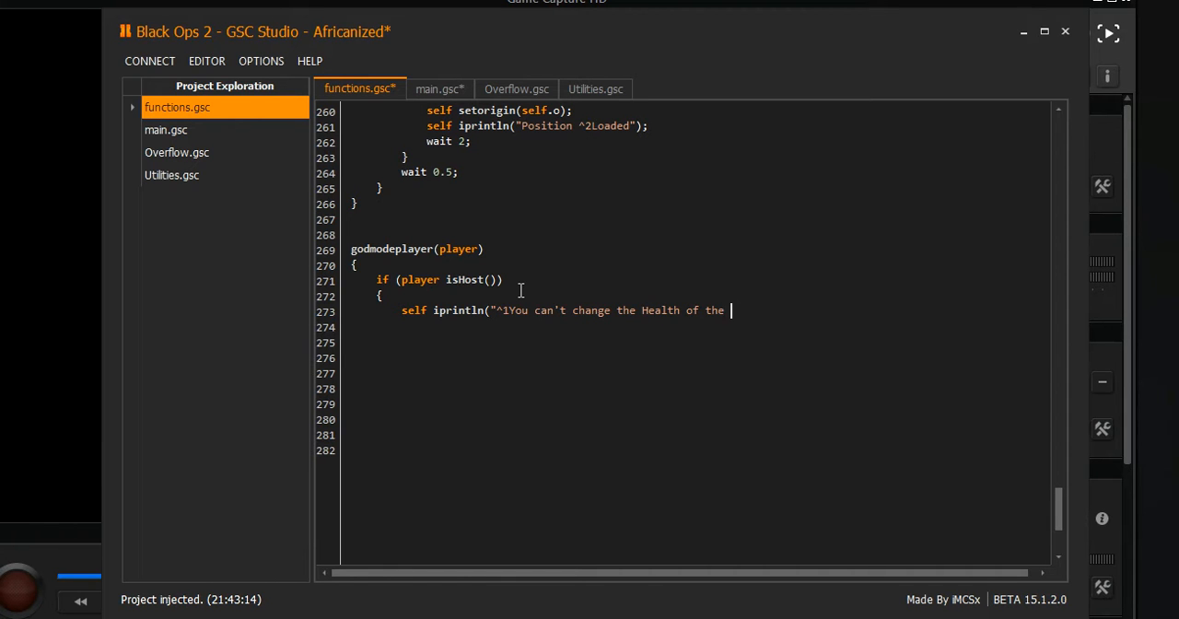
text(Ho)
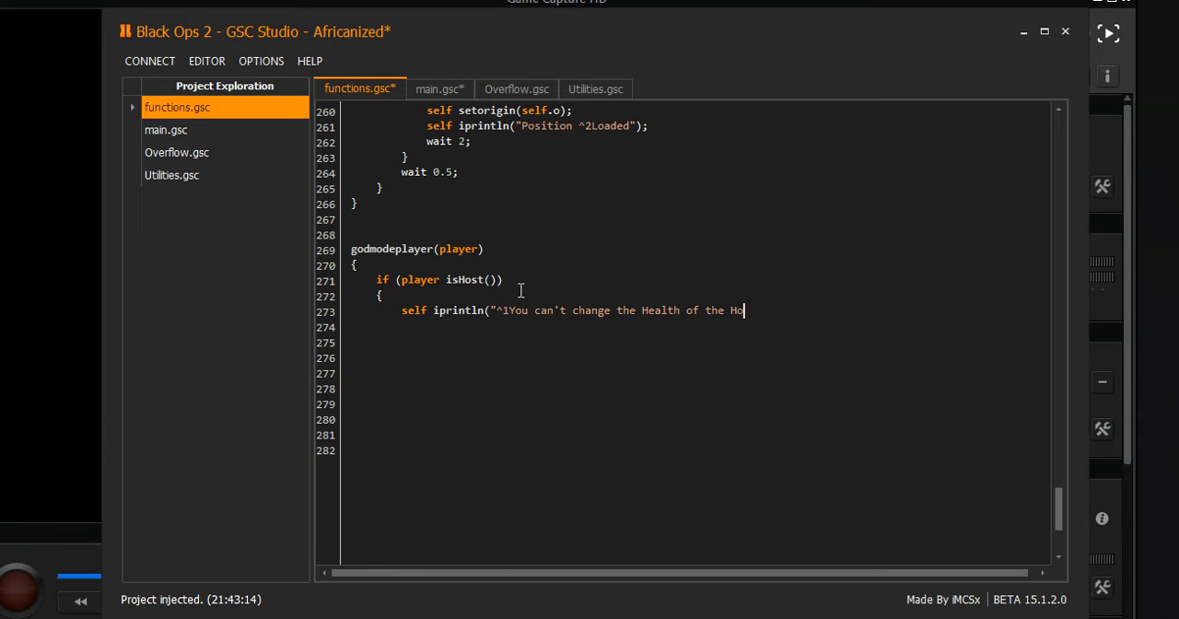
text(st")
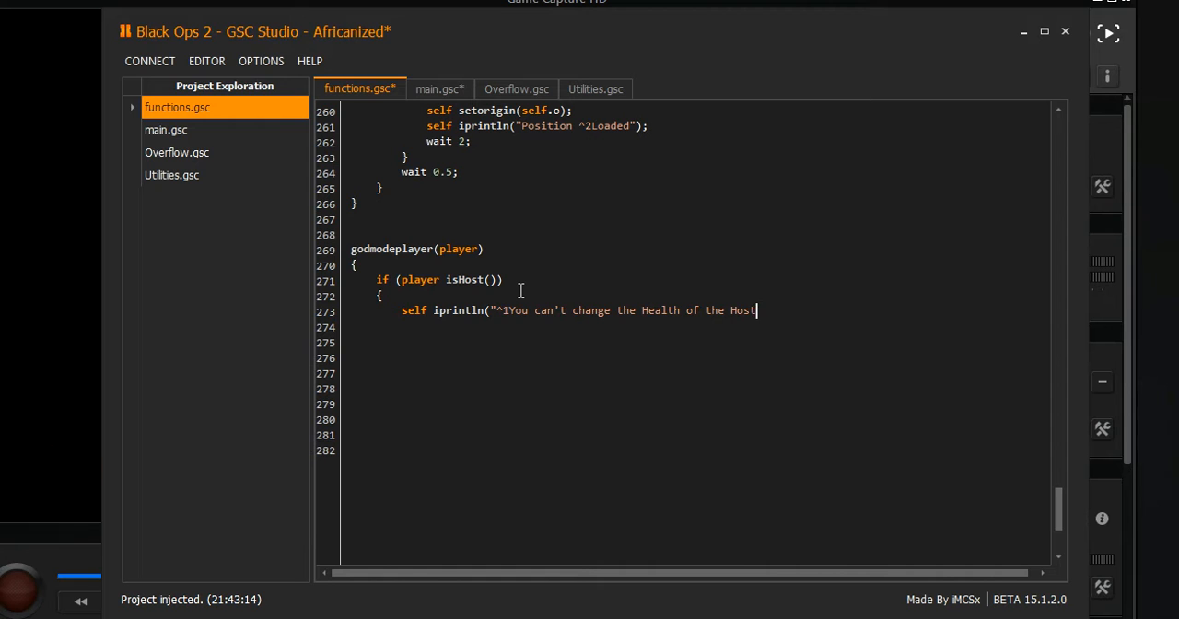
text(!")
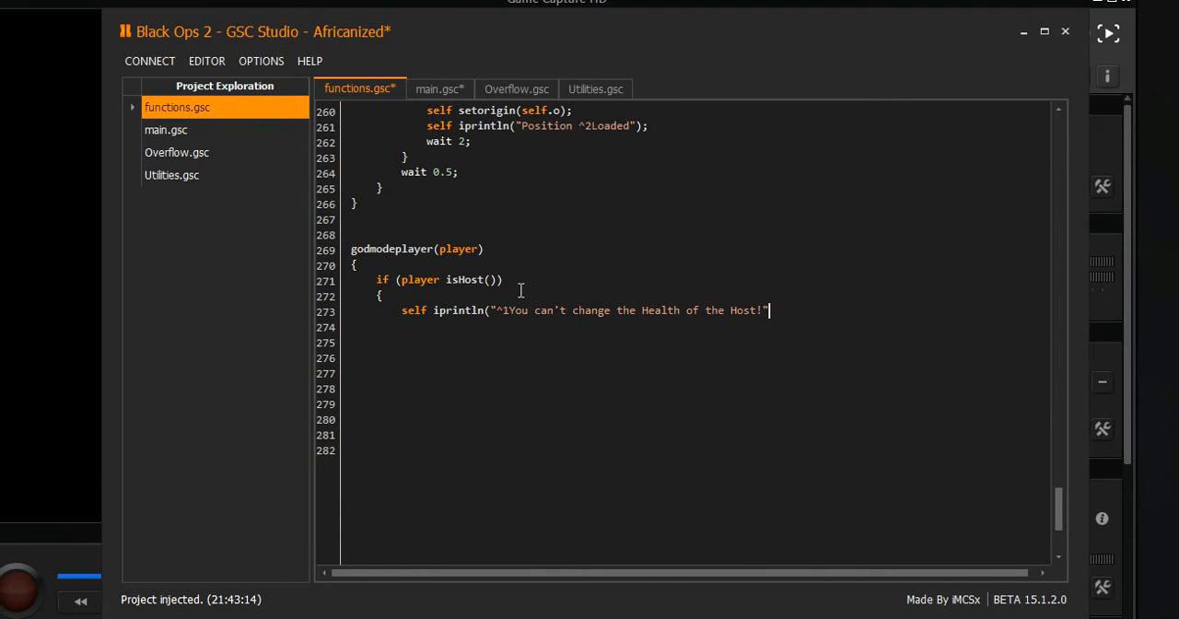
text();)
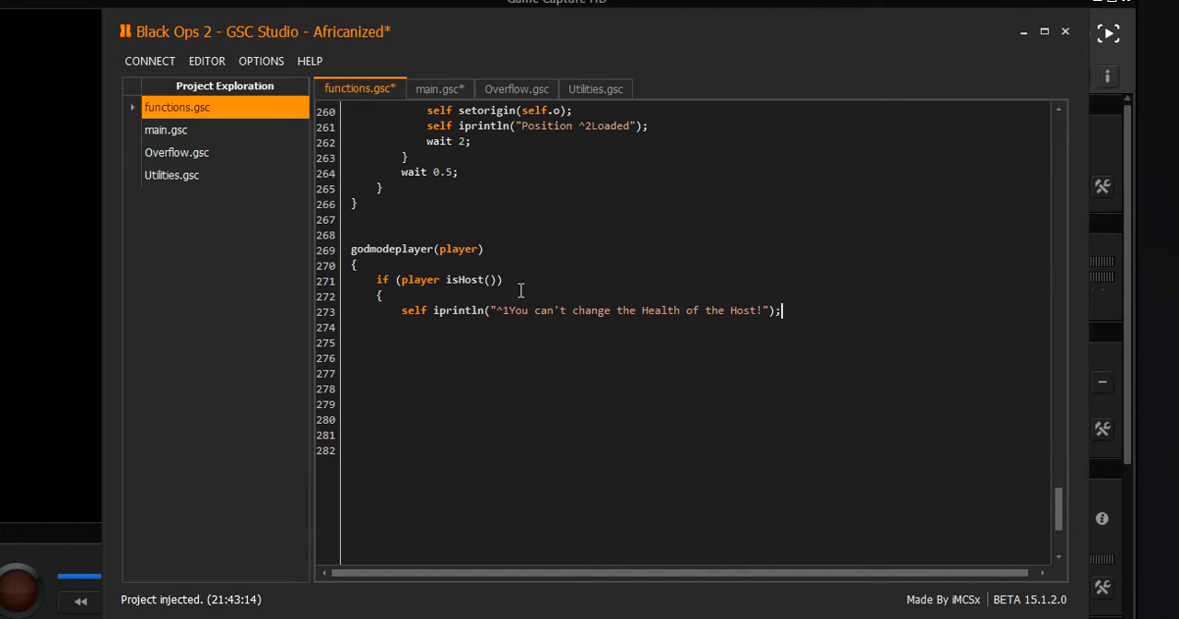
mouse_move(763, 316)
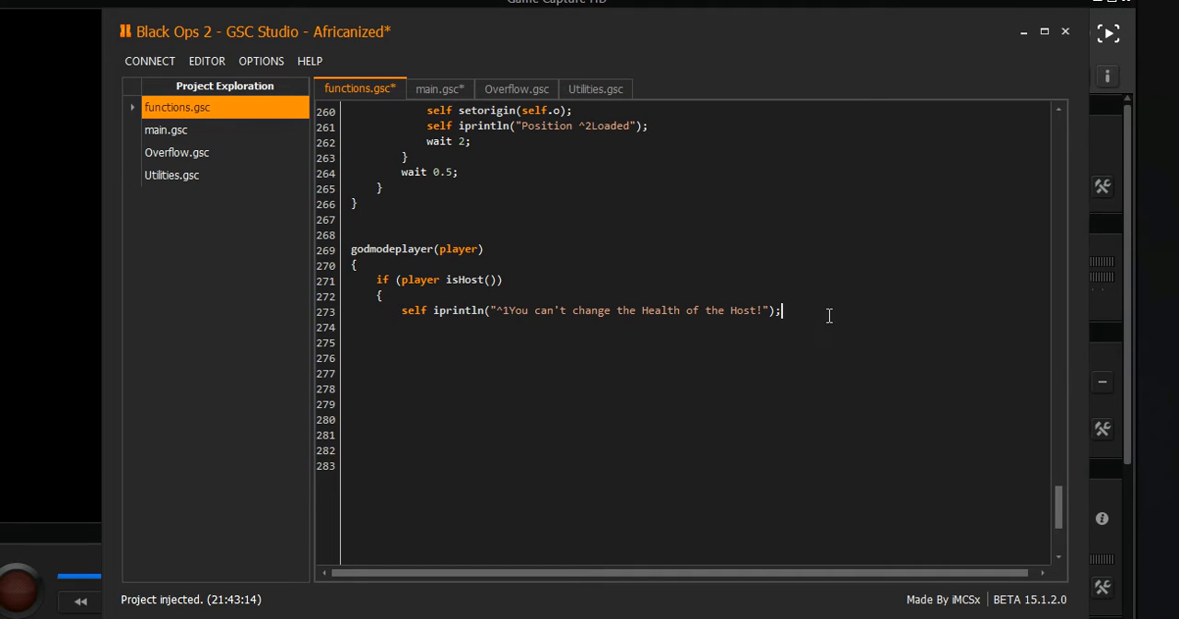
mouse_move(804, 320)
text(})
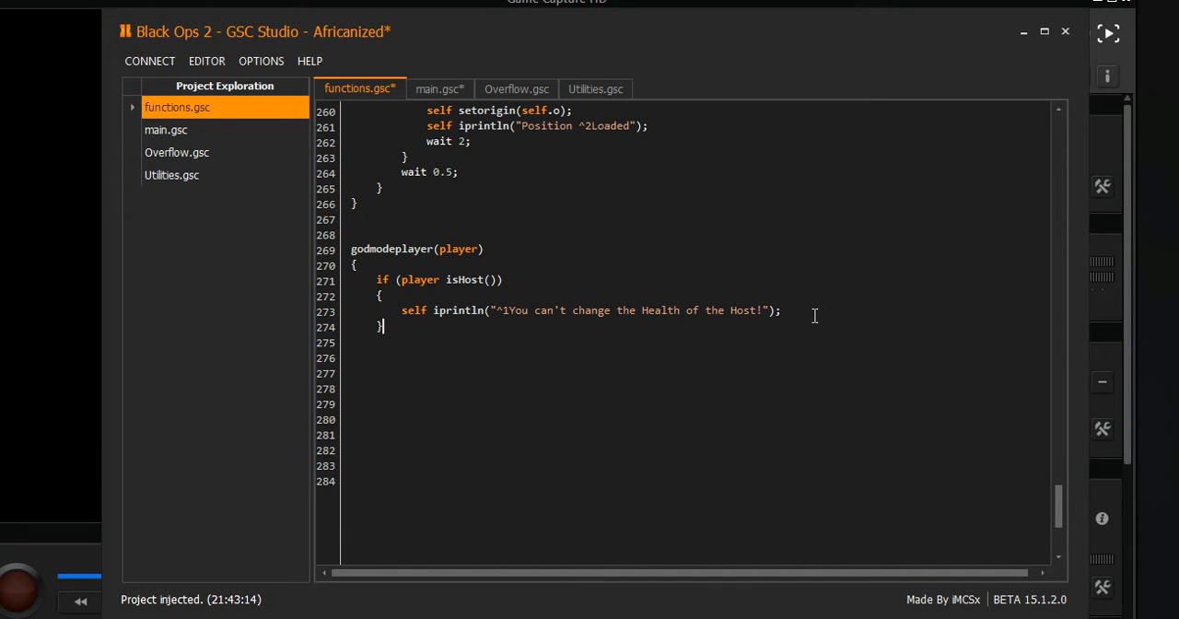
Add an else branch checking whether self.godplayer equals 0
text(else)
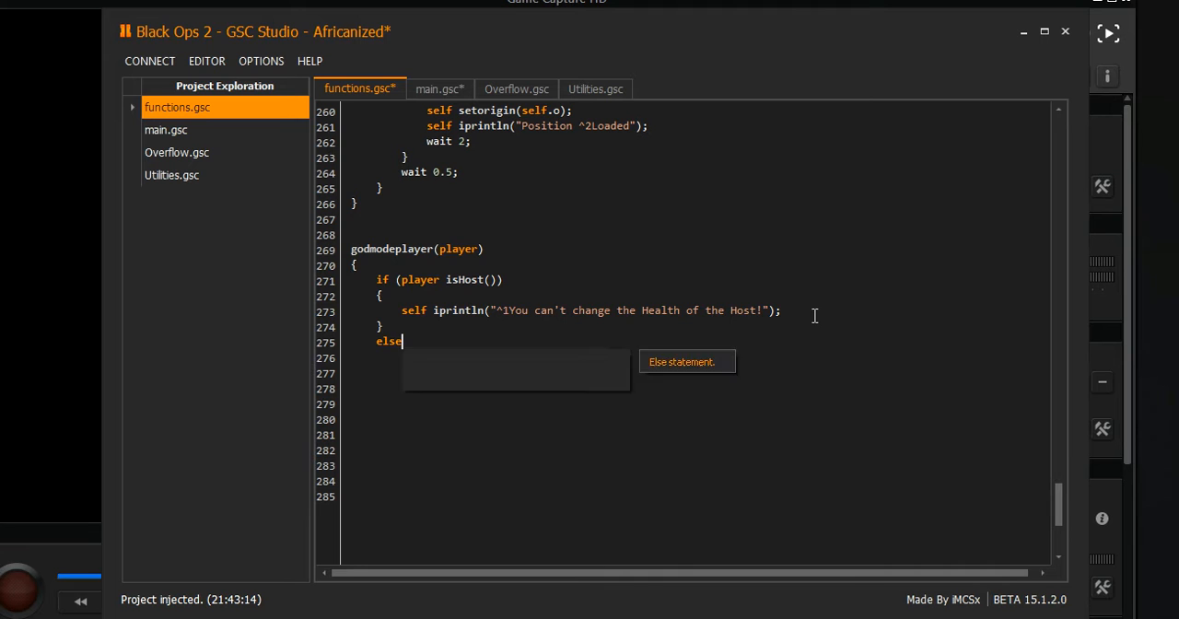
text({)
click(700, 373)
text(if)
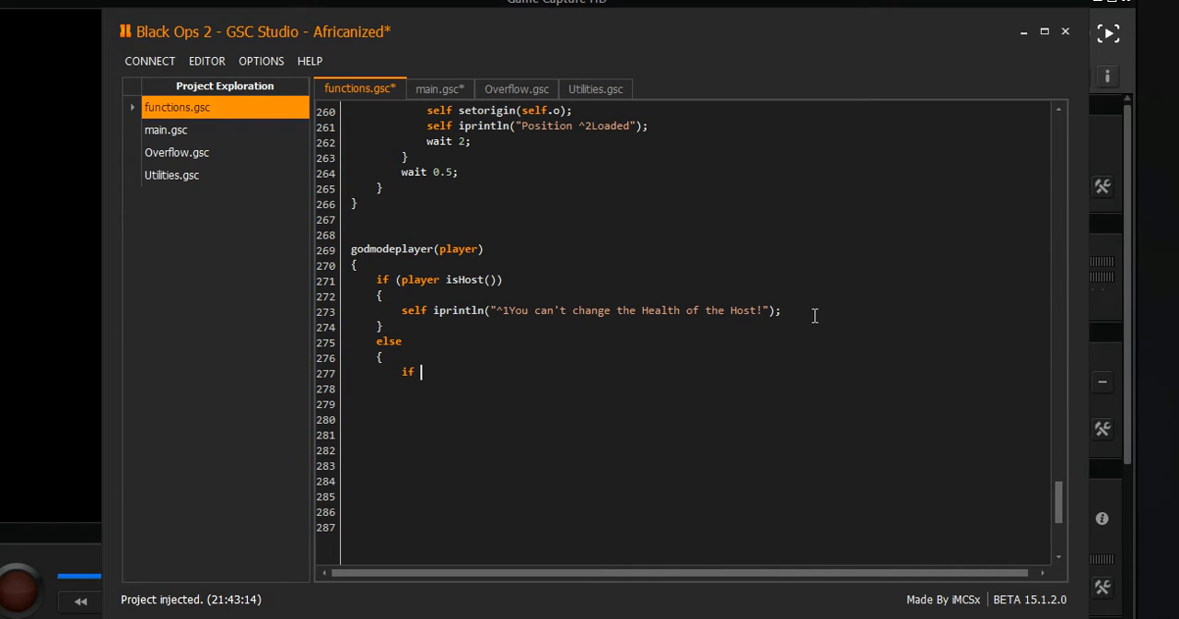
text((s)
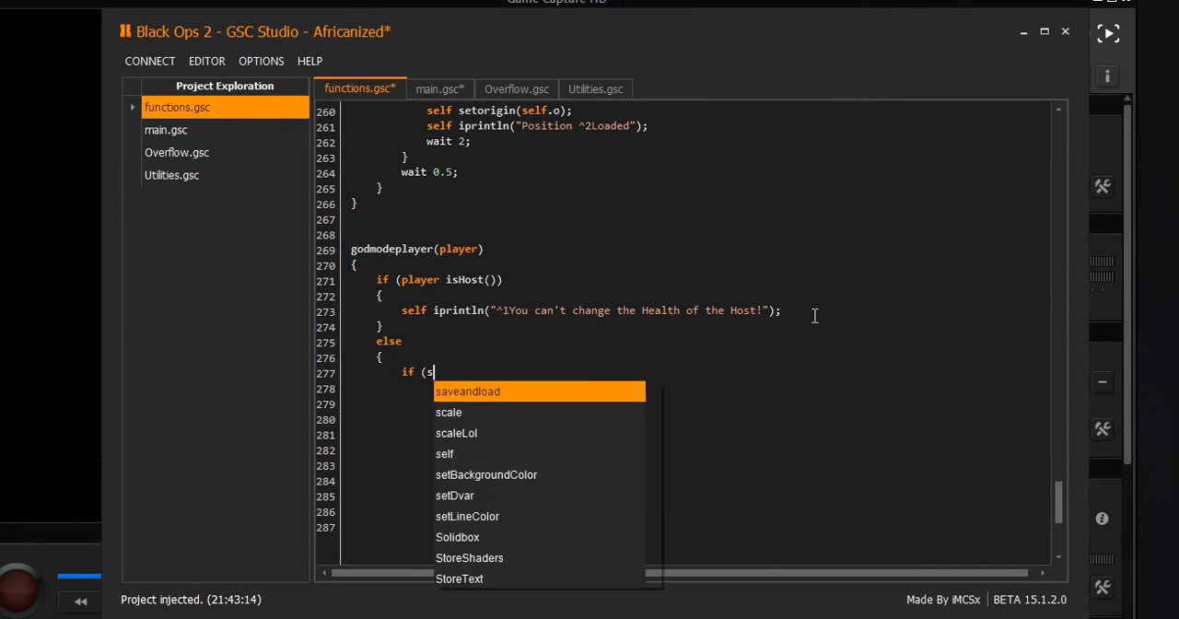
text(elf)
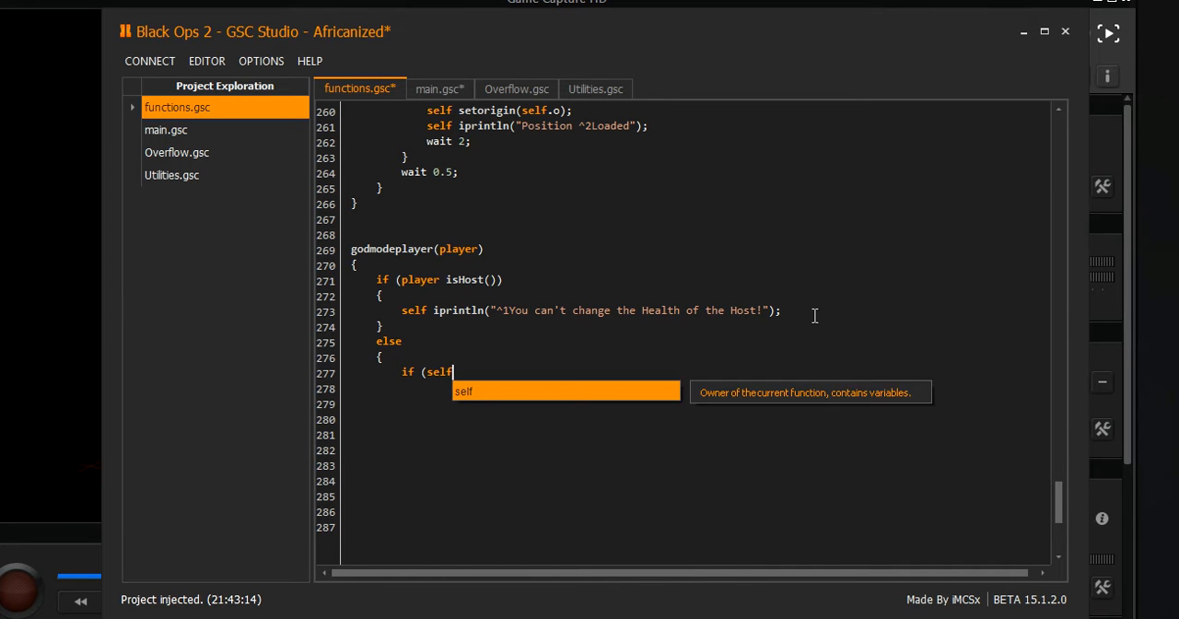
text(.go)
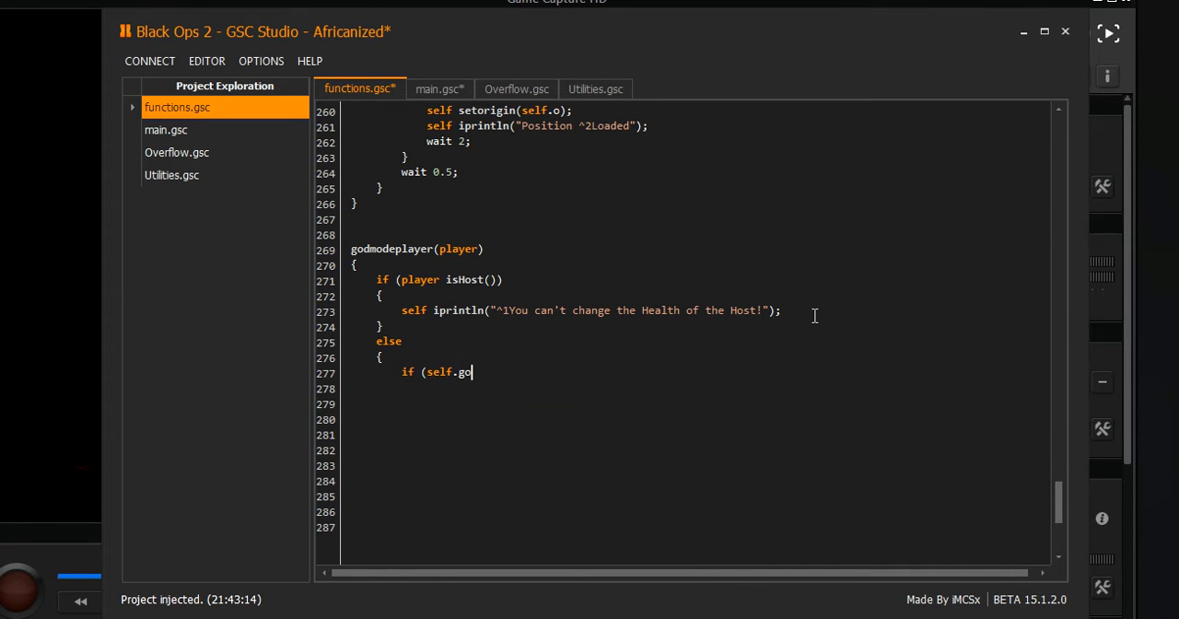
text(dplayer ==)
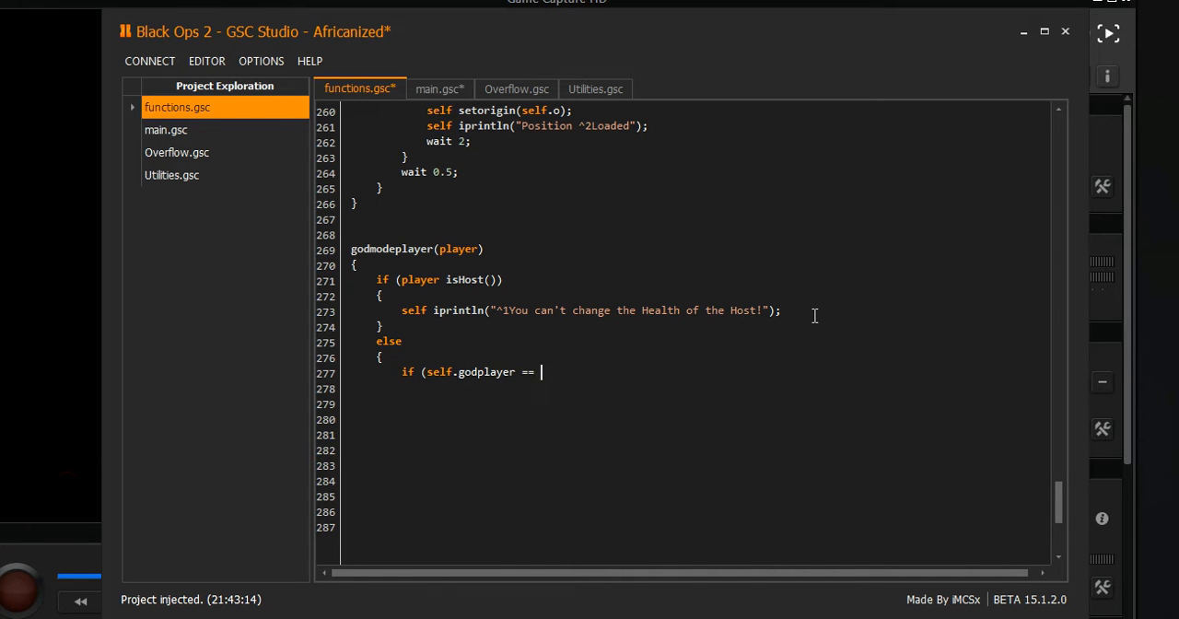
text(0))
click(696, 388)
text({)
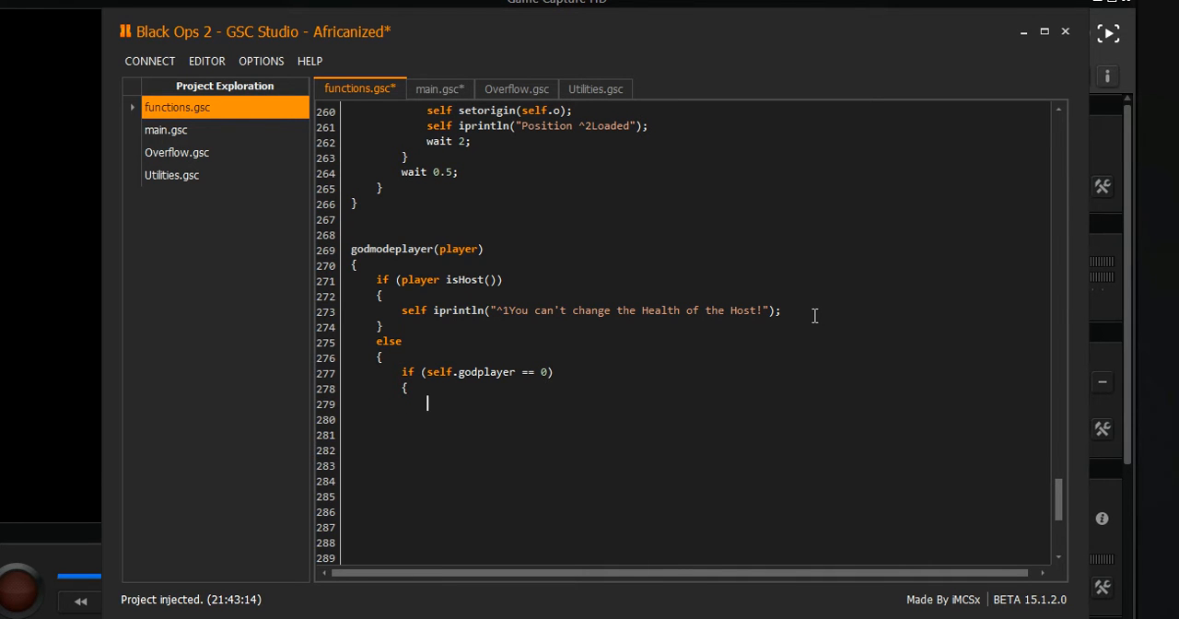
Set self.godplayer to 1 and begin a self iprintln line
text(self)
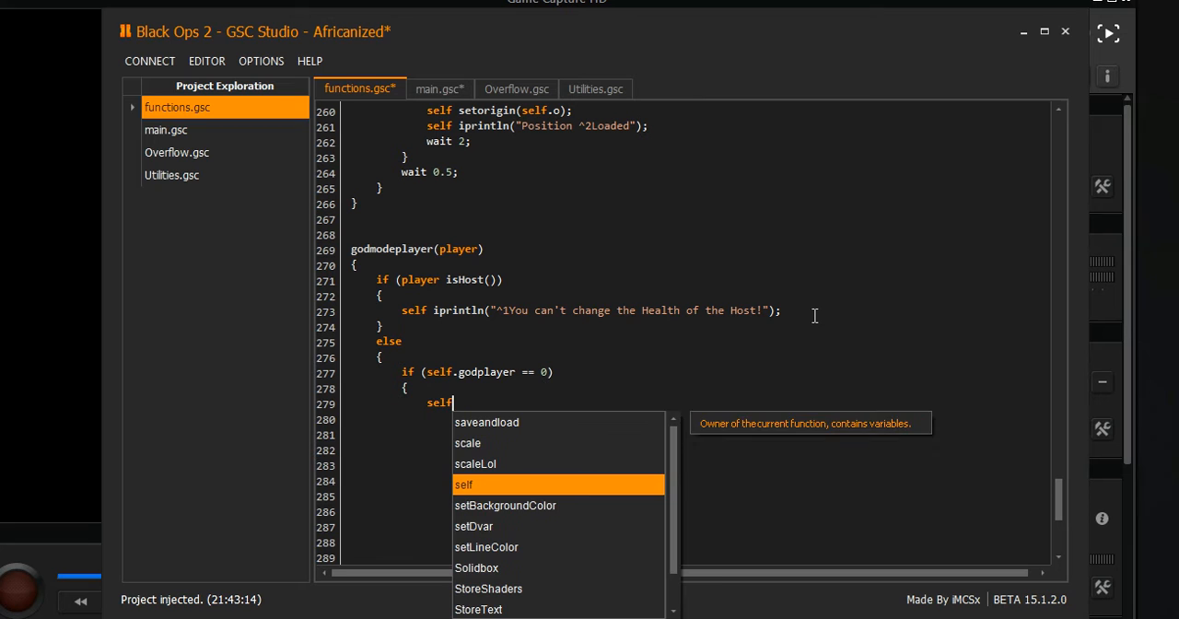
text(.god)
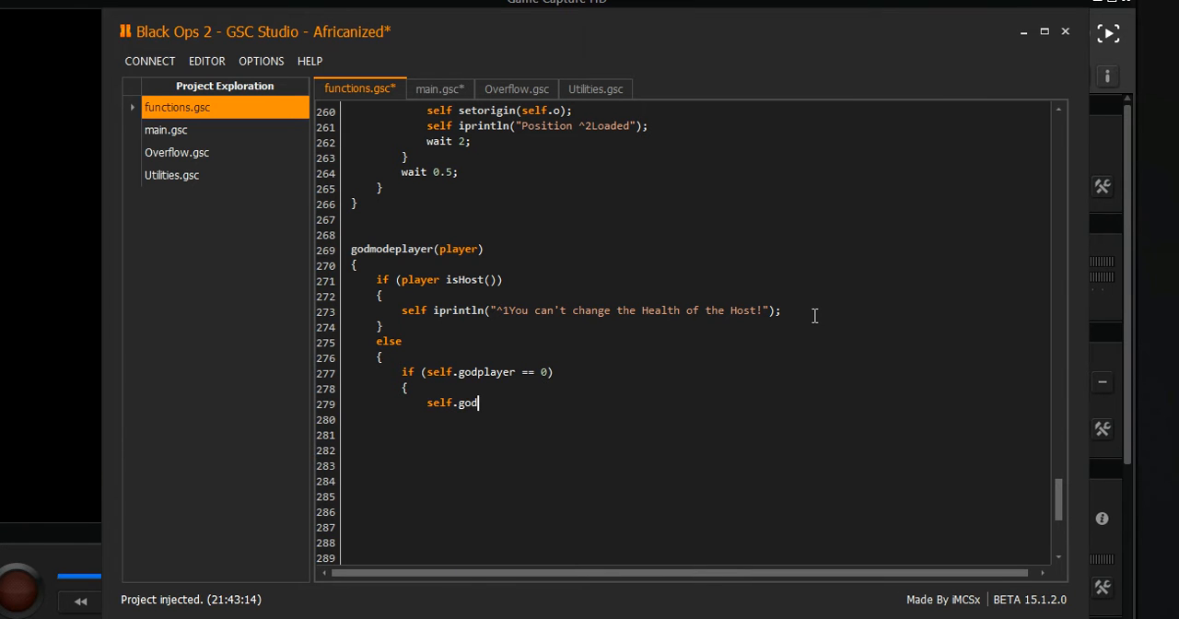
text(player)
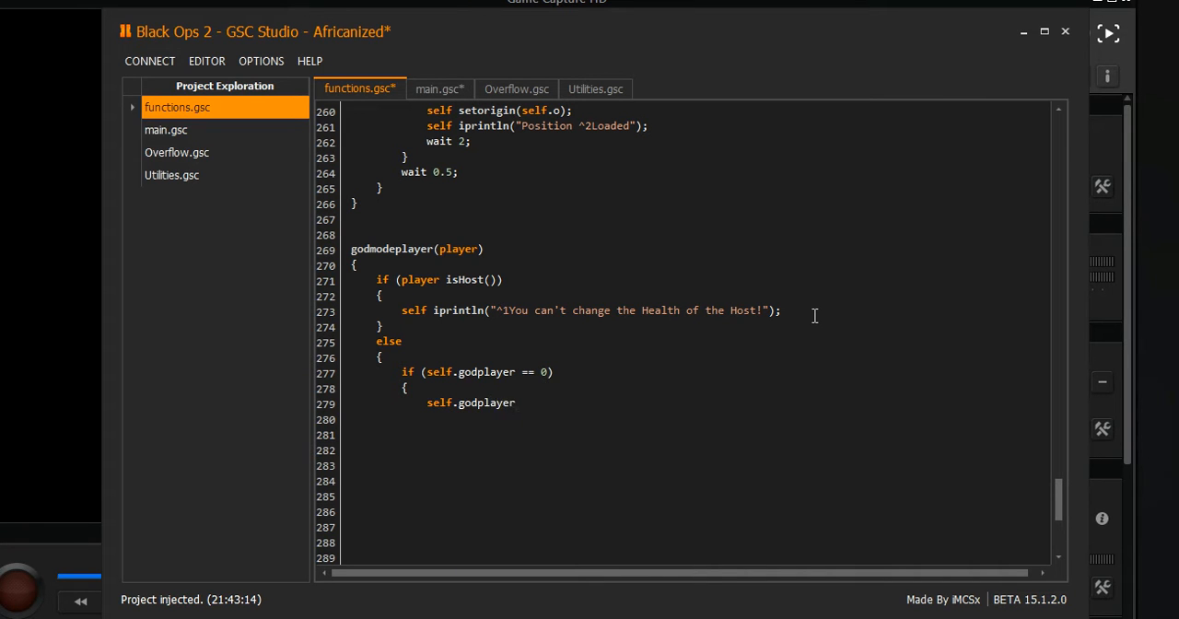
text(= 1)
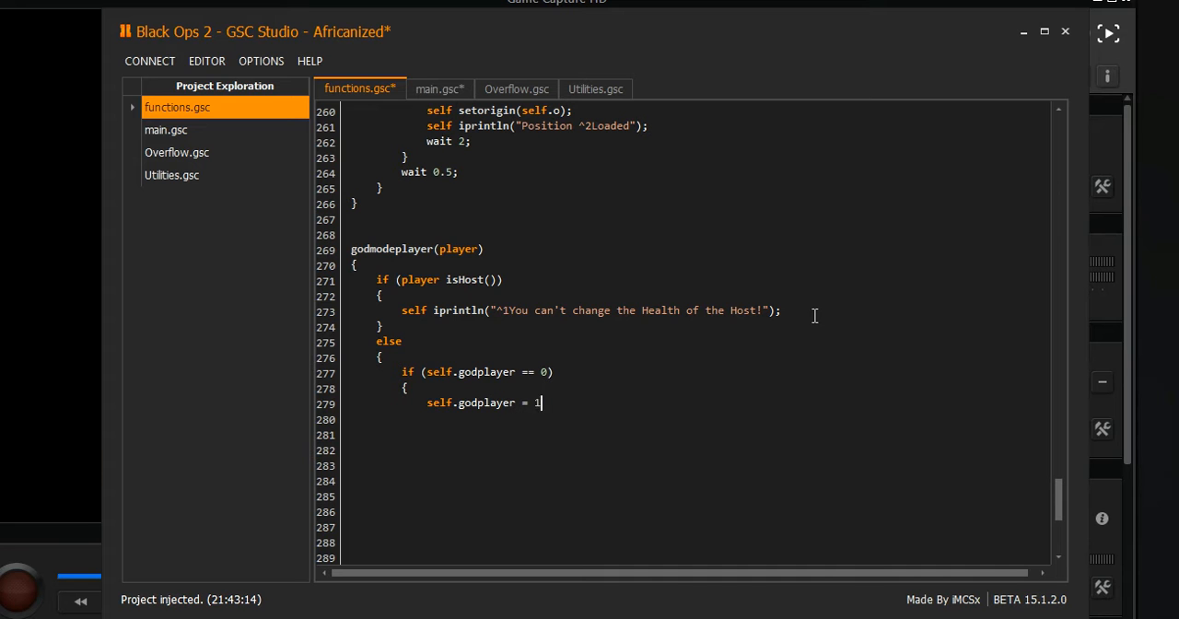
text(;)
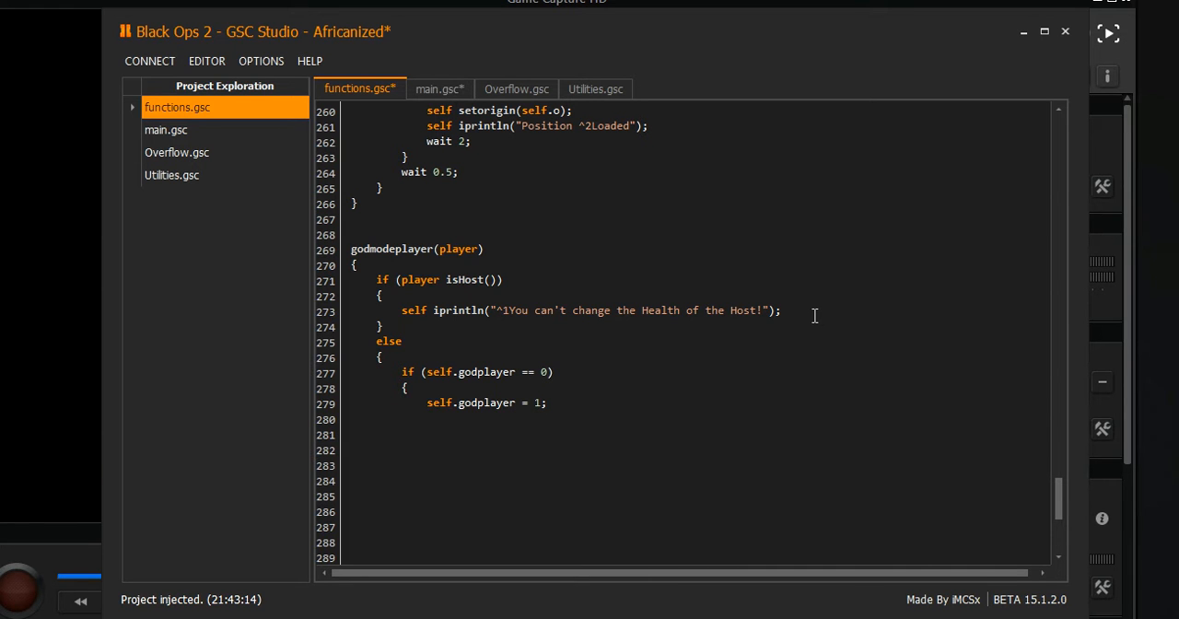
text(self i)
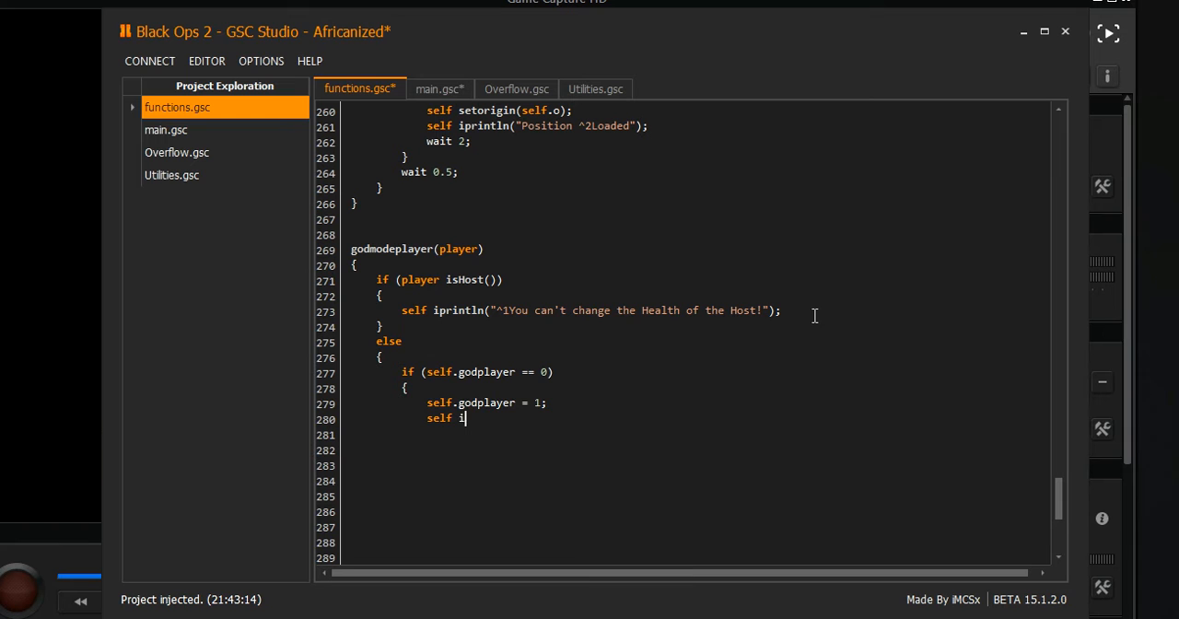
Start the enable message with iprintln("^2You gave ^7"
text(println)
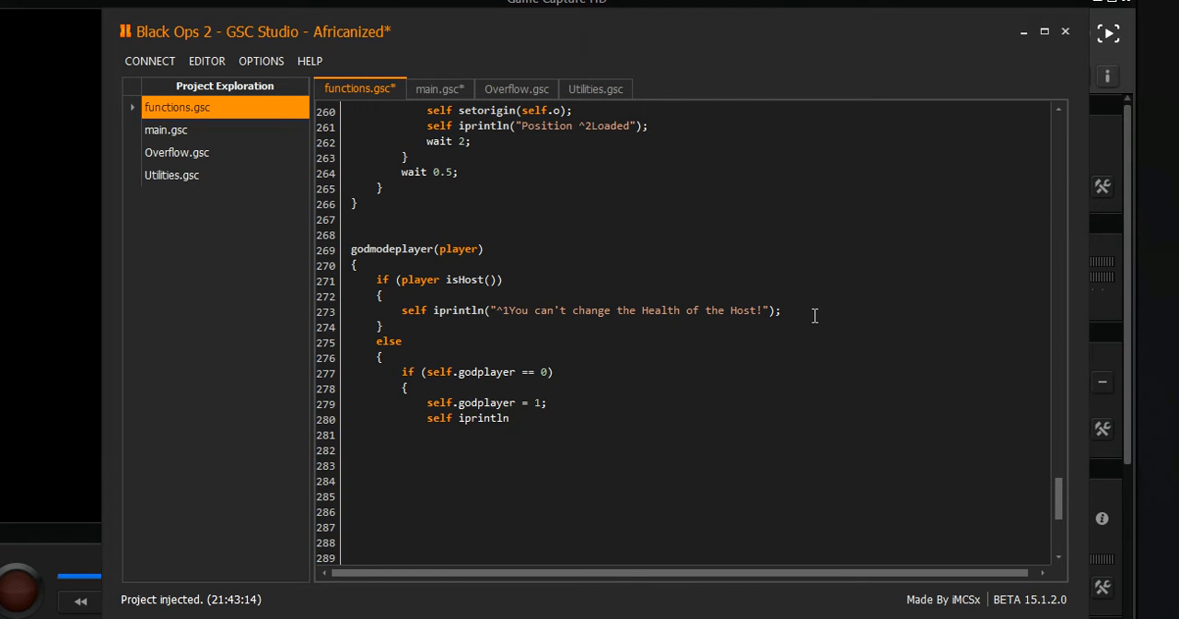
text(()
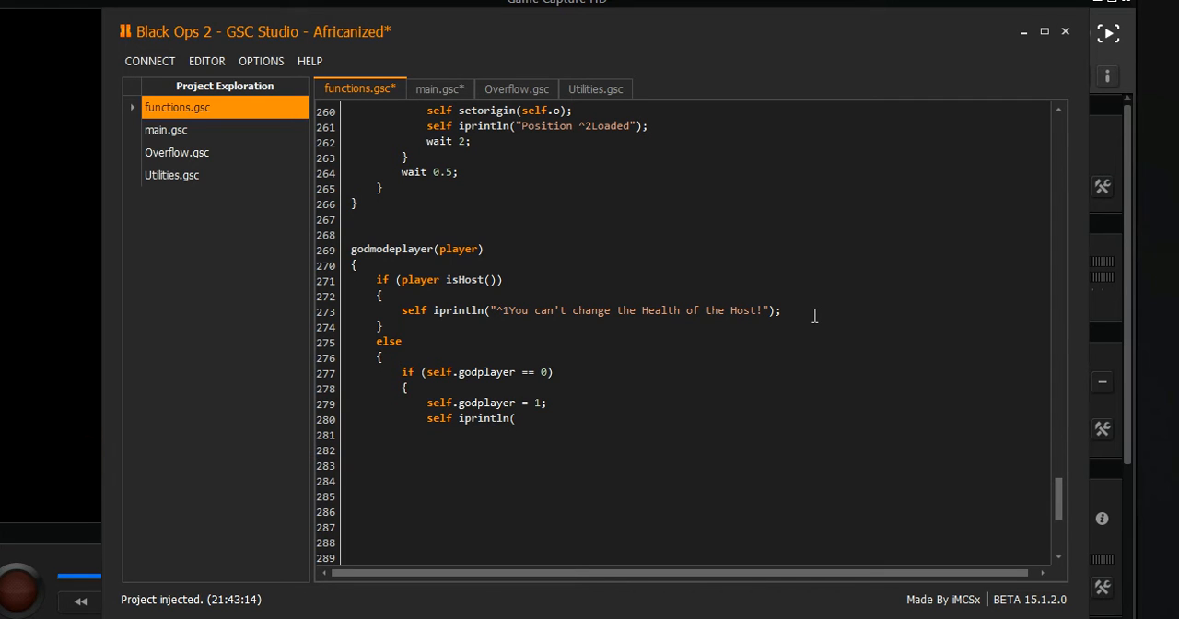
text("^)
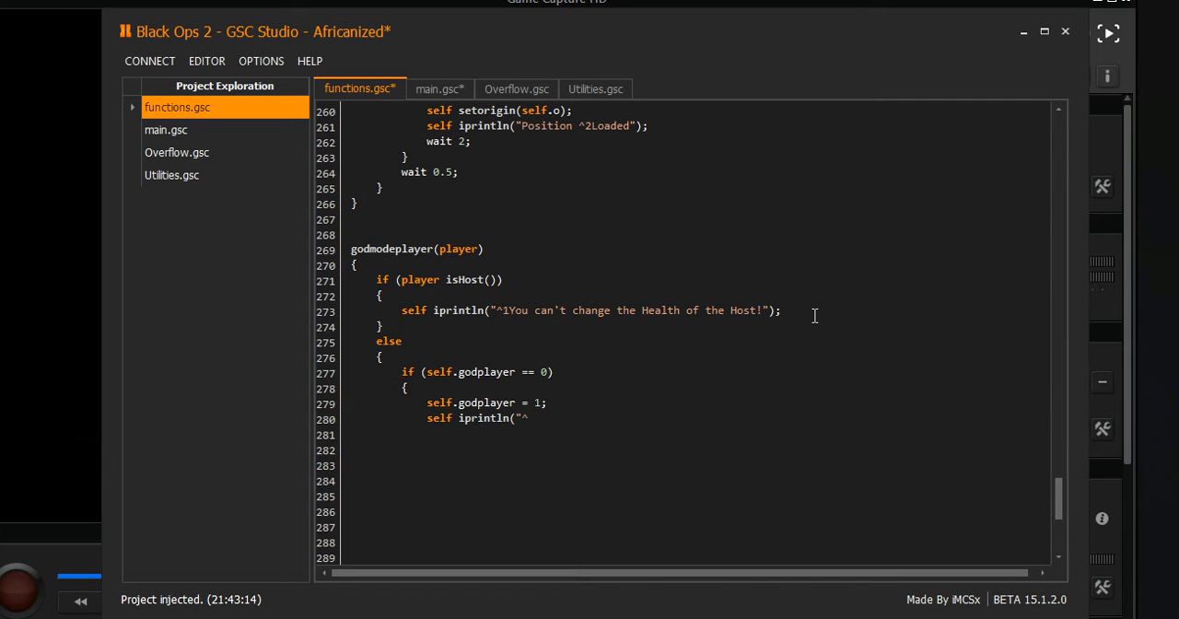
text(2)
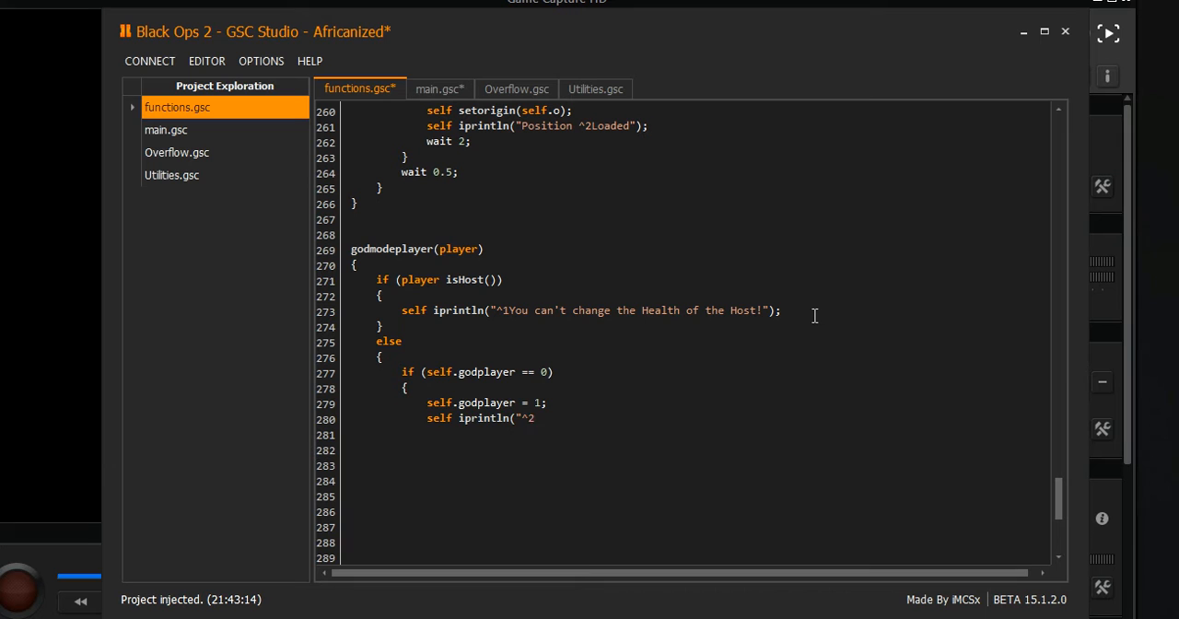
text(You gave "^&)
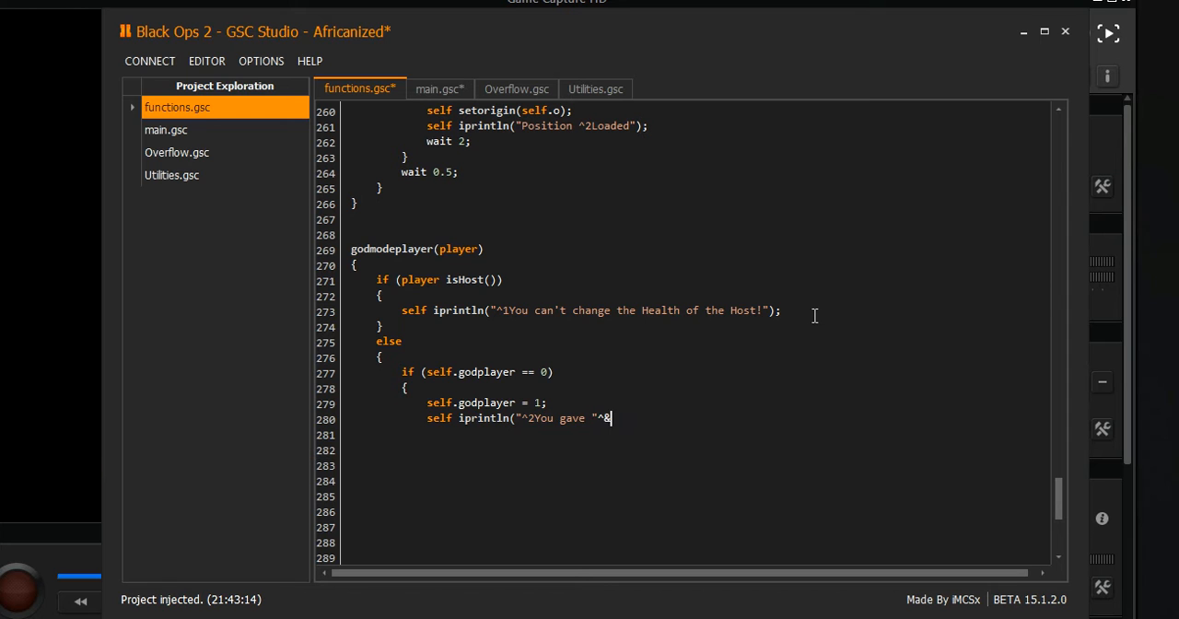
key(Backspace)
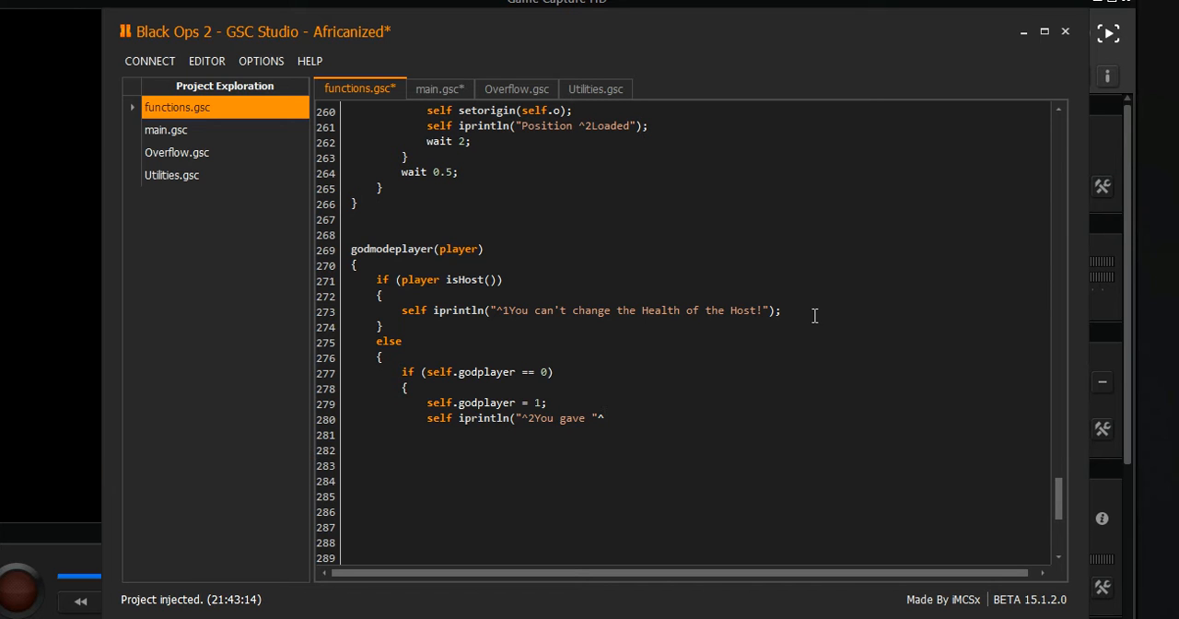
text(7)
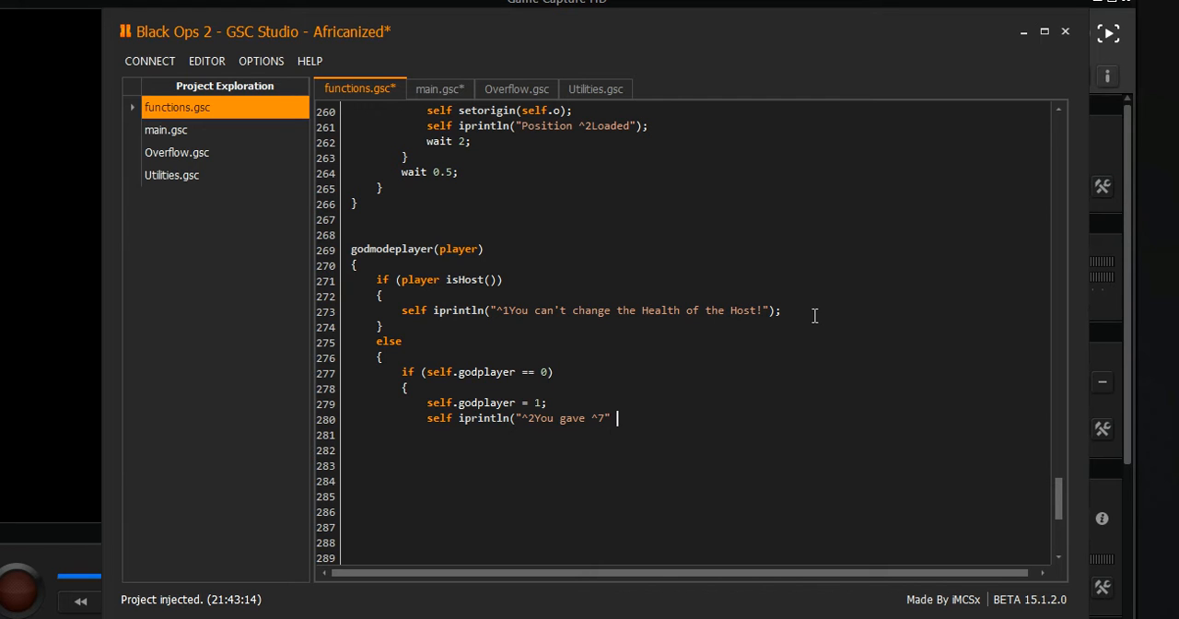
Append player.name and '^2Godmode' to finish the message, then begin a player line
text(+)
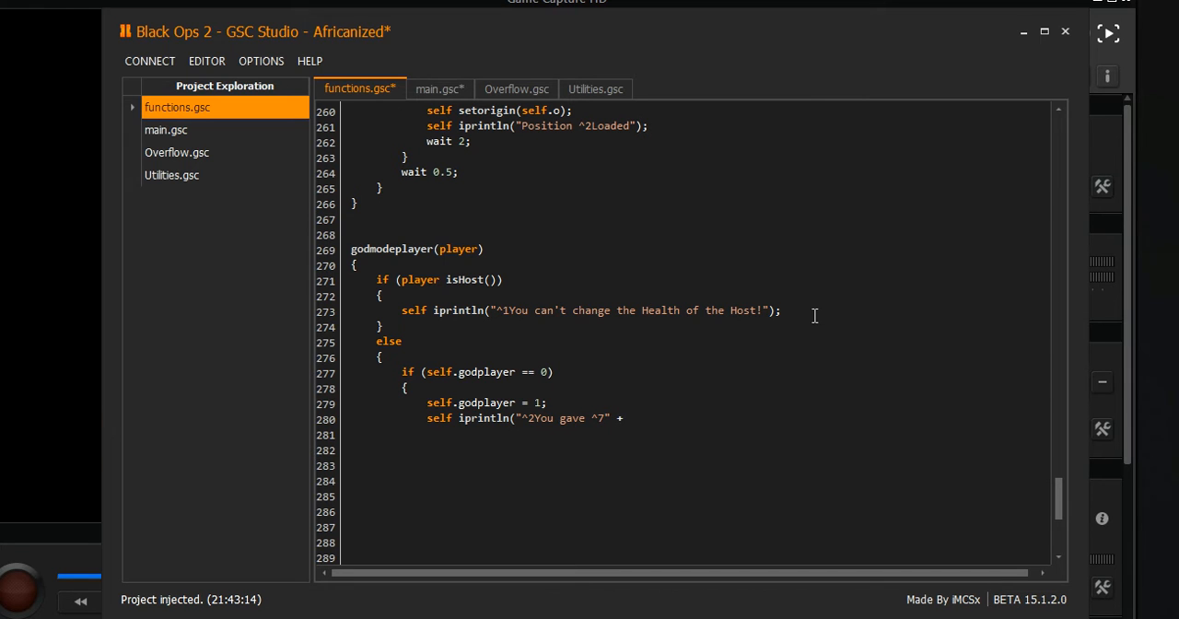
text(player.nam)
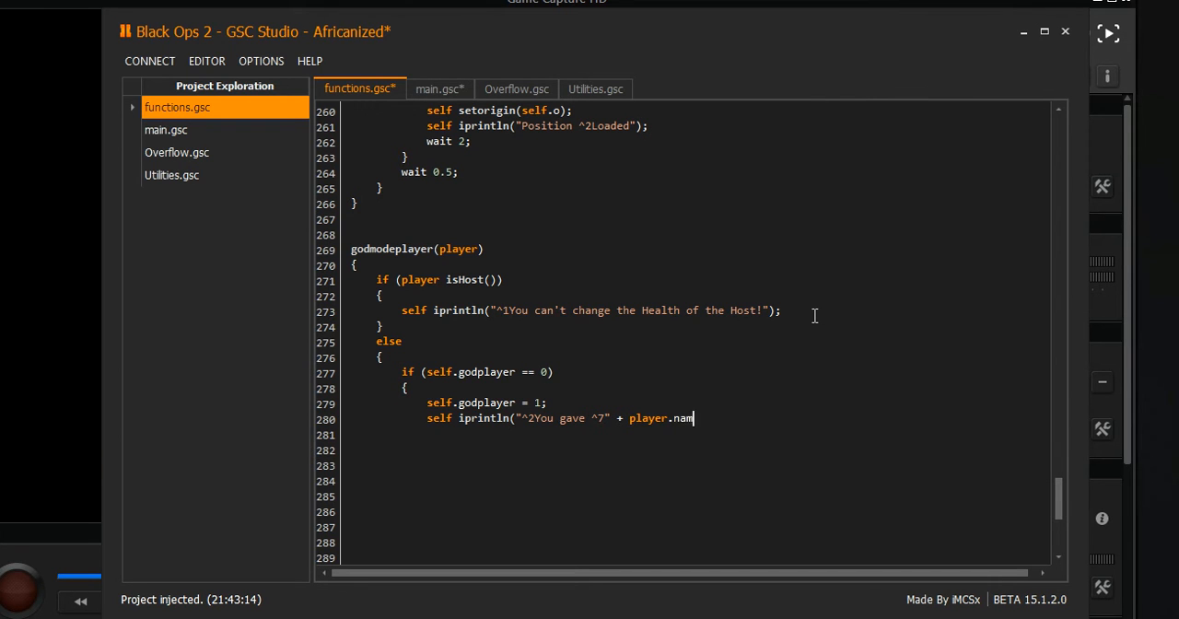
text(e)
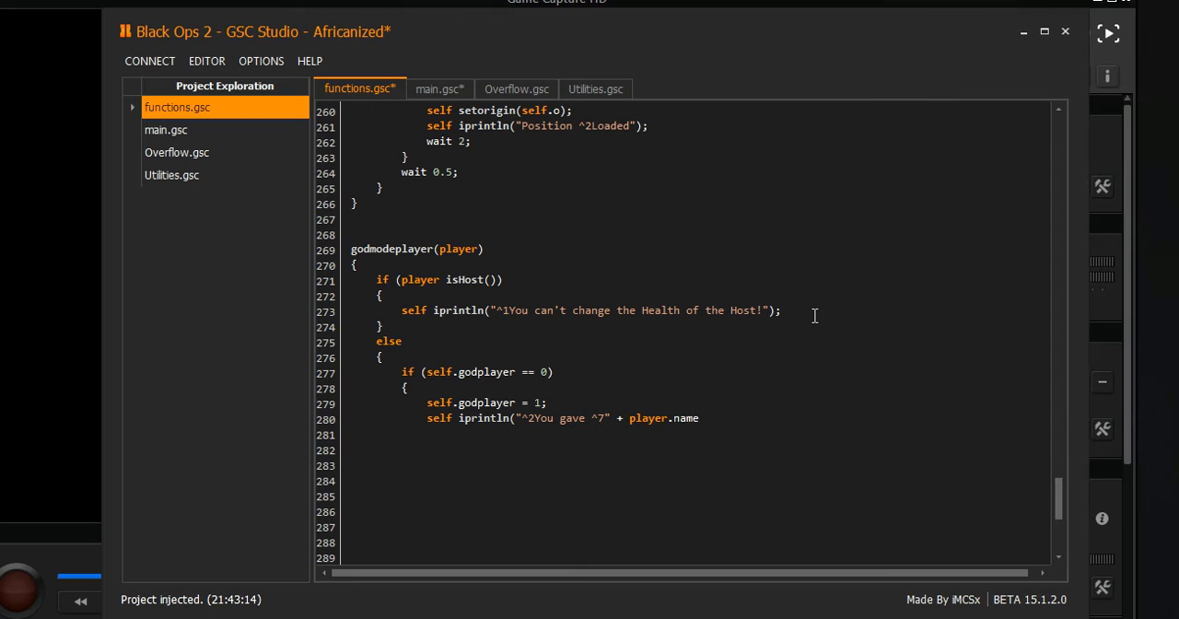
text(+)
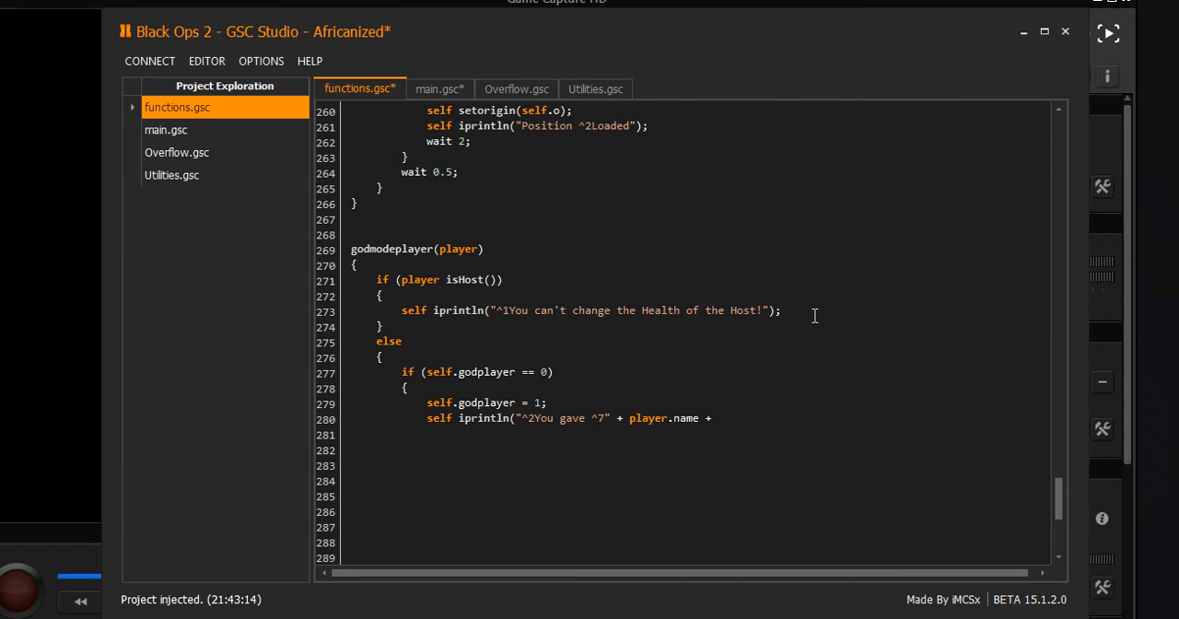
text("^)
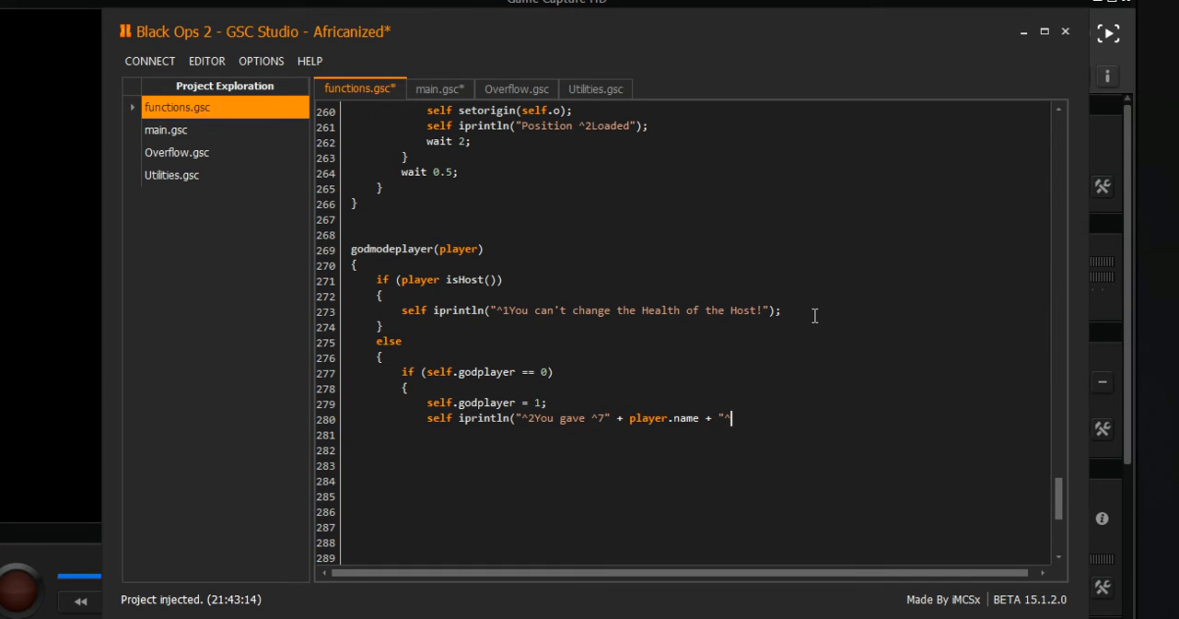
text(2God)
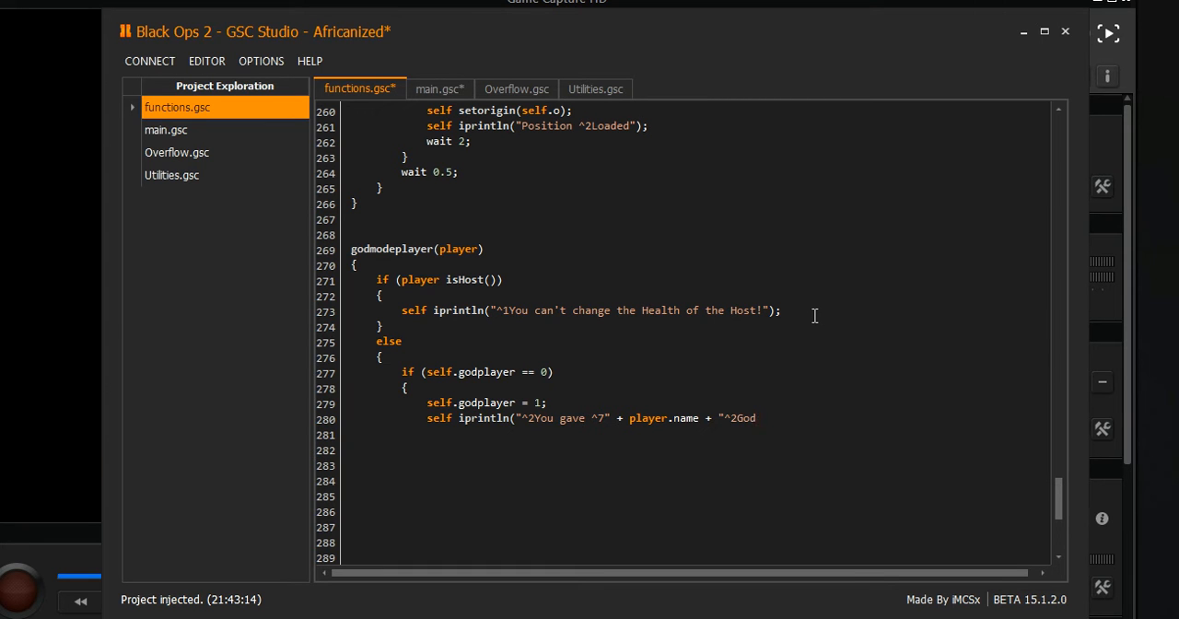
text(mode)
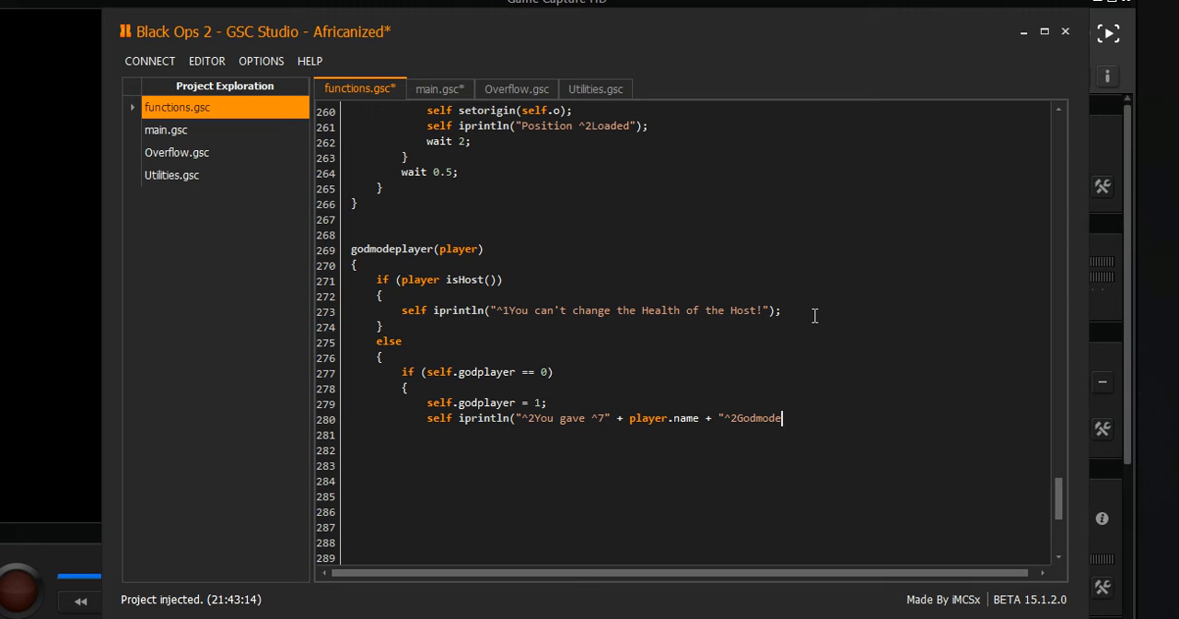
text("))
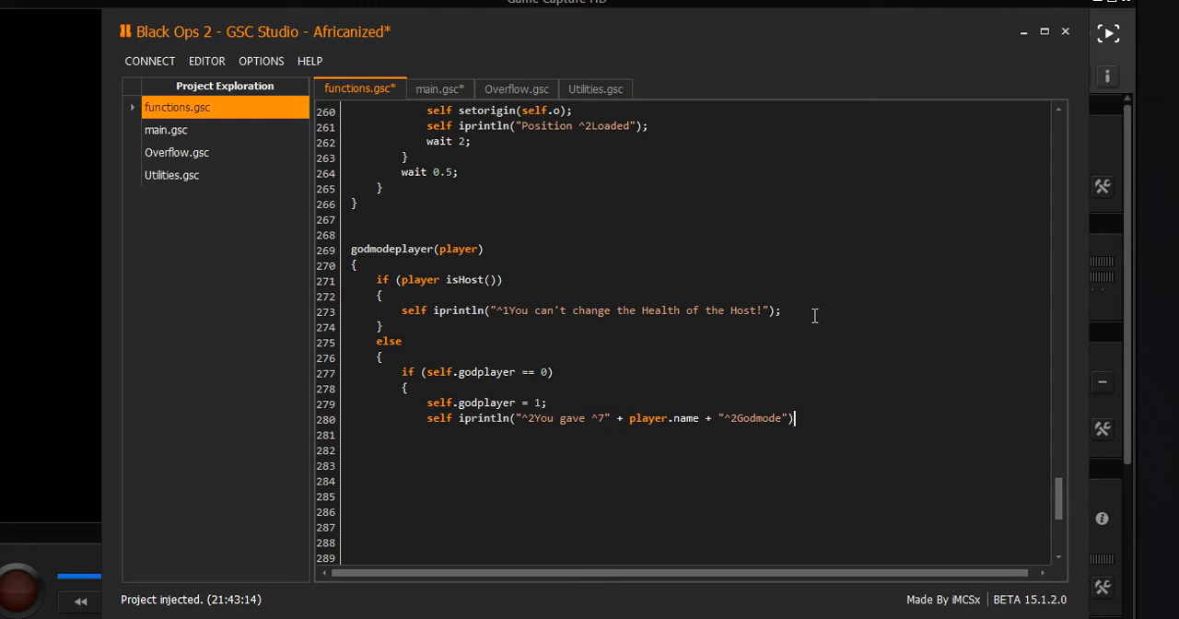
text(;)
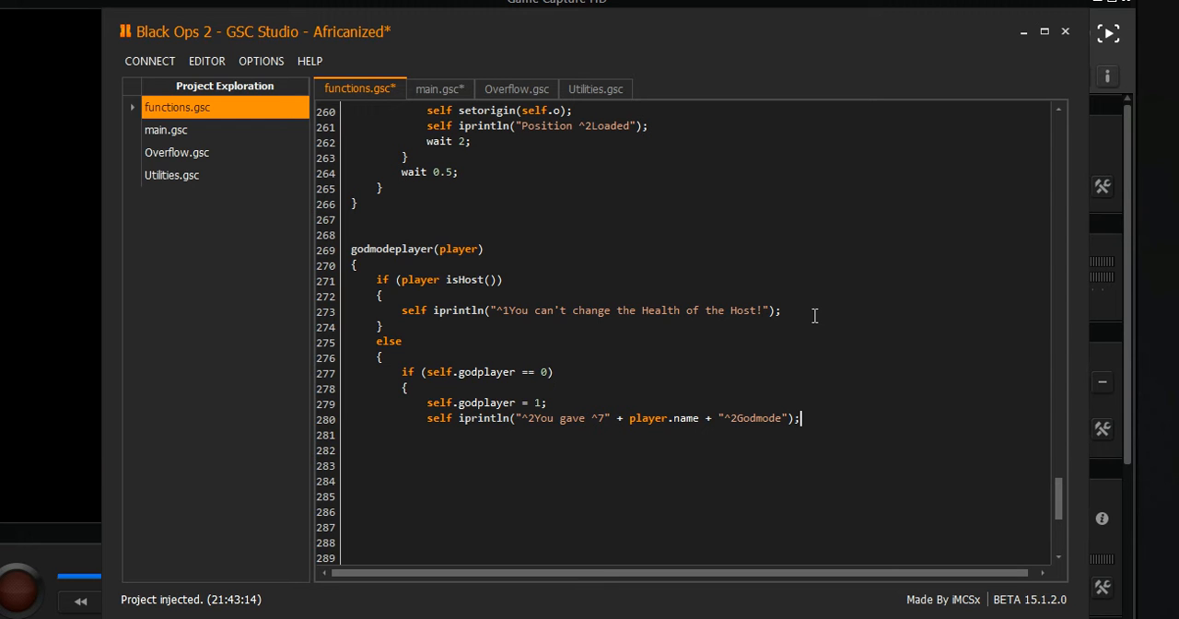
text(player)
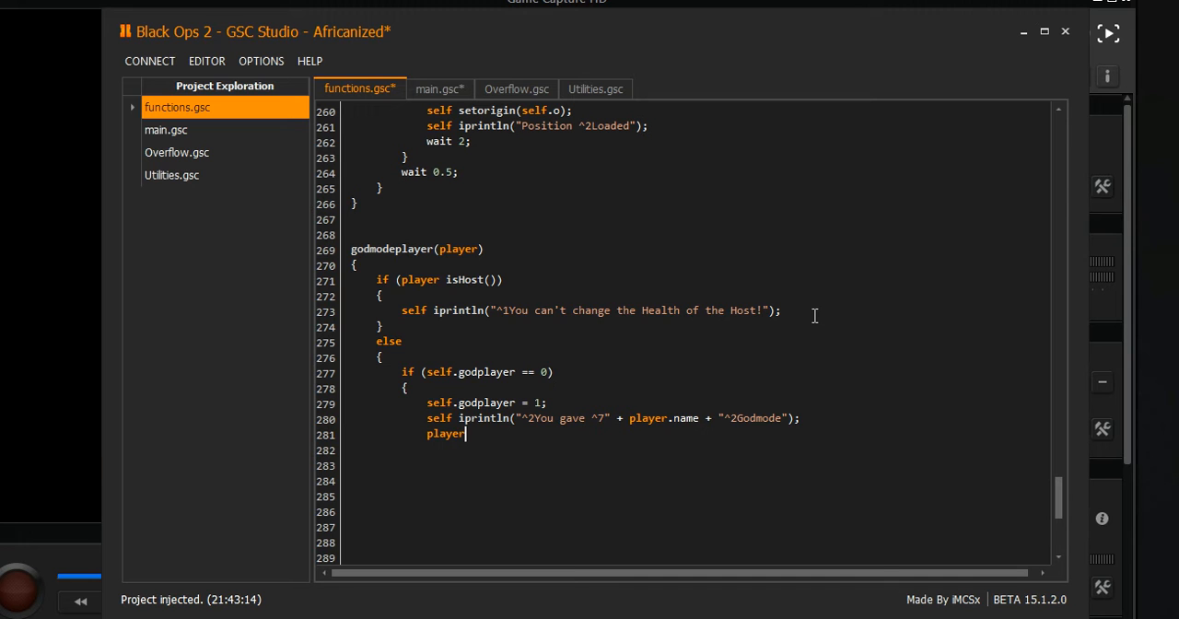
Call player Toggle_God(); in the enable branch
text(toggle)
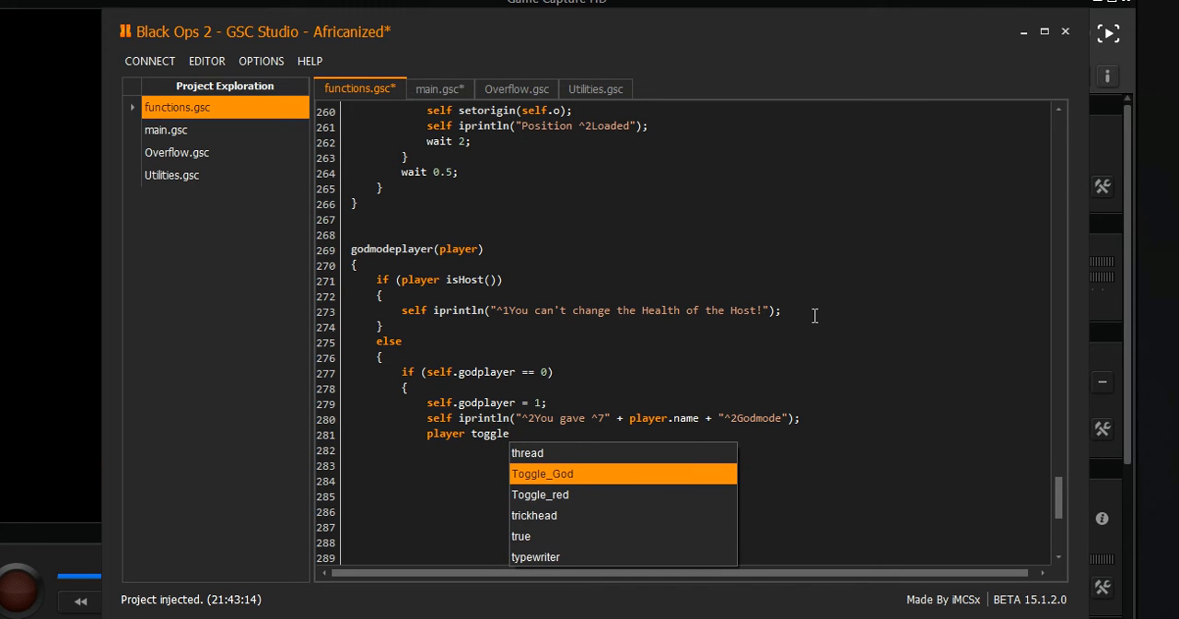
click(543, 474)
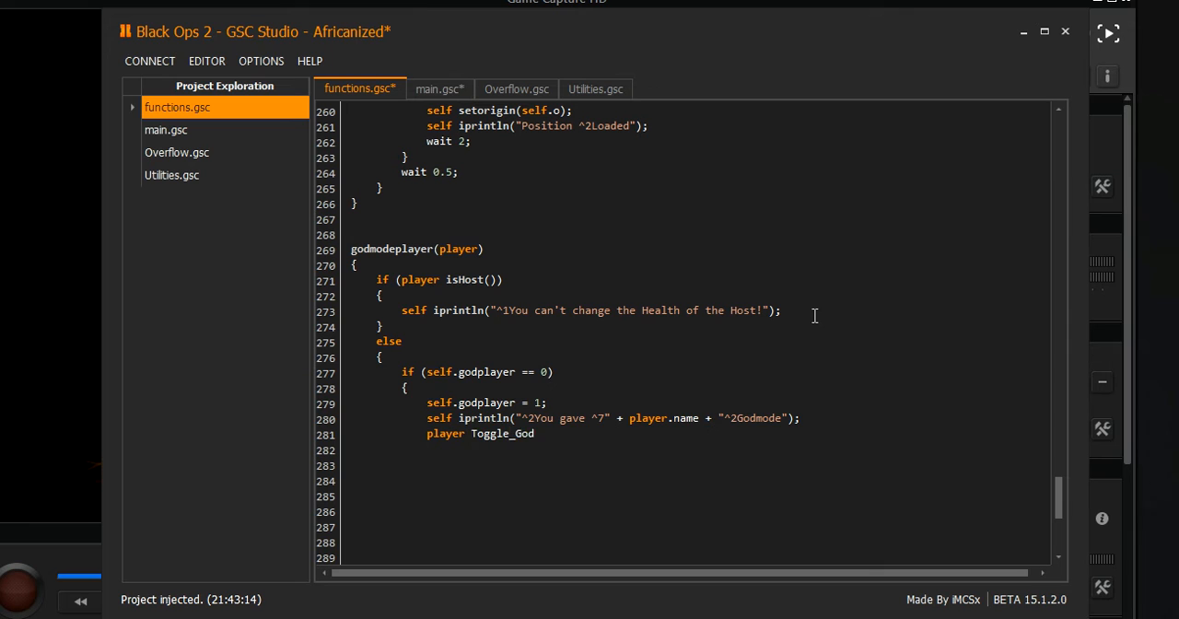
text(())
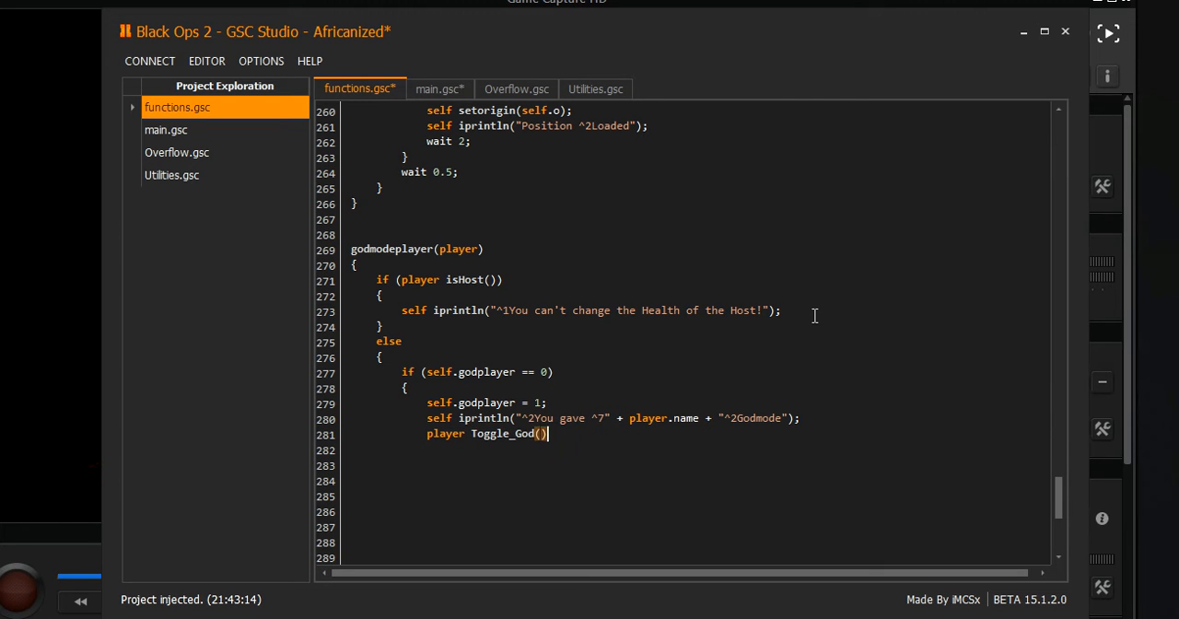
text(;)
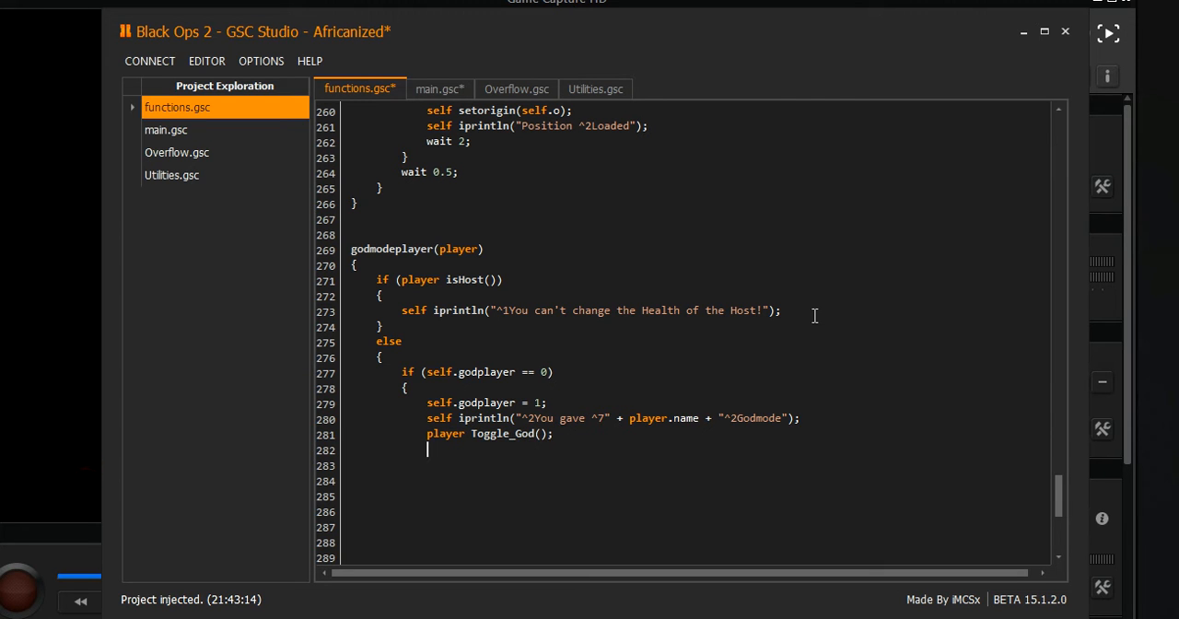
Begin a player iprintlnbold(" message on the next line
text(player)
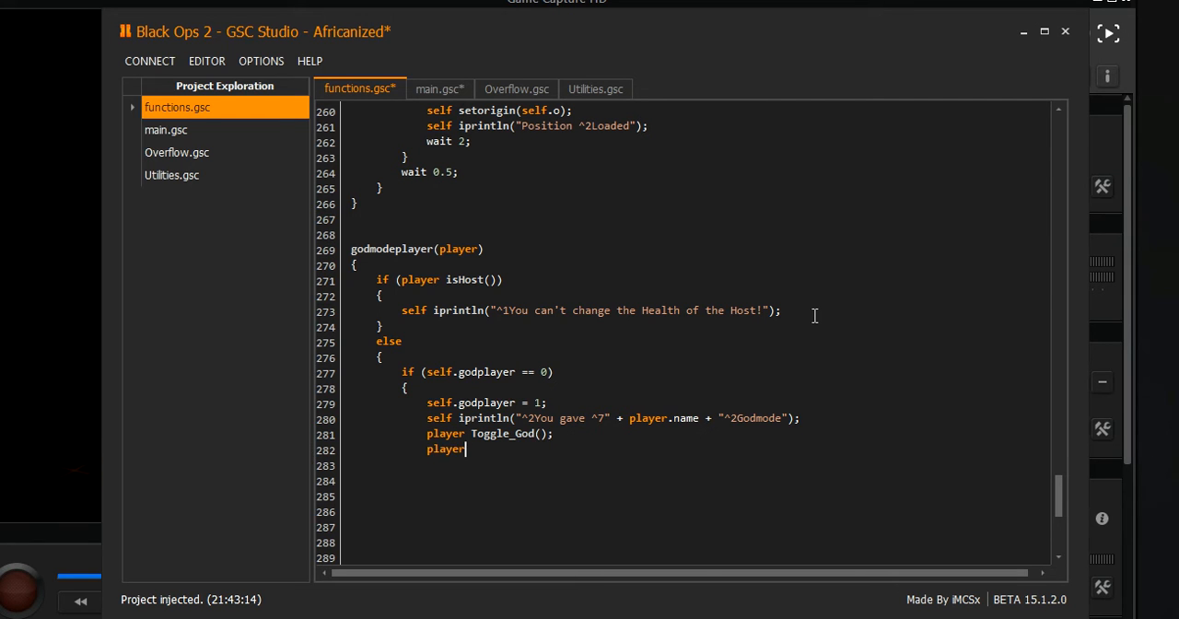
text(i)
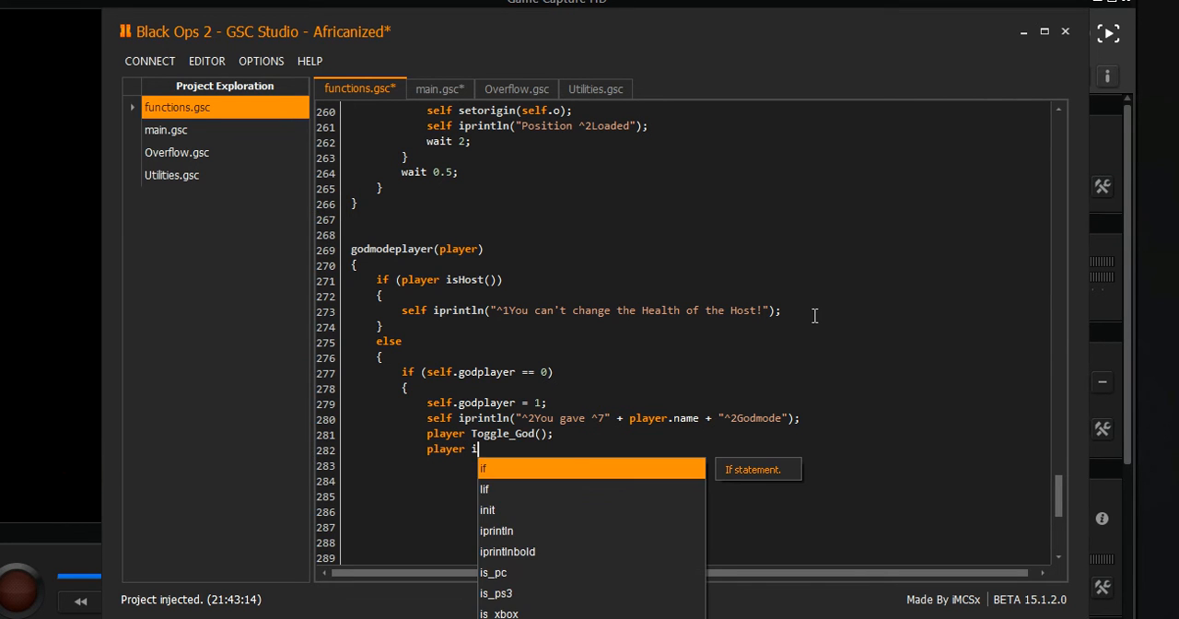
text(println)
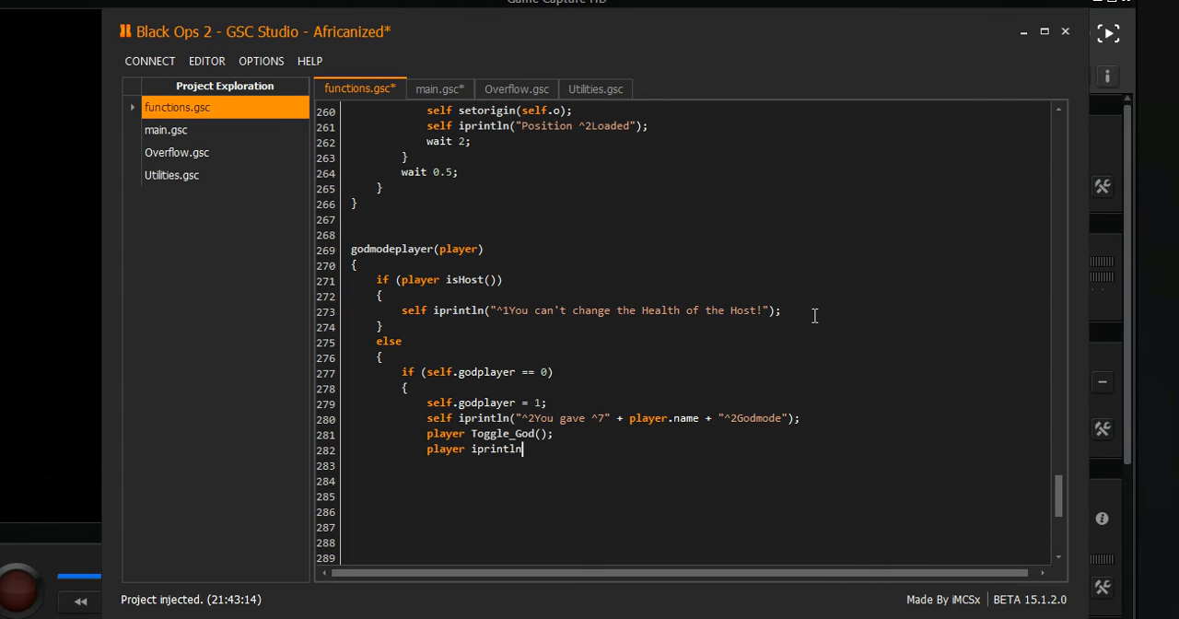
text(iprintln)
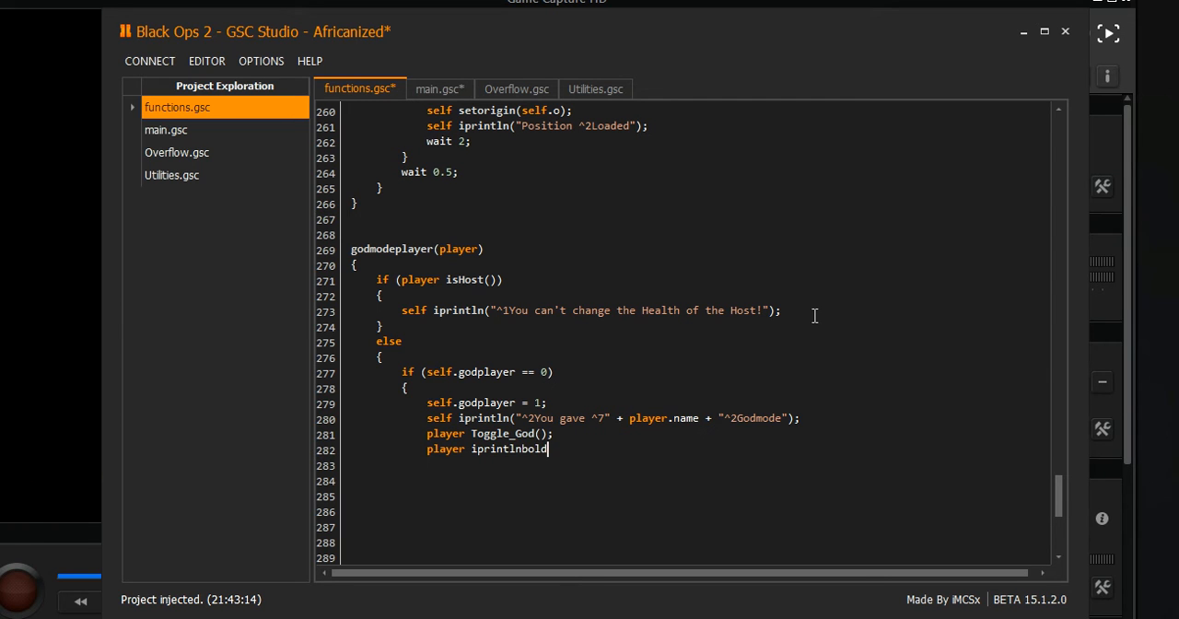
text(()
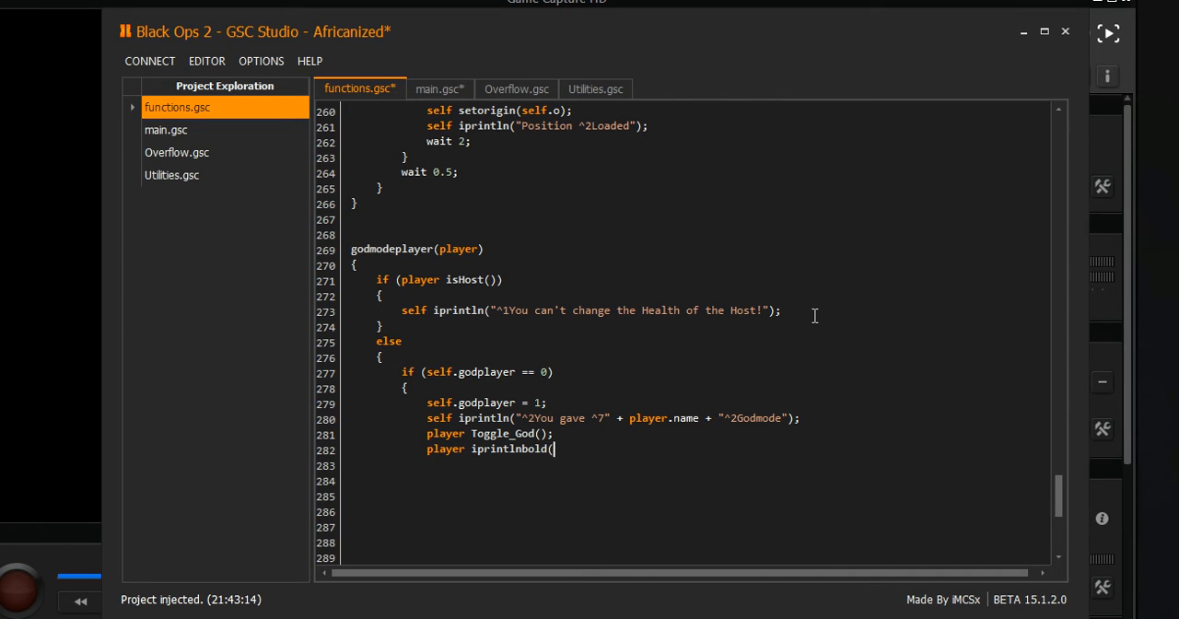
text(")
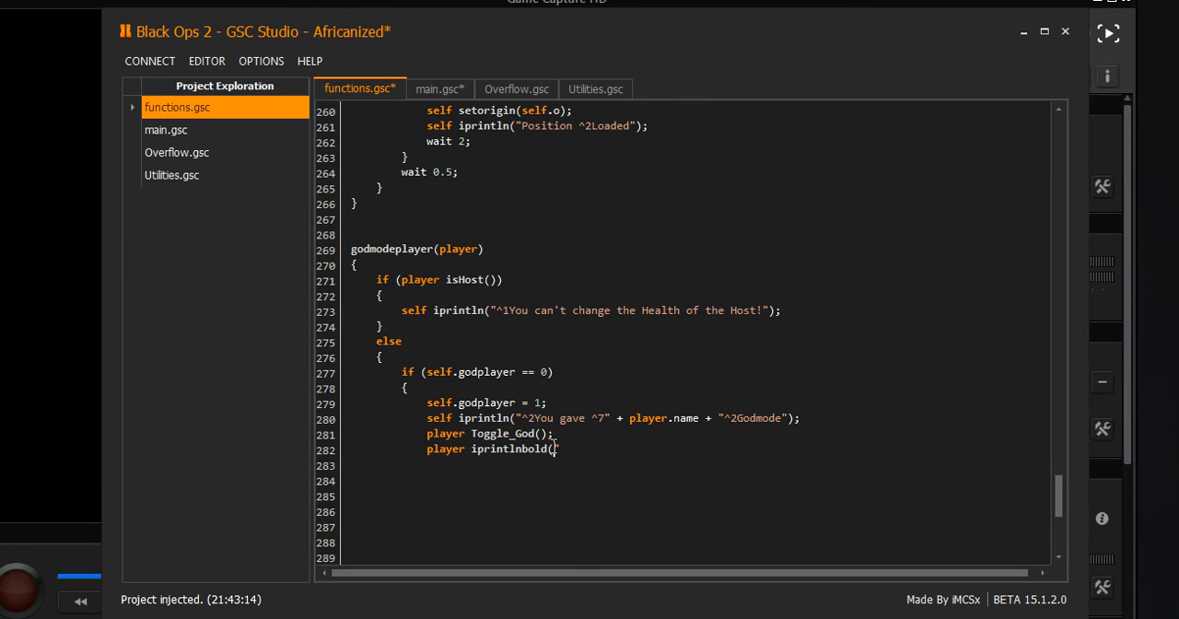
double_click(525, 434)
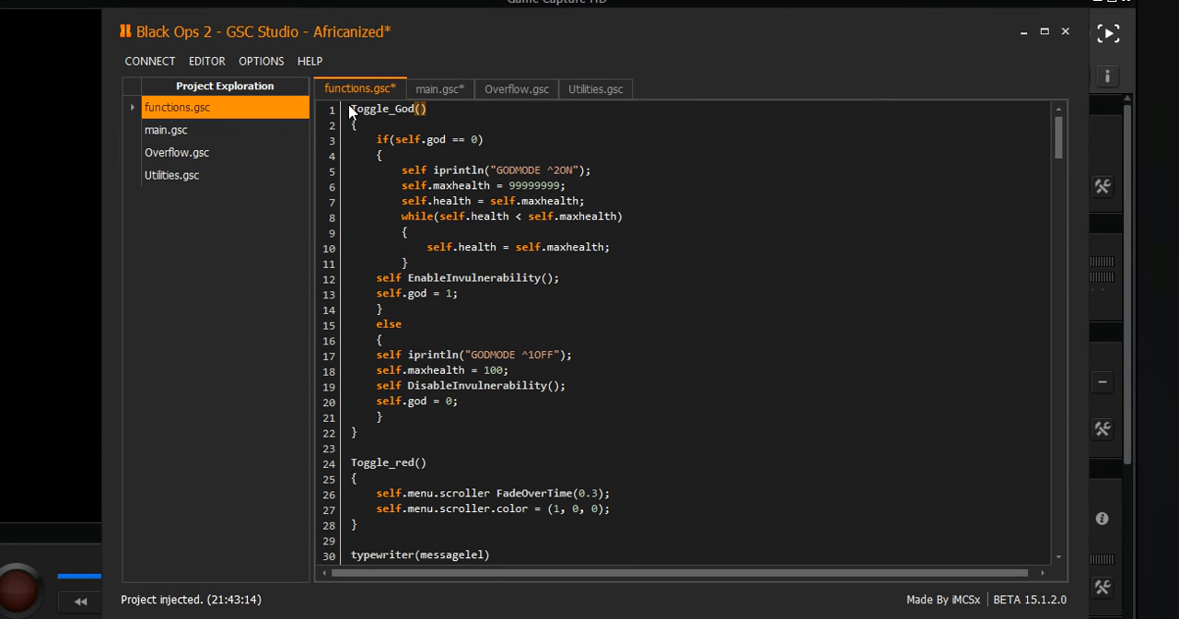
drag(348, 108, 381, 155)
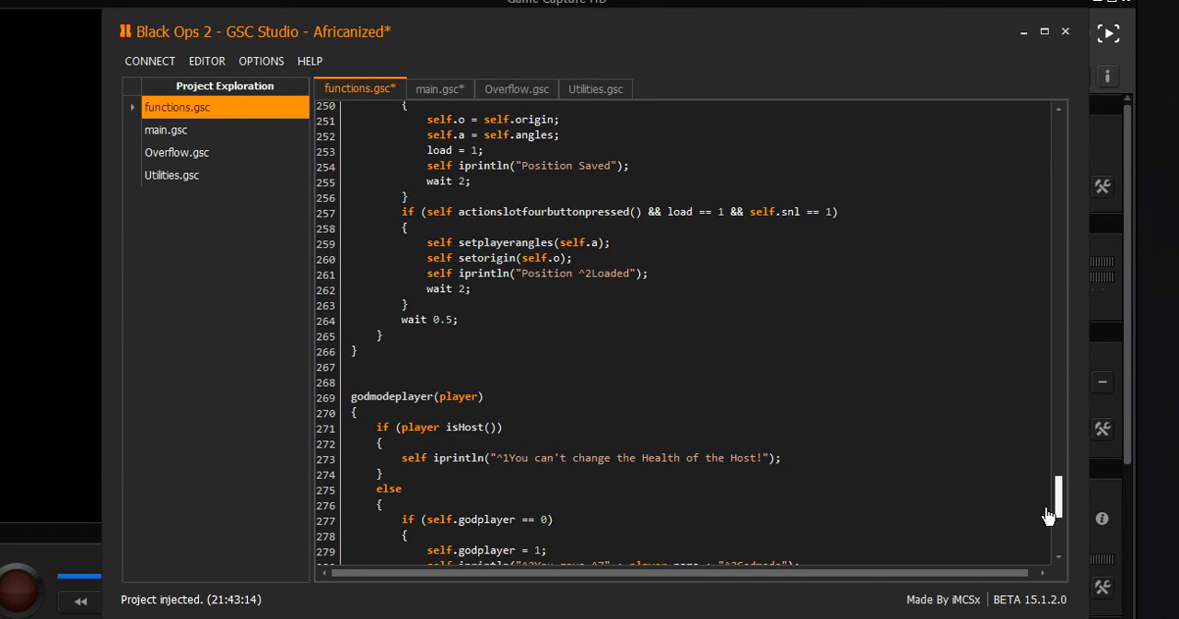
scroll(down, 3)
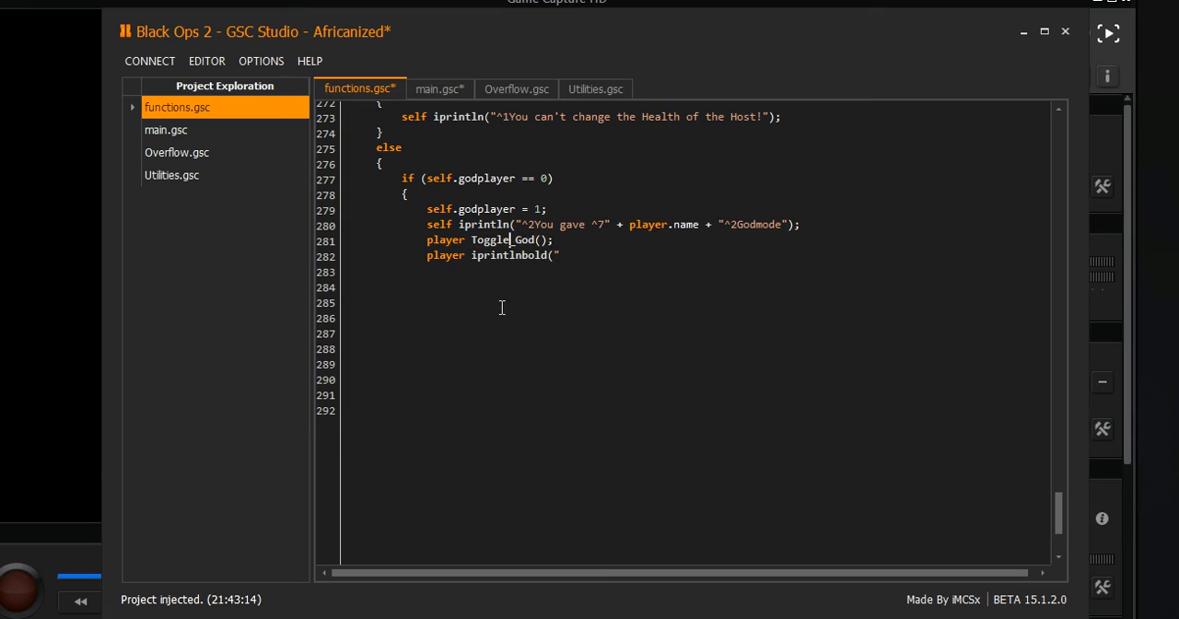
Fill line 282's bold message with '^2You Have God Mode!', fixing a typo
click(555, 255)
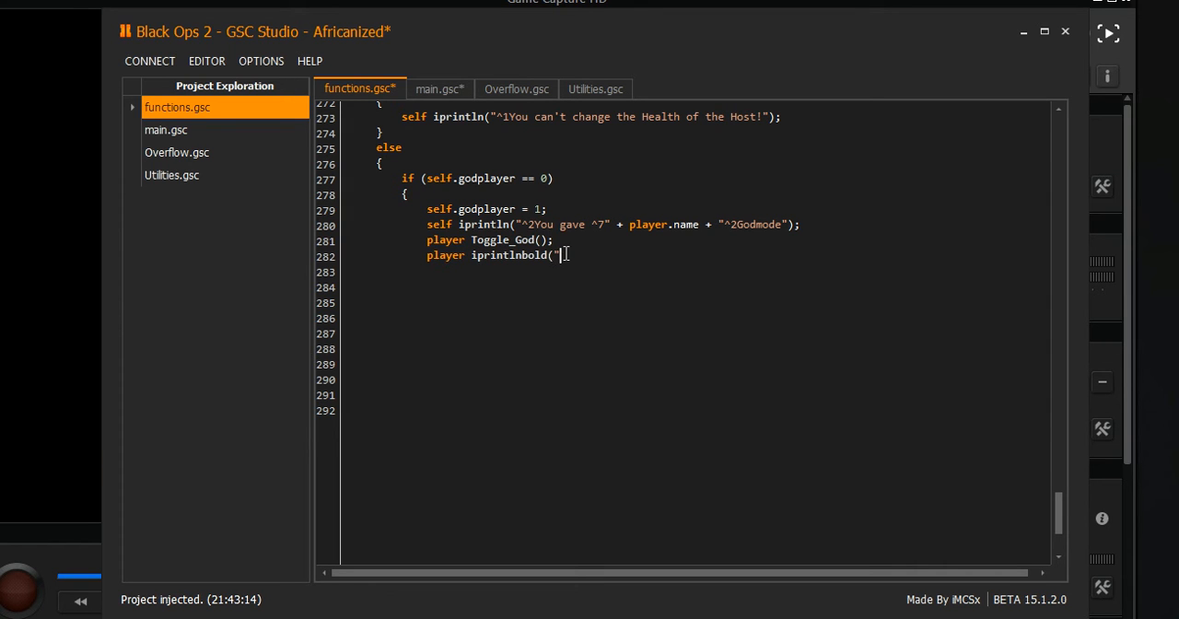
text(^2)
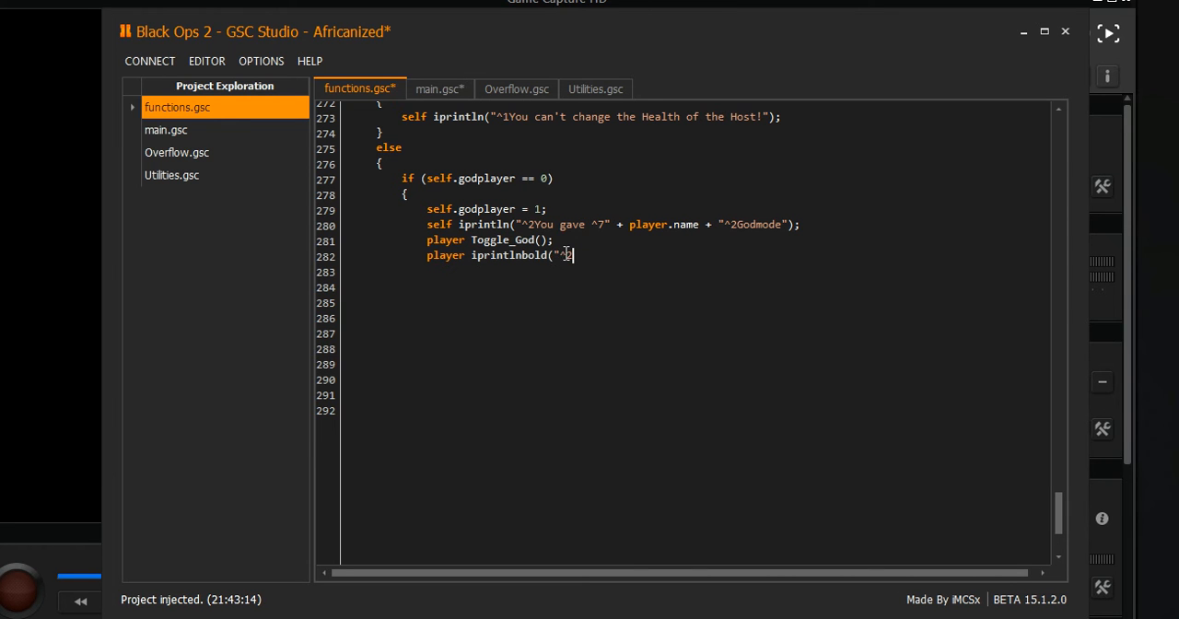
text(God)
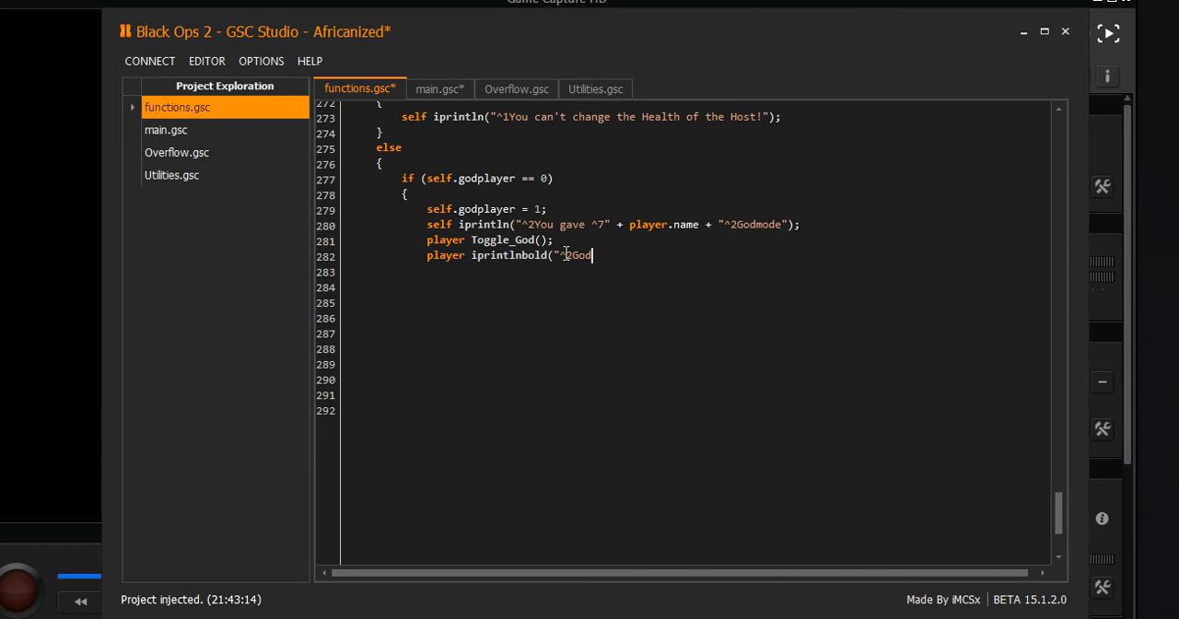
key(BackSpace)
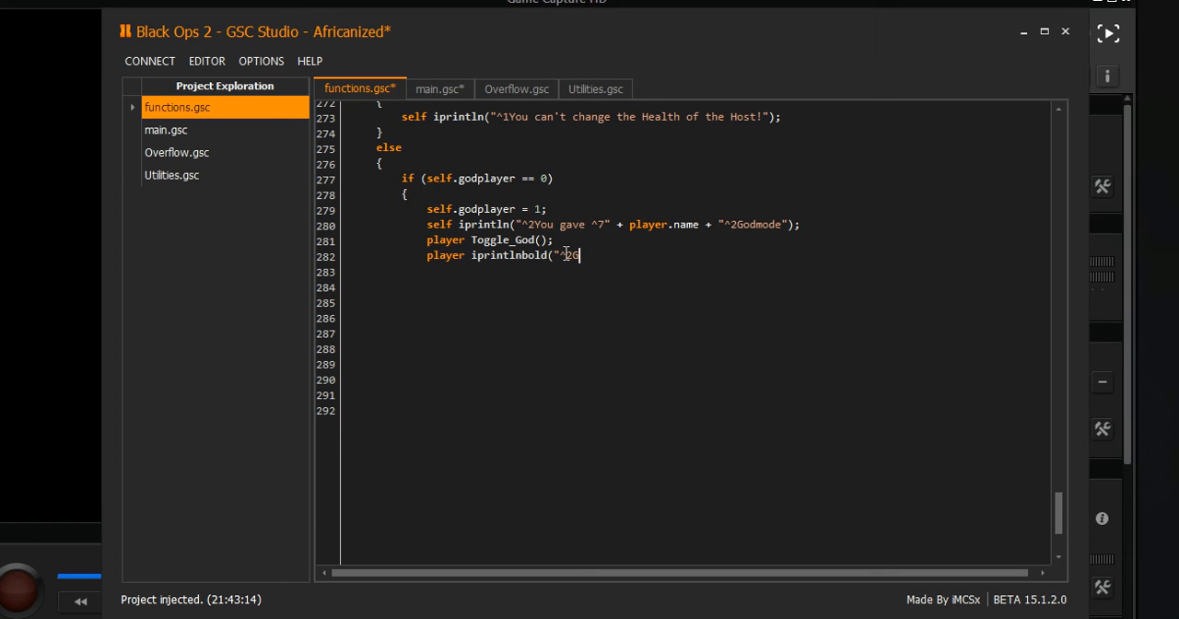
text(od)
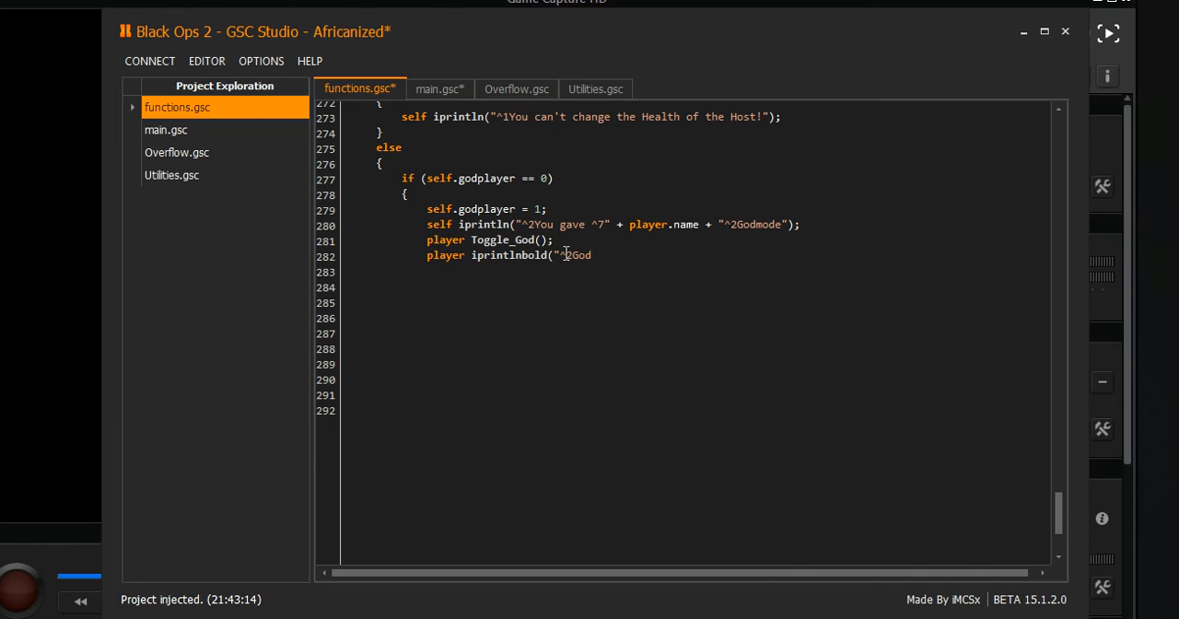
text(You)
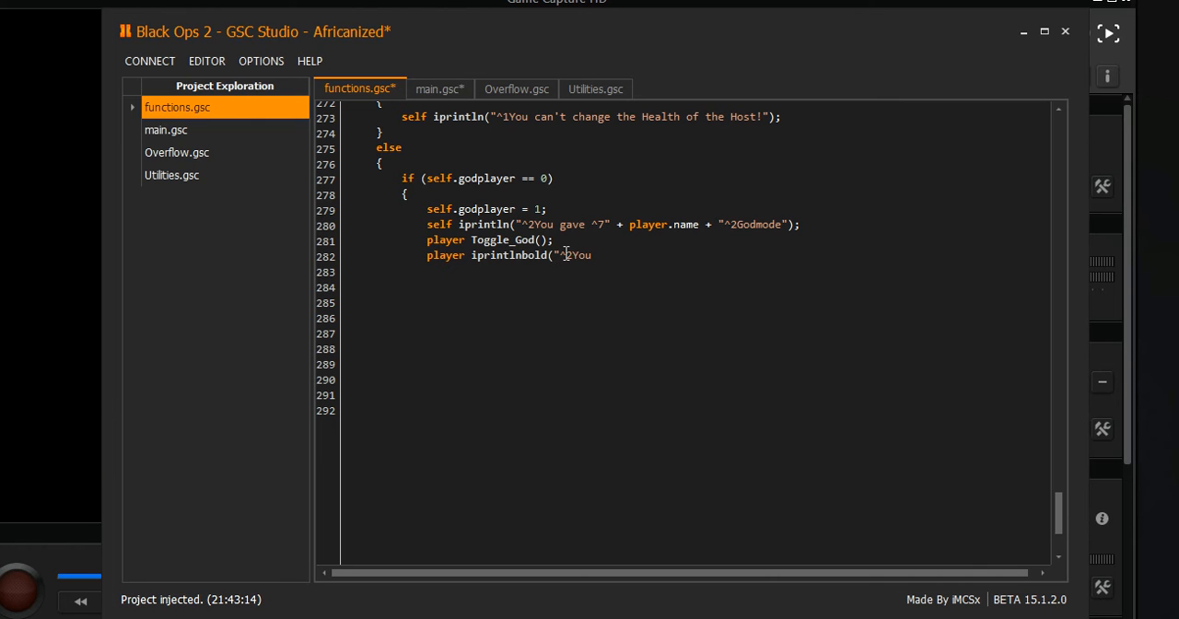
text(Have God Mode)
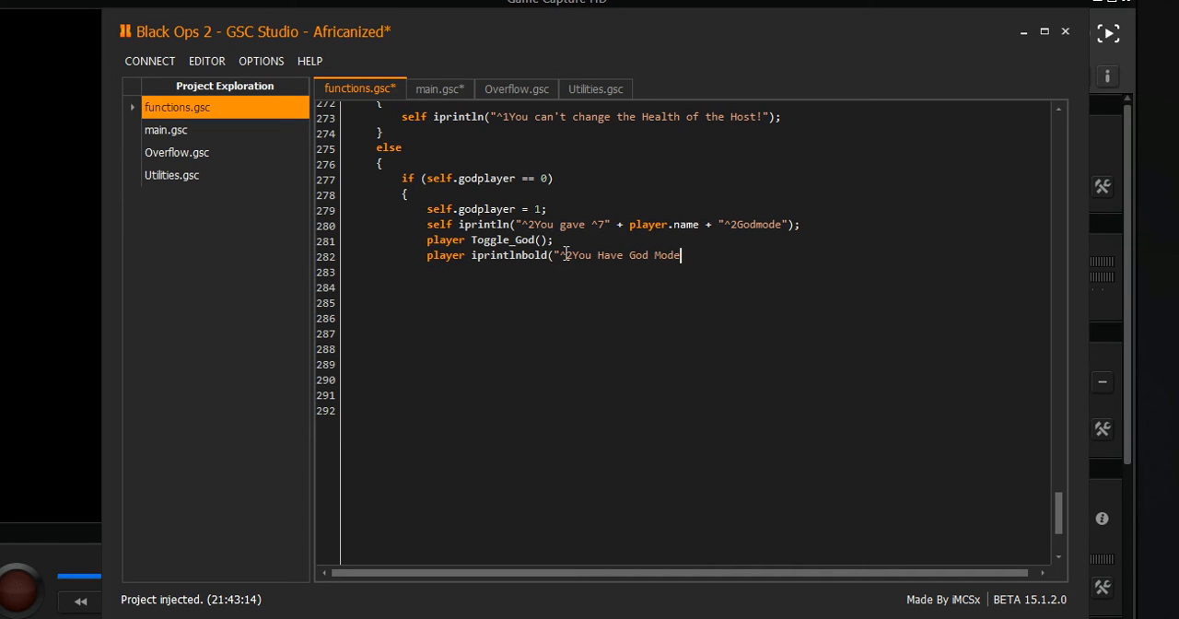
text(!");)
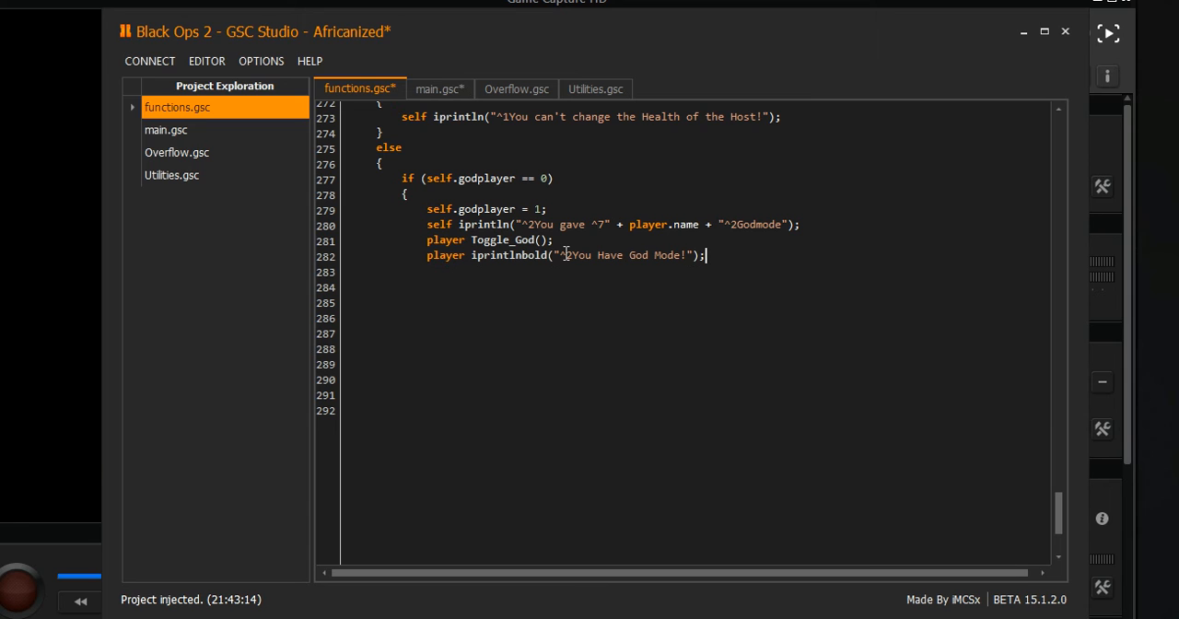
Close the enable branch and open a new else block
key(enter)
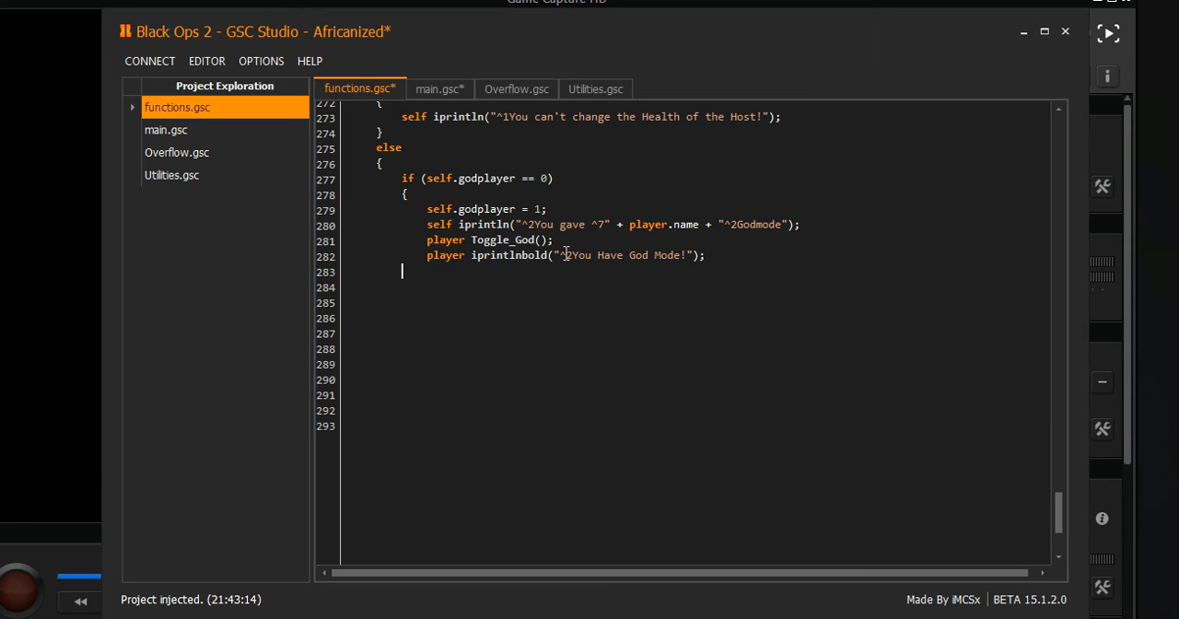
text(})
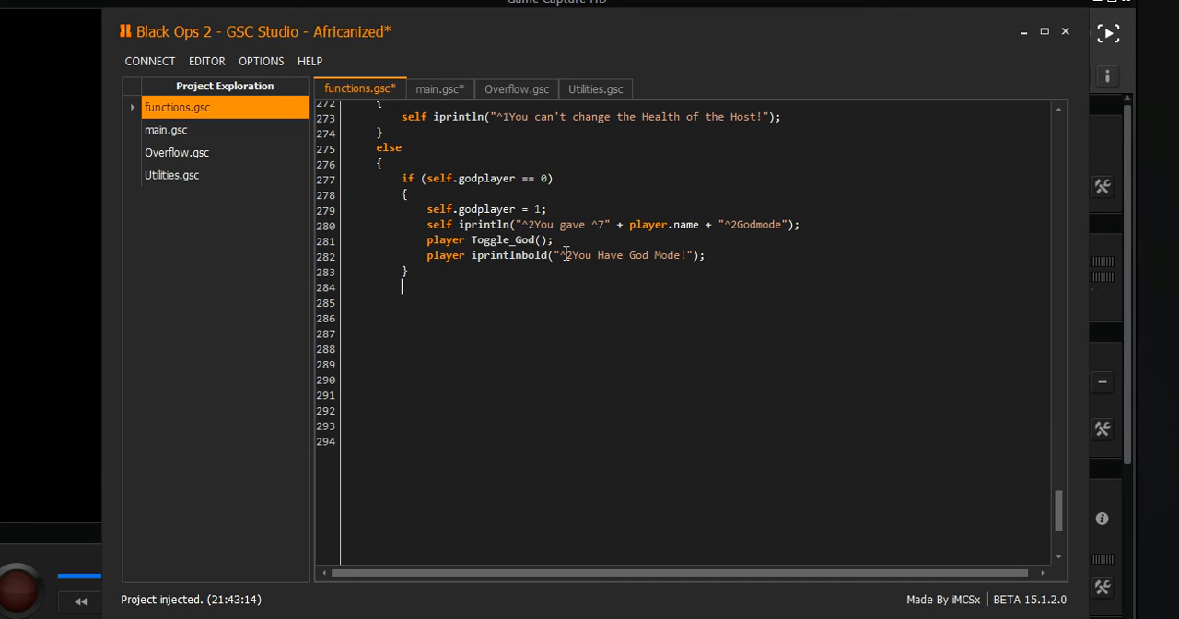
text(3)
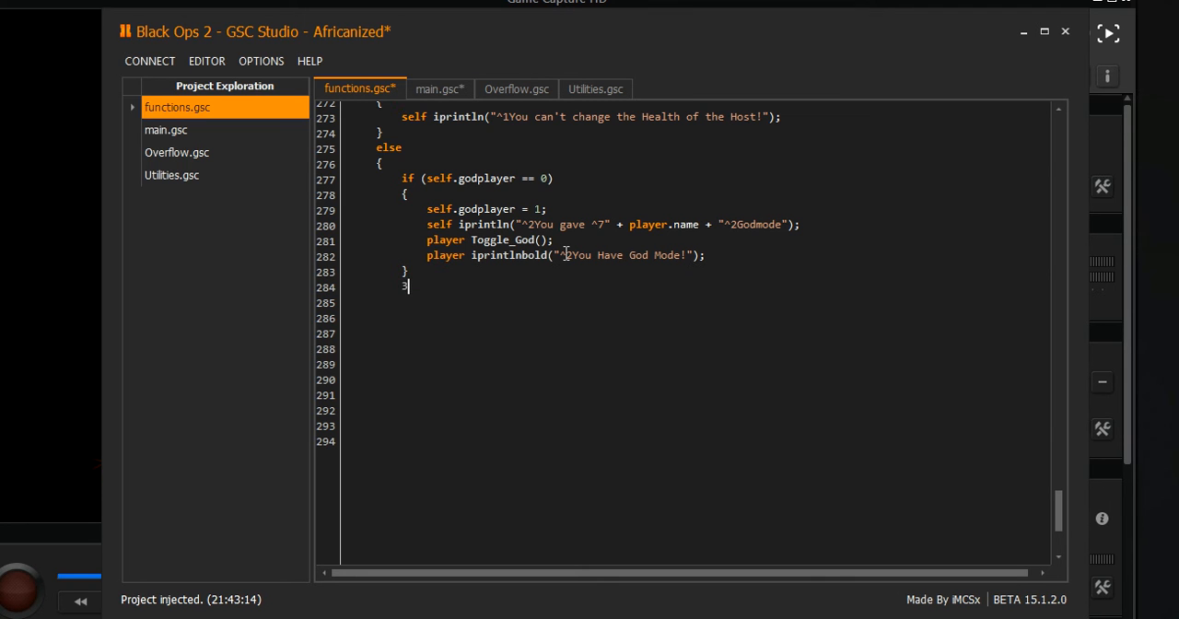
text(else)
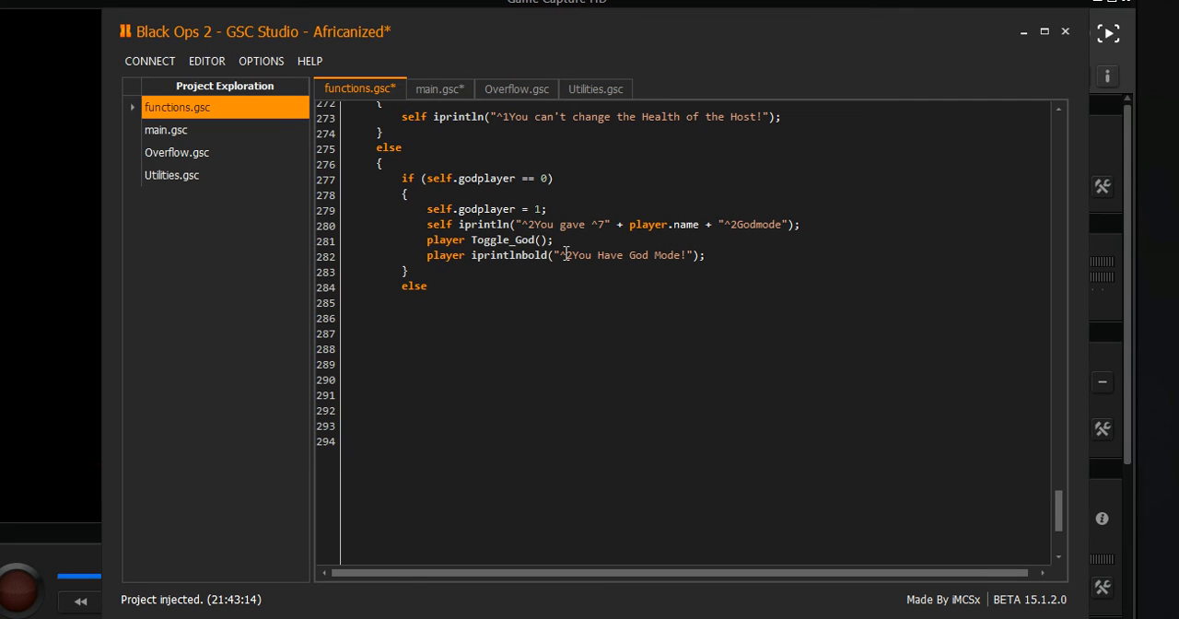
text({)
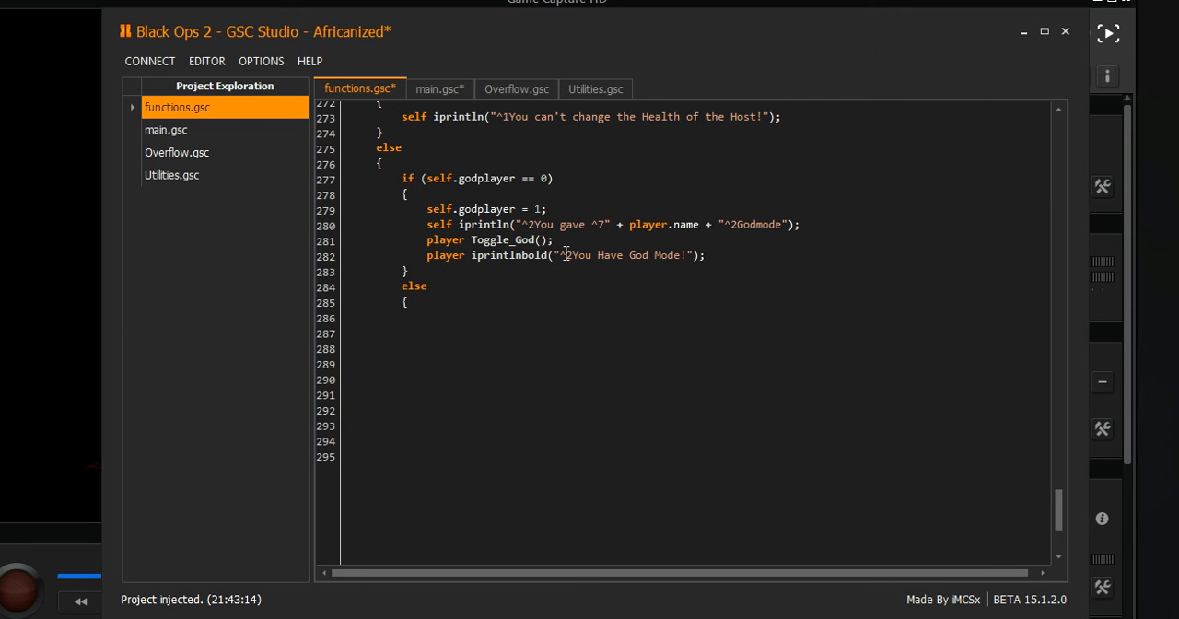
key(enter)
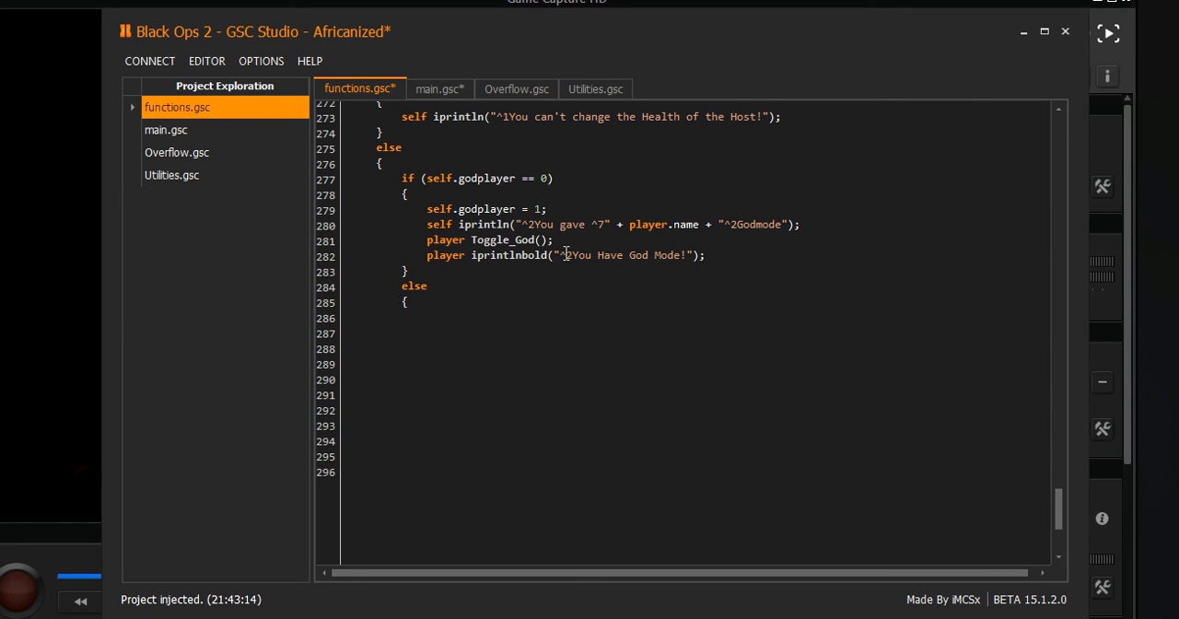
Set self.godplayer back to 0 and begin a self statement
text(self.)
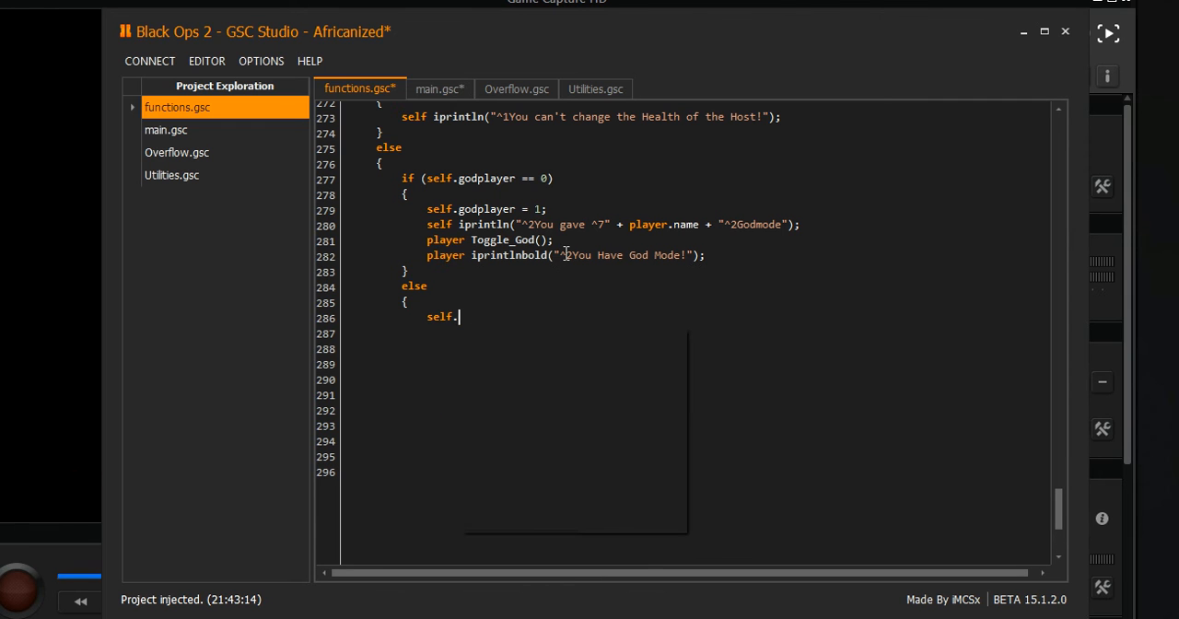
text(godplaye)
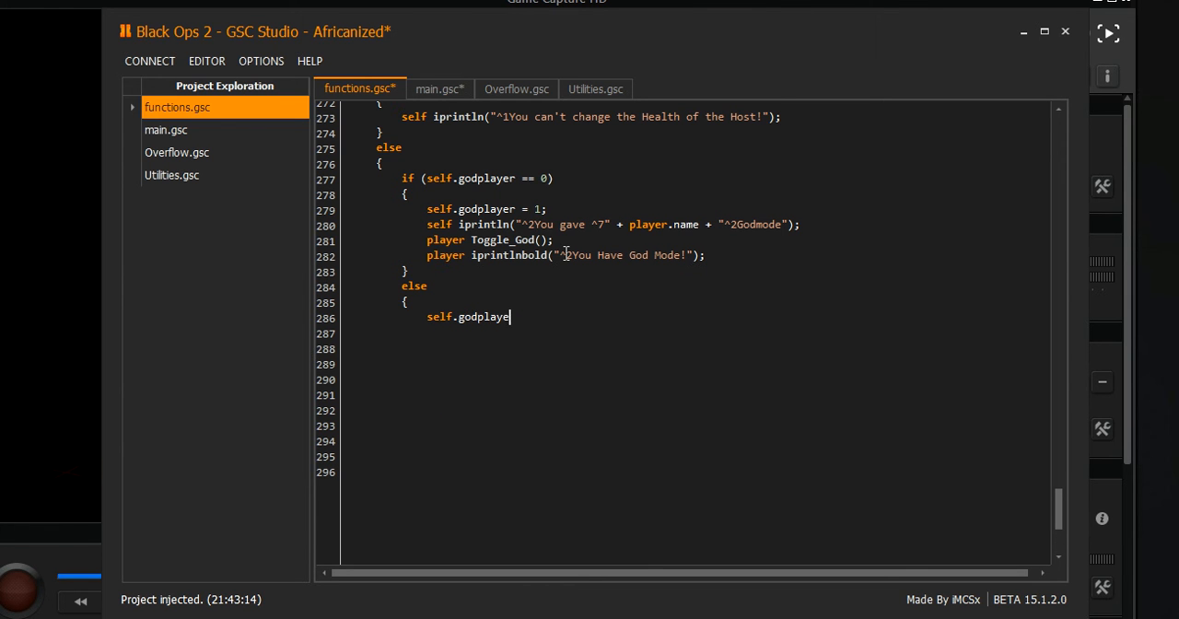
text(r)
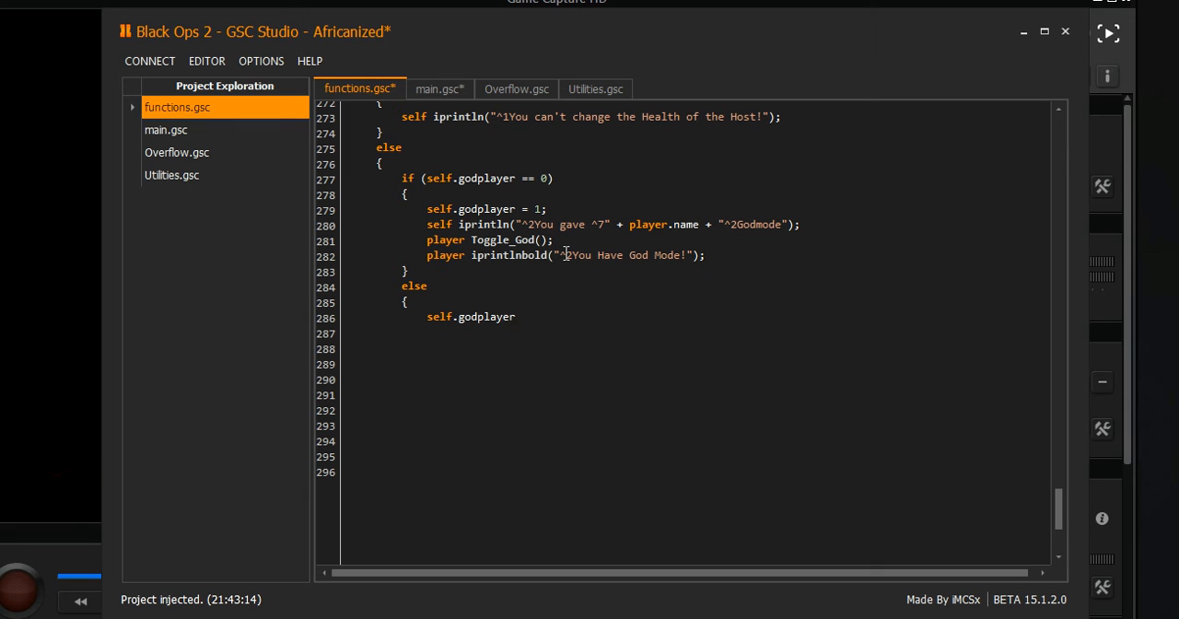
text(=)
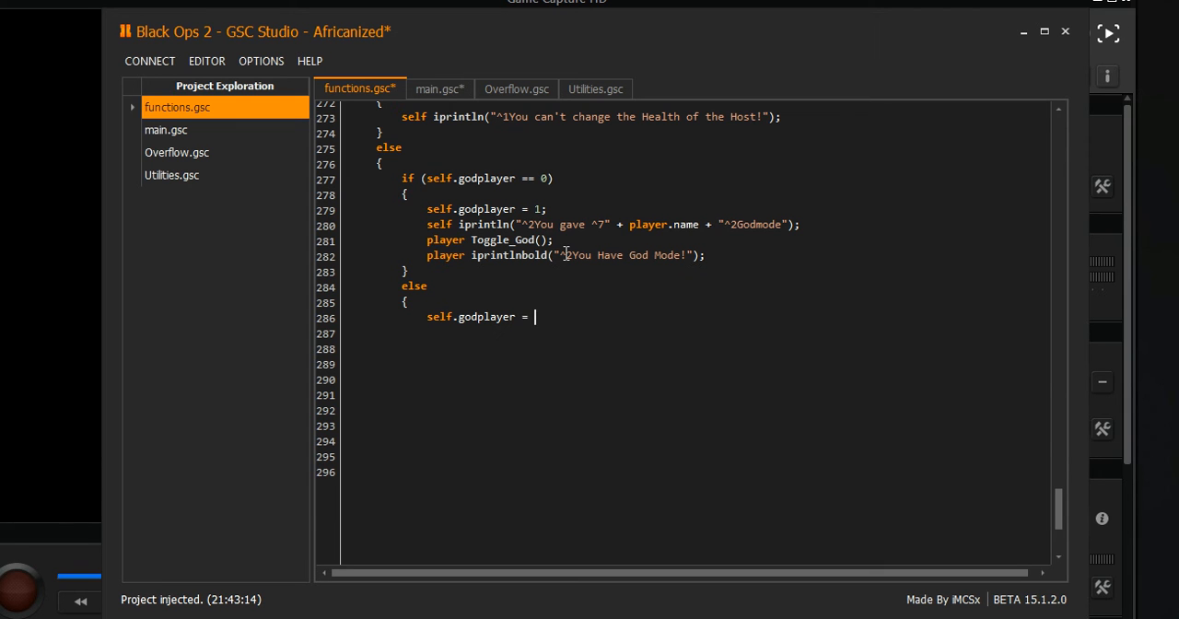
text(0;)
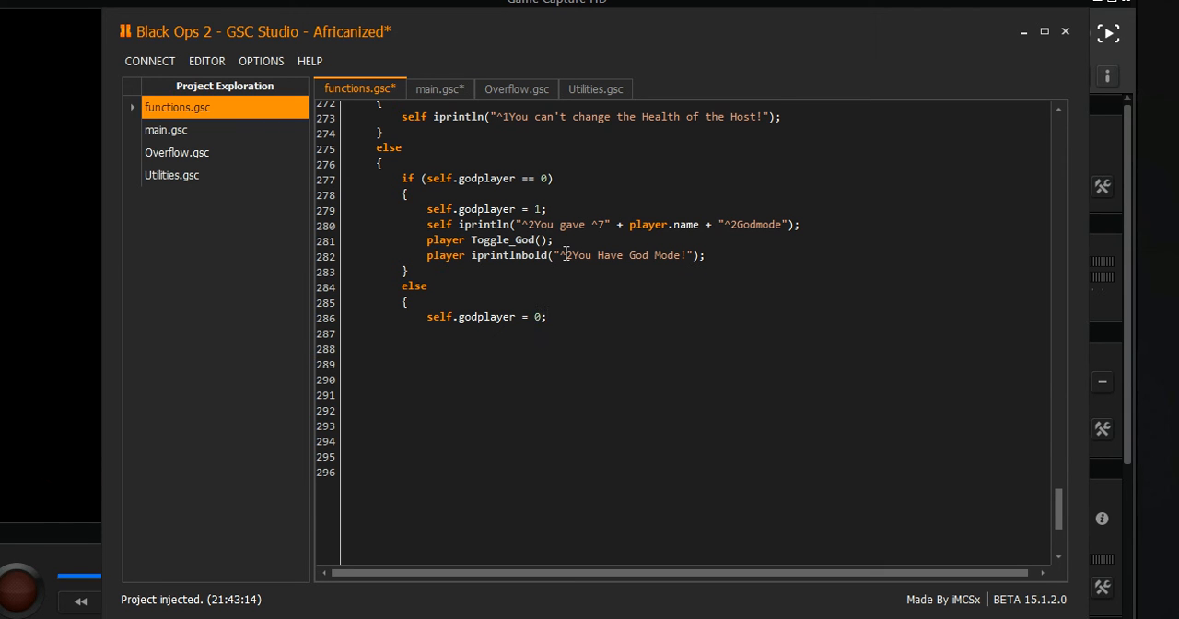
text(self)
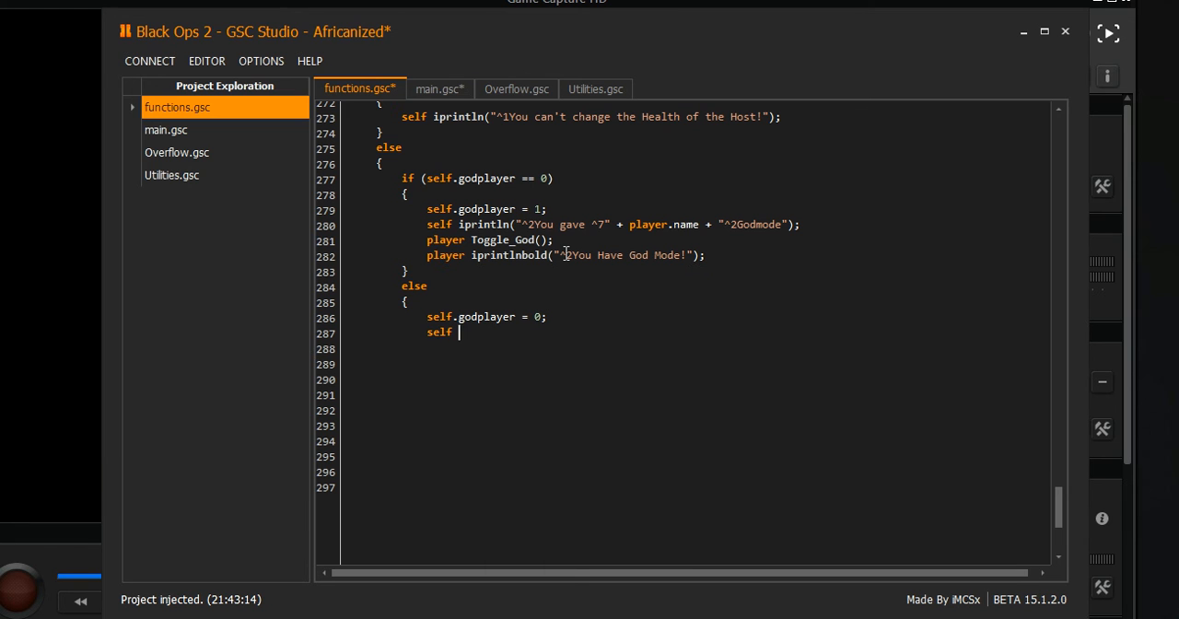
Print '^1You removed Godmode from ^7' plus player.name in the disable branch
text(iprintln)
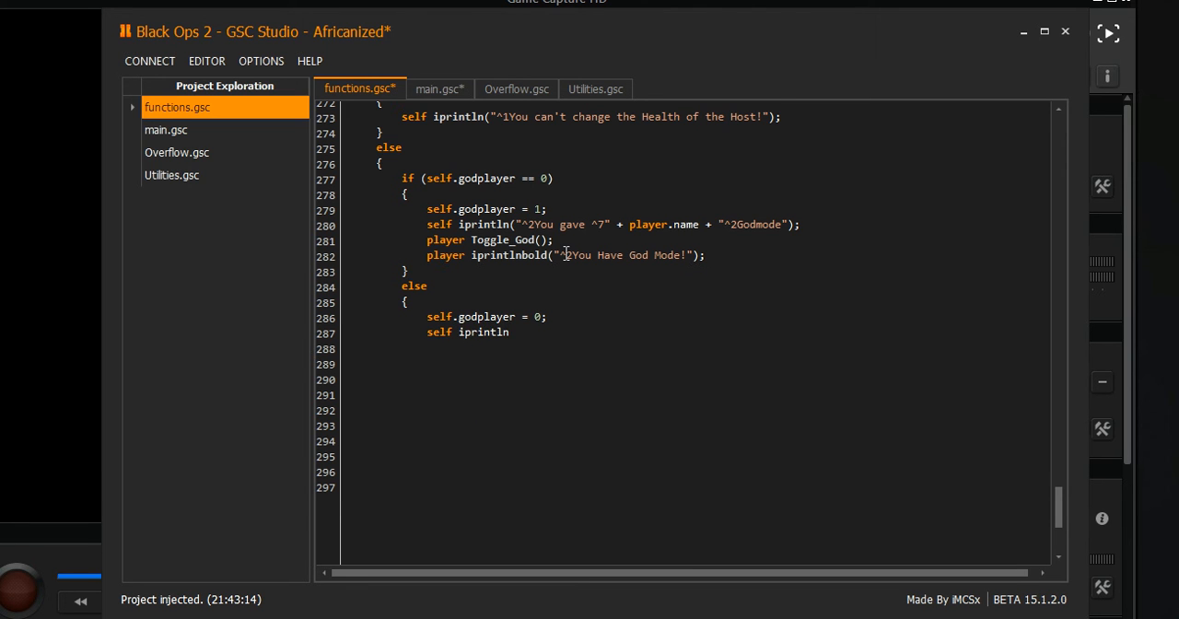
text((")
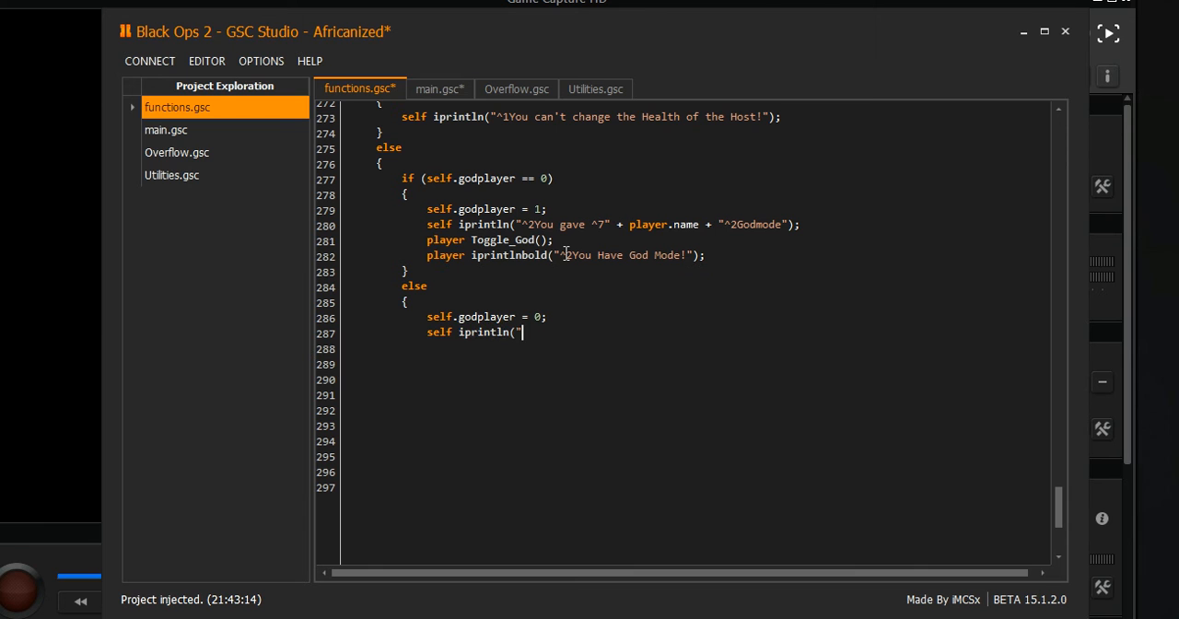
text(^1)
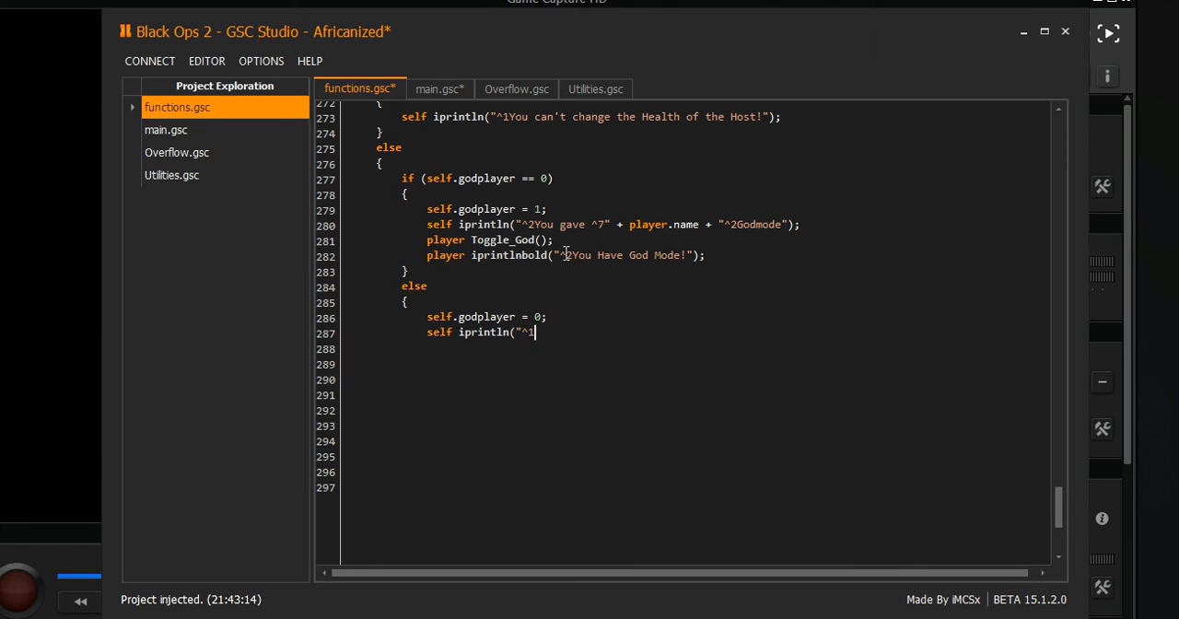
text(You removed)
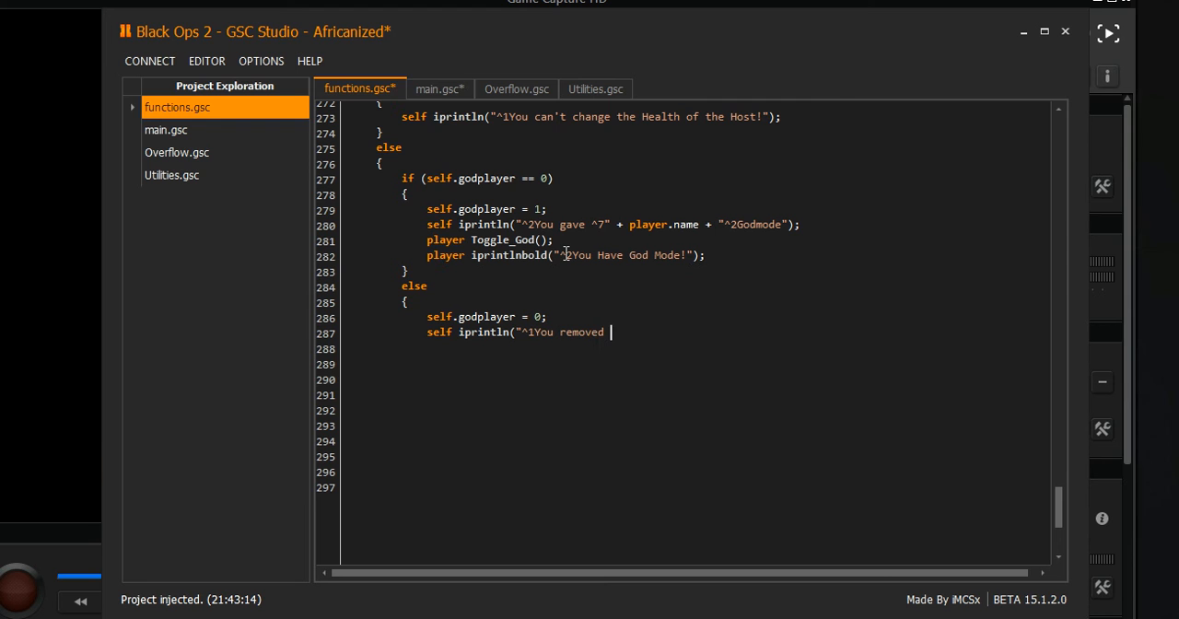
text(Godmode)
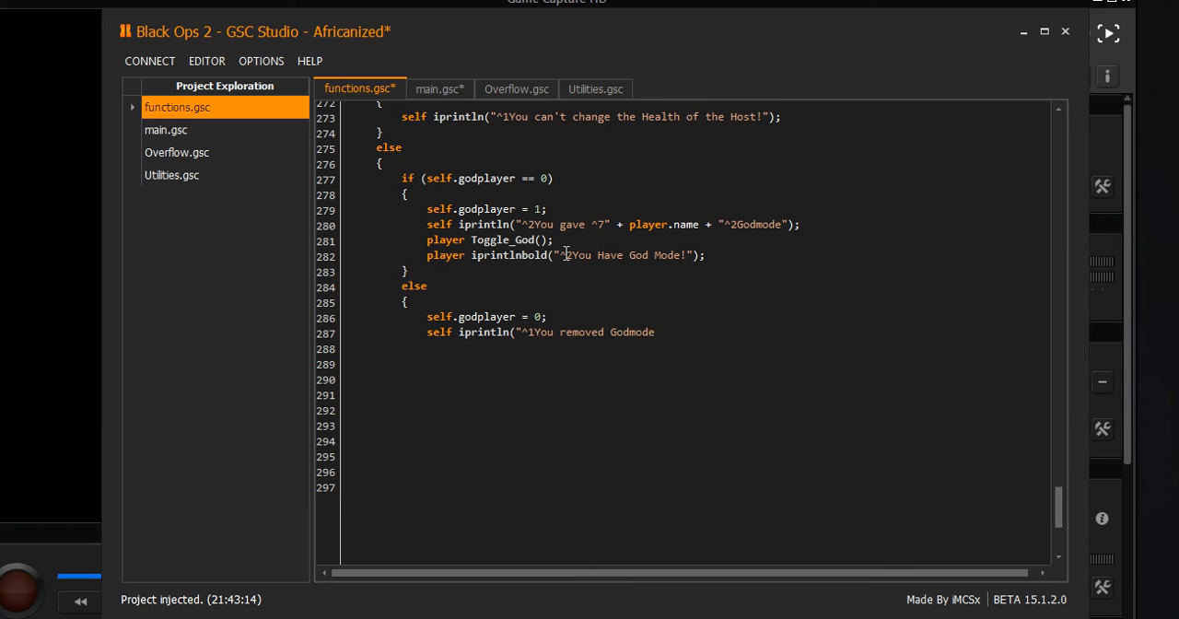
text(from)
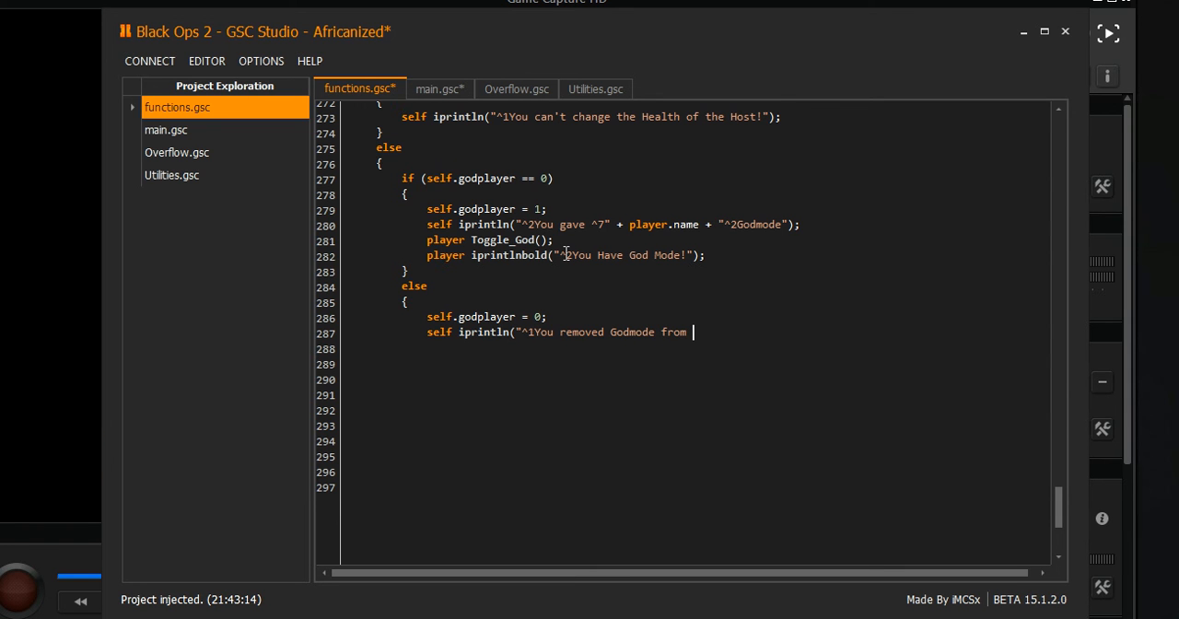
text(^7)
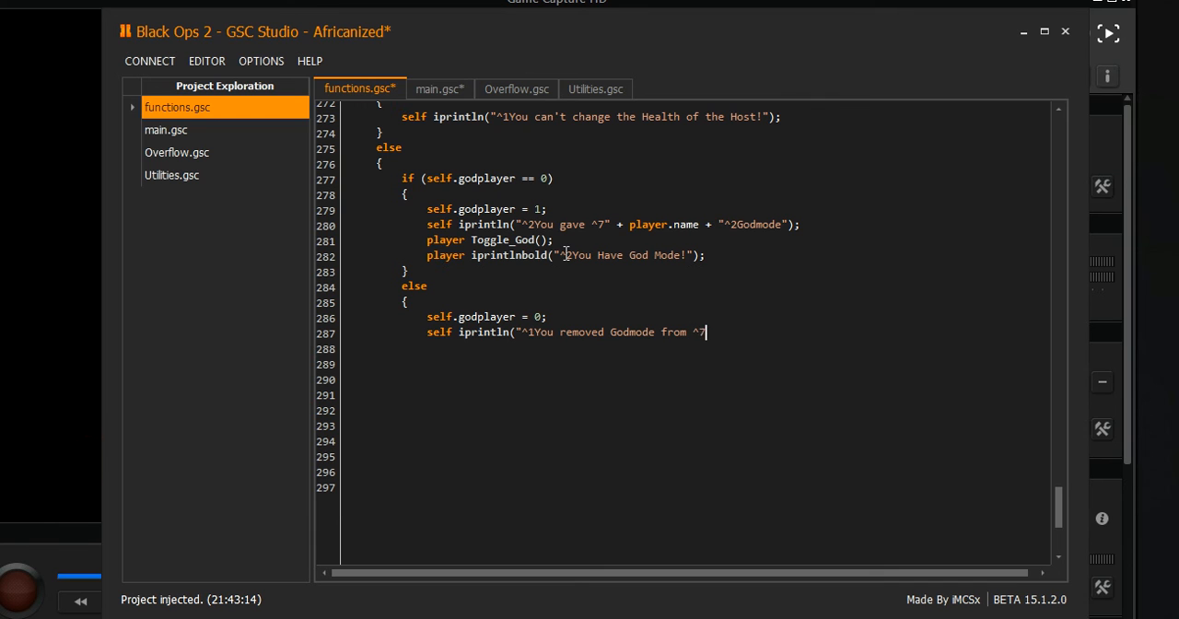
text(")
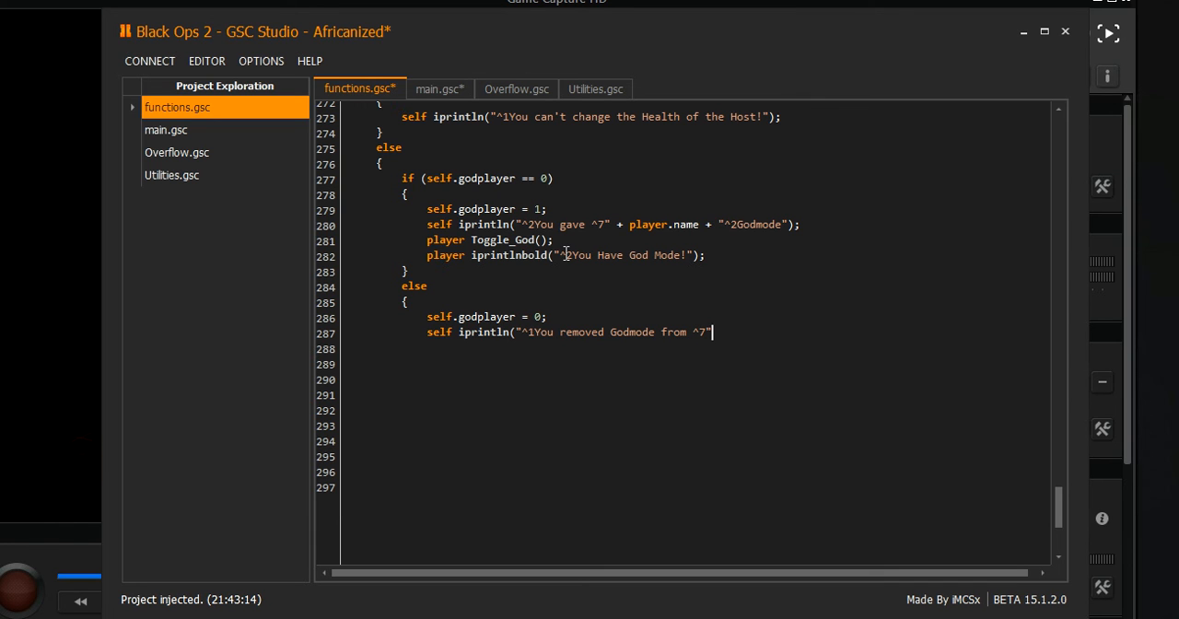
text(+)
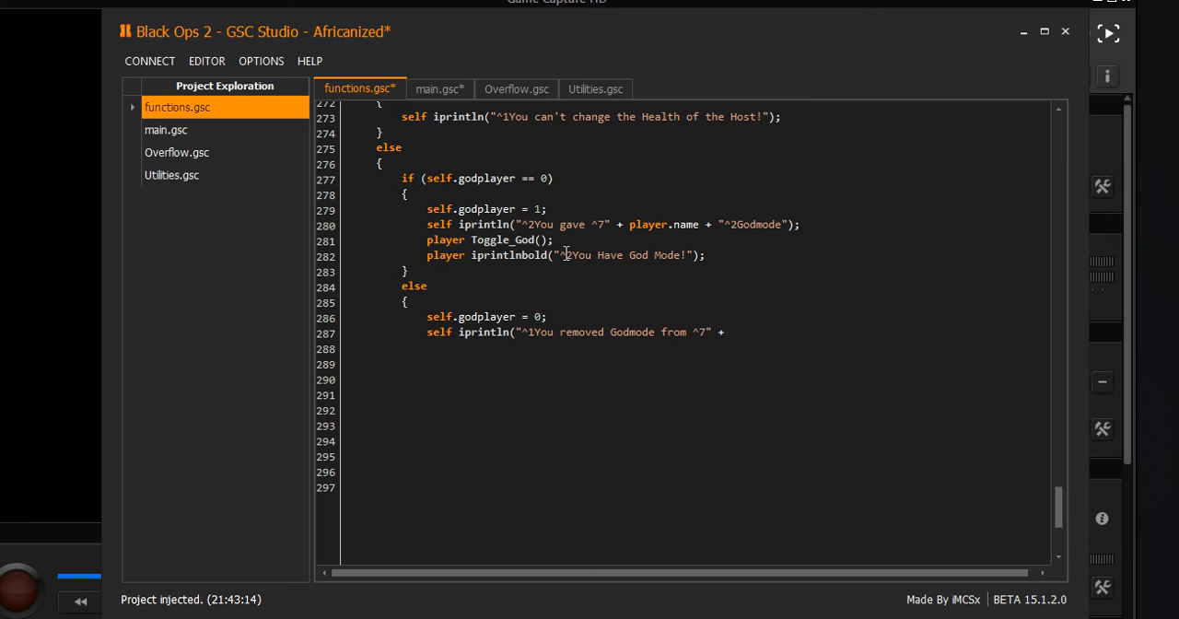
text(player.n)
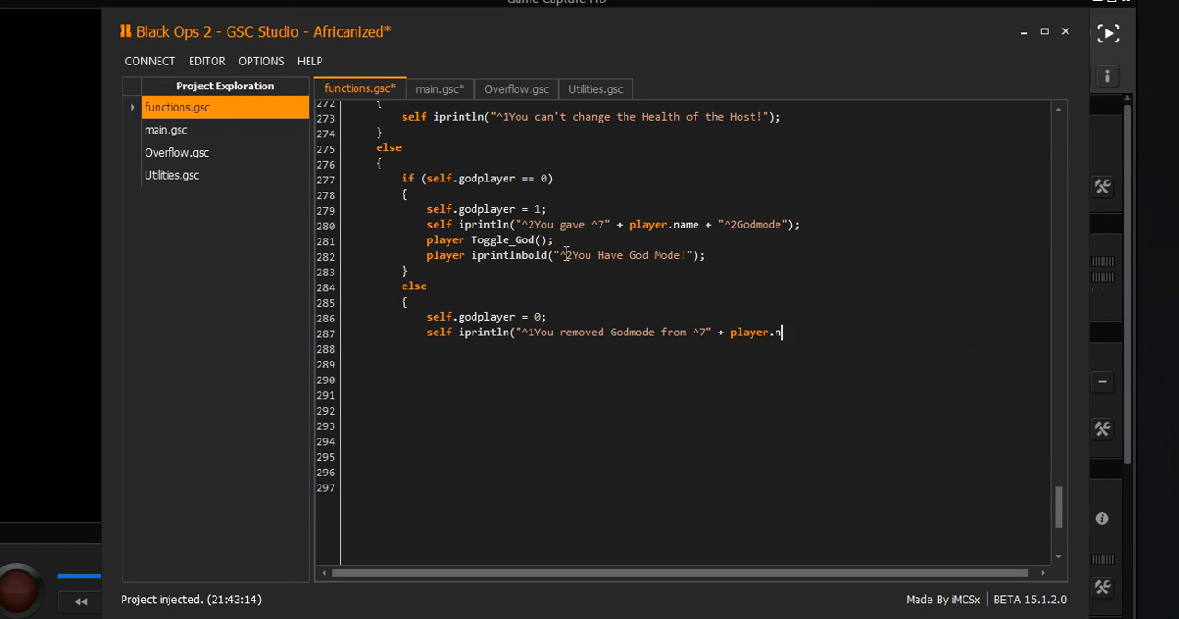
text(ame)
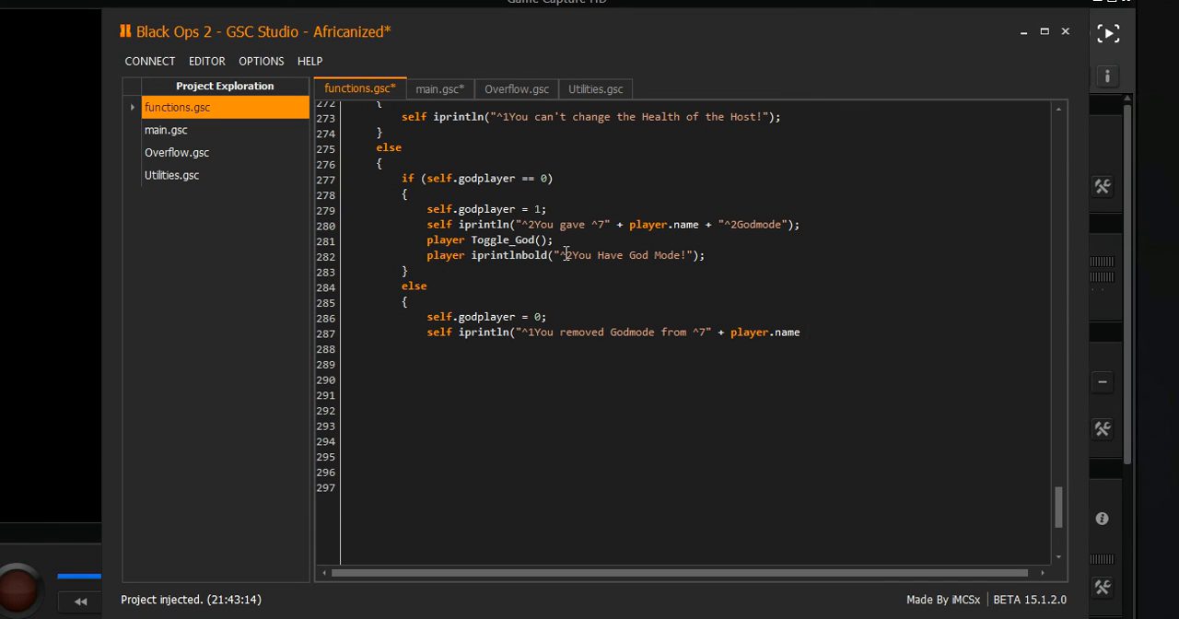
text(+)
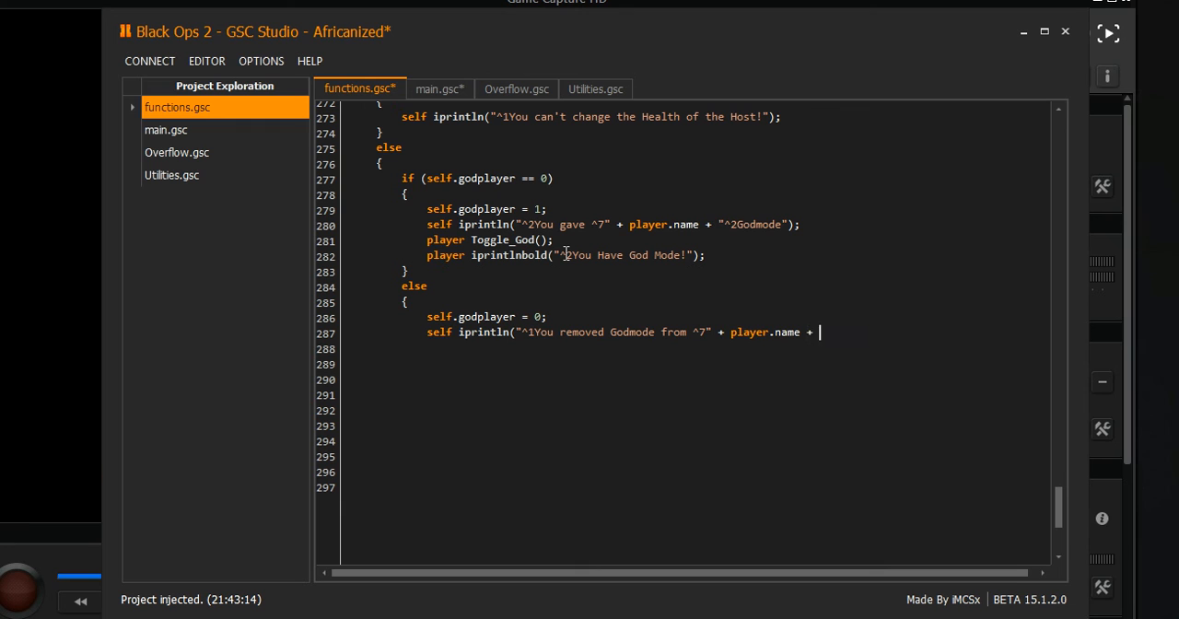
text("");)
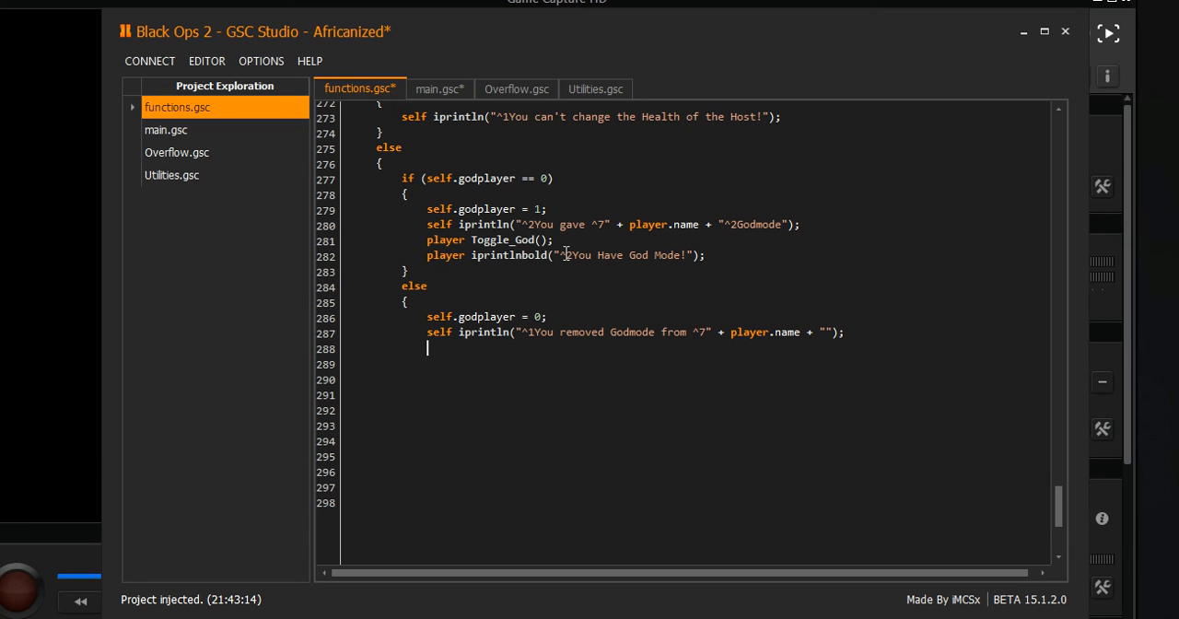
Call player Toggle_God(); and begin another player statement
text(player)
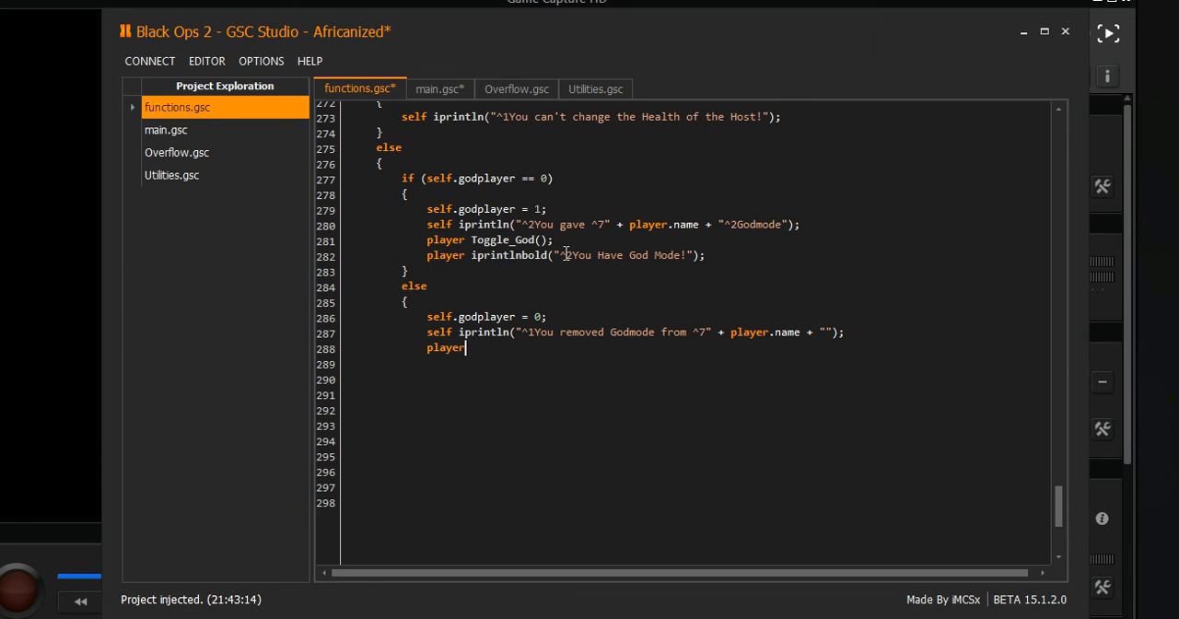
text(togg)
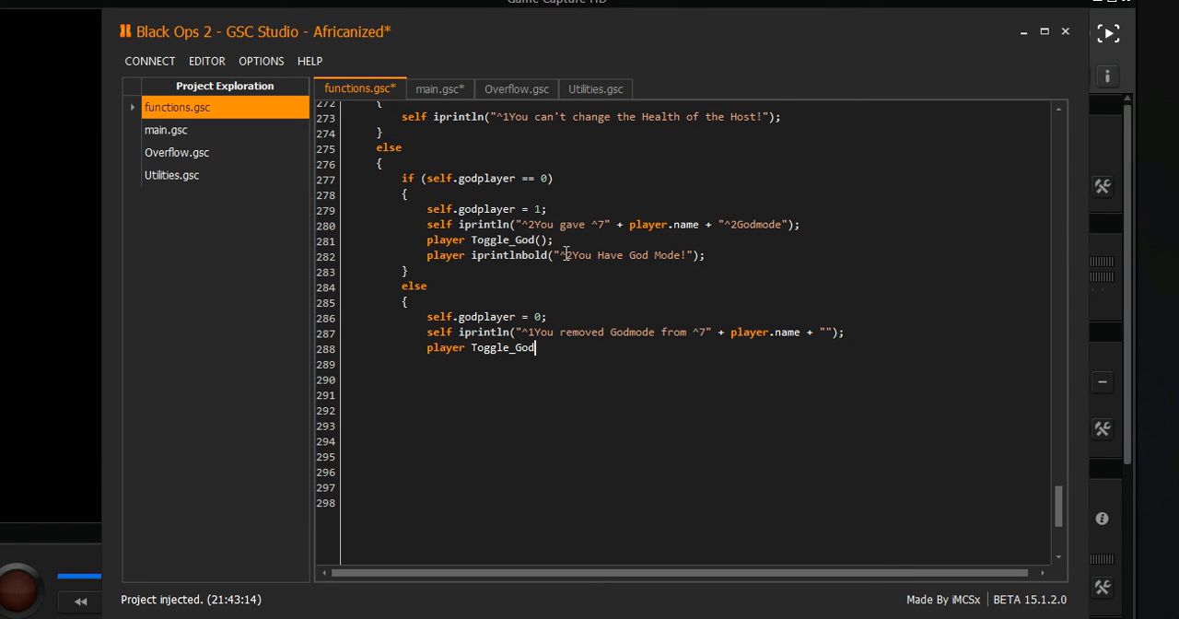
text(();)
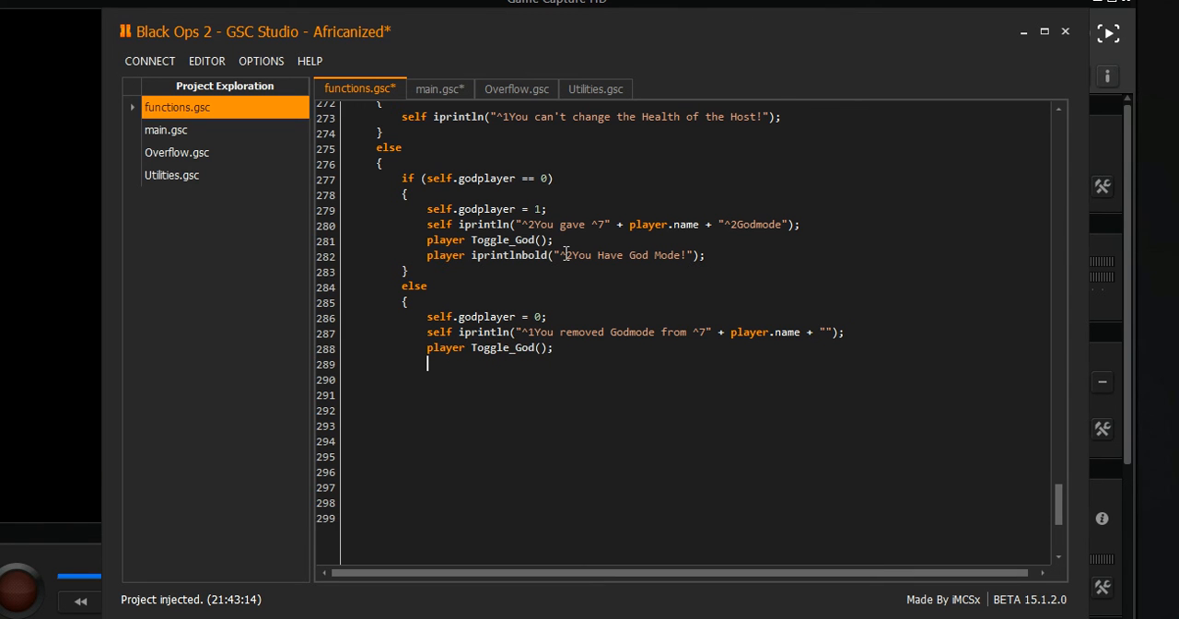
text(player)
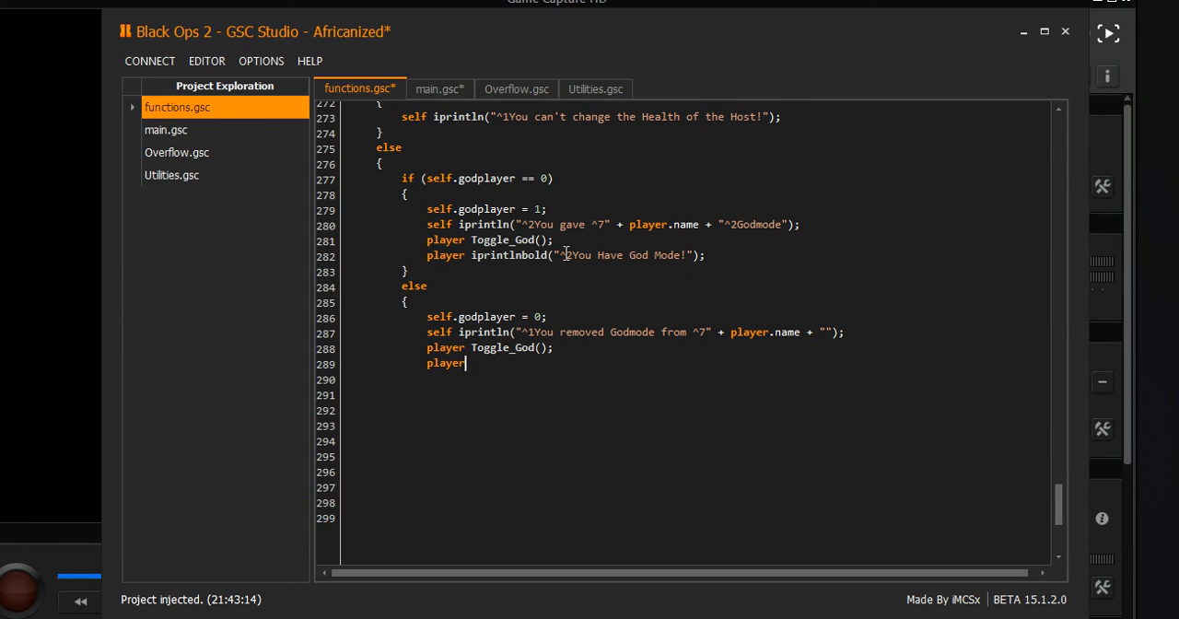
double_click(503, 347)
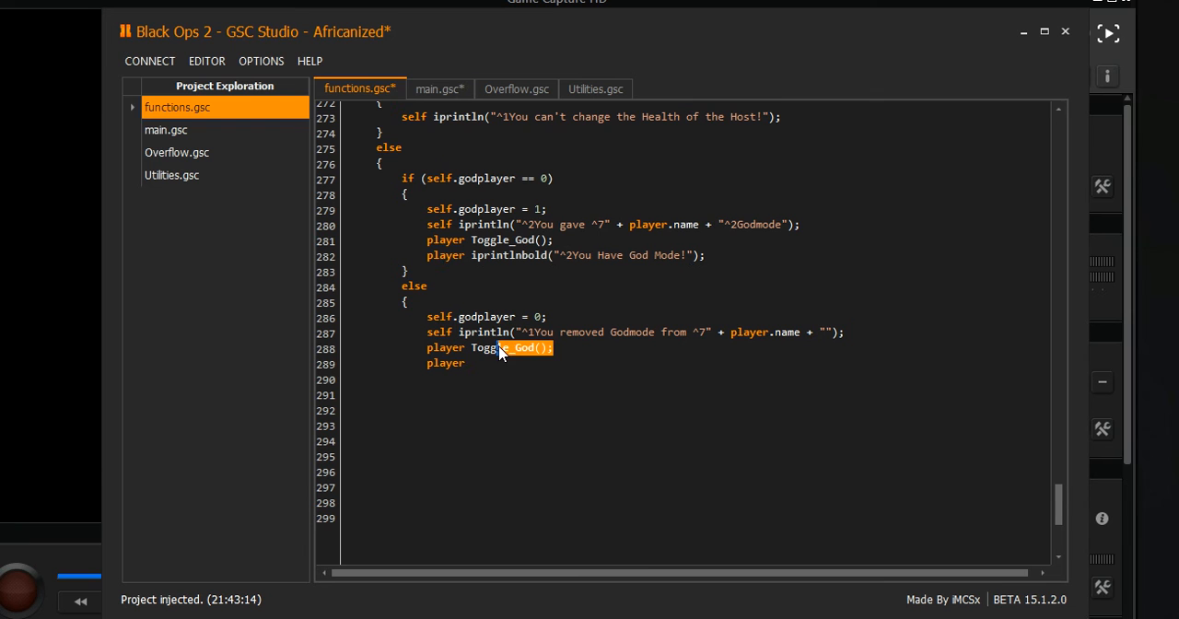
click(562, 348)
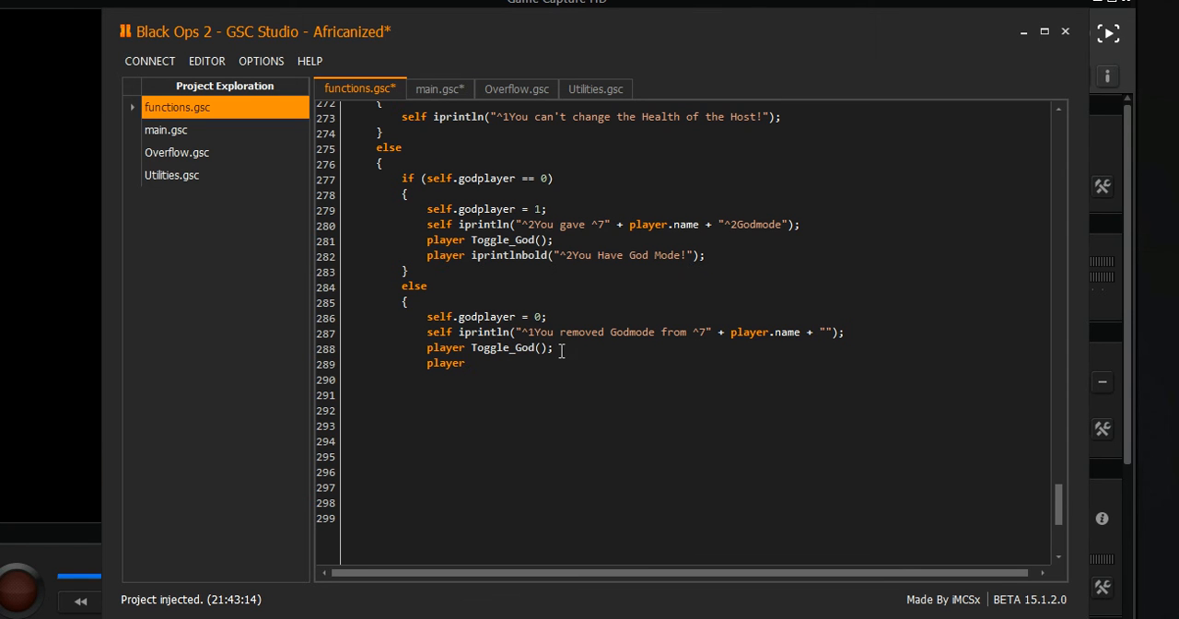
double_click(509, 347)
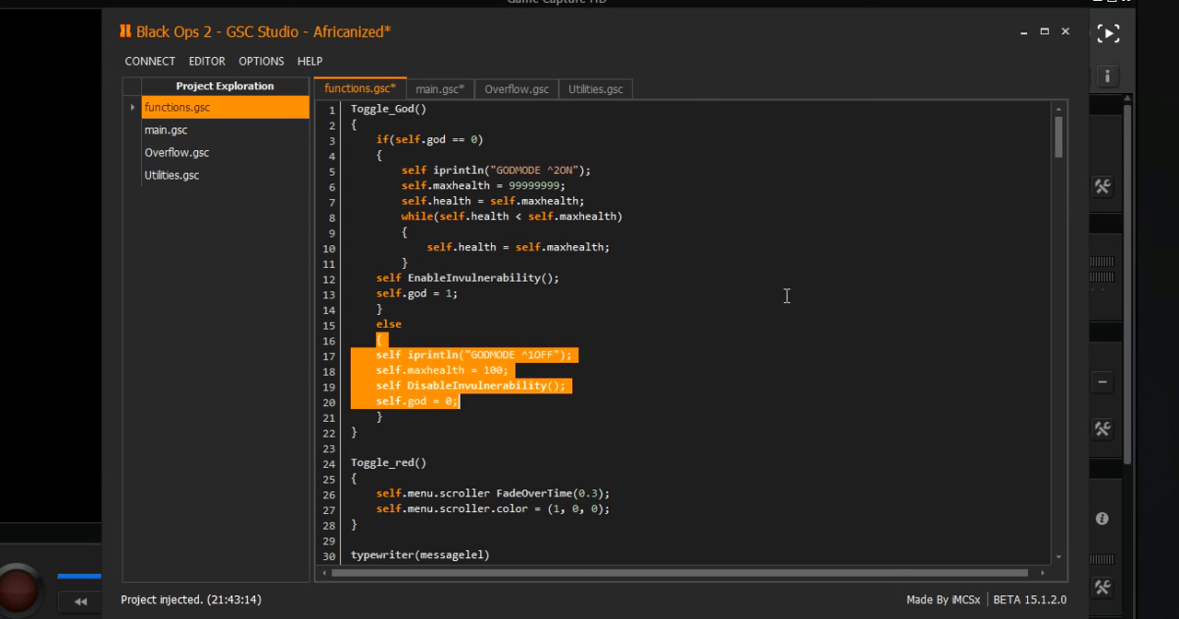
scroll(down, 3)
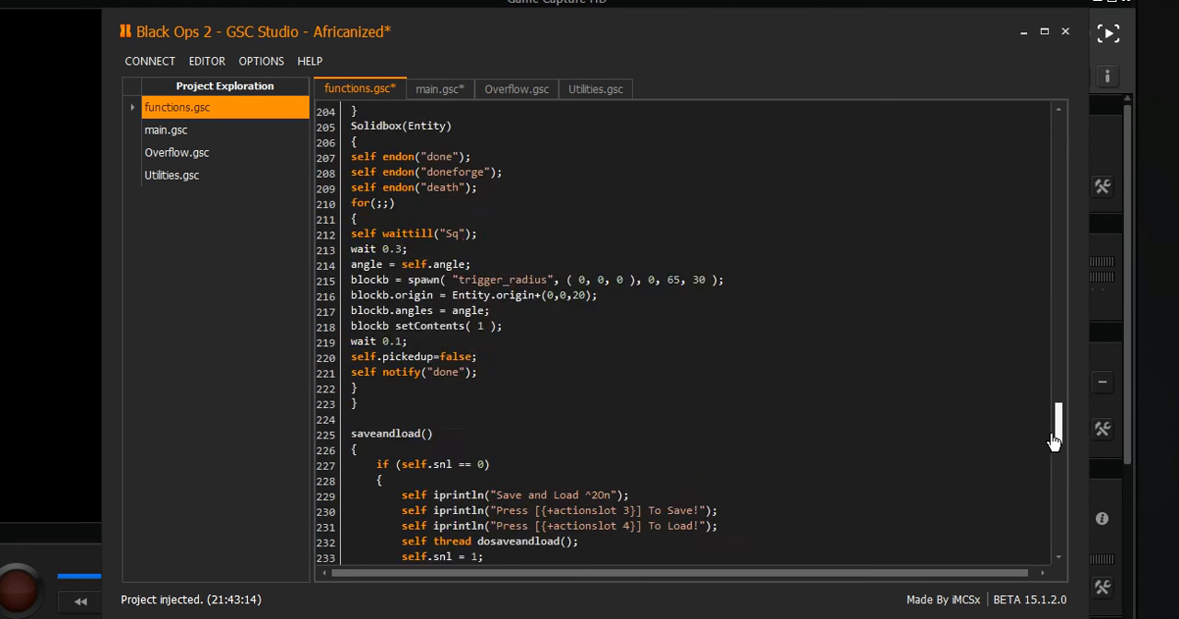
scroll(down, 3)
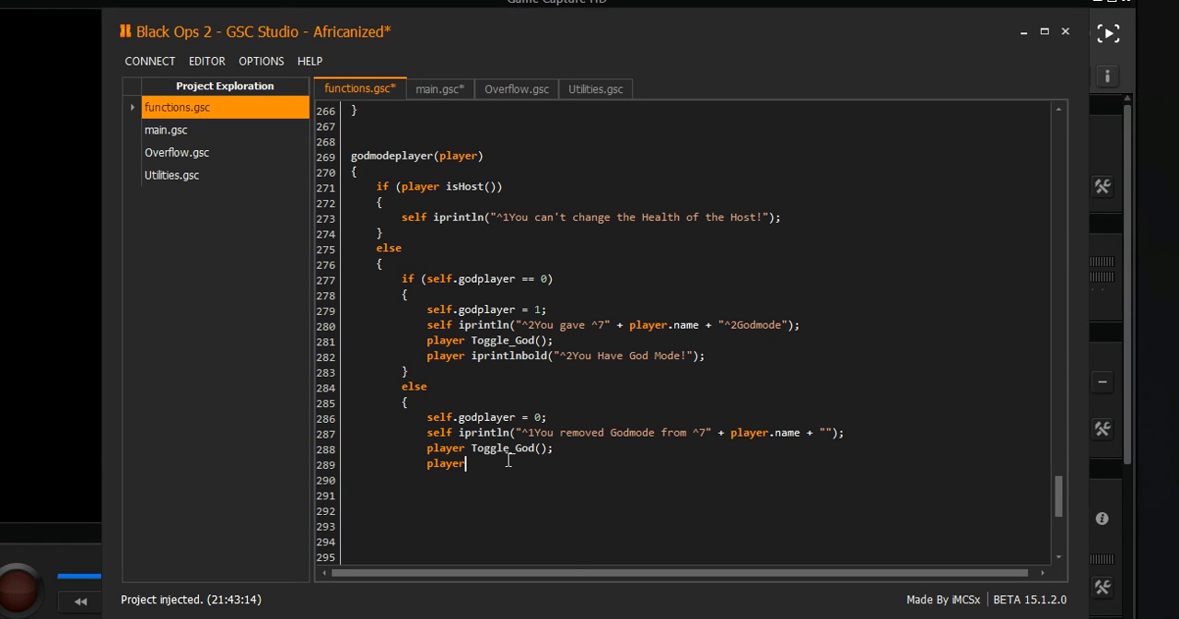
Add a bold '^1God Mode Removed' message and close godmodeplayer's braces
text(ipr)
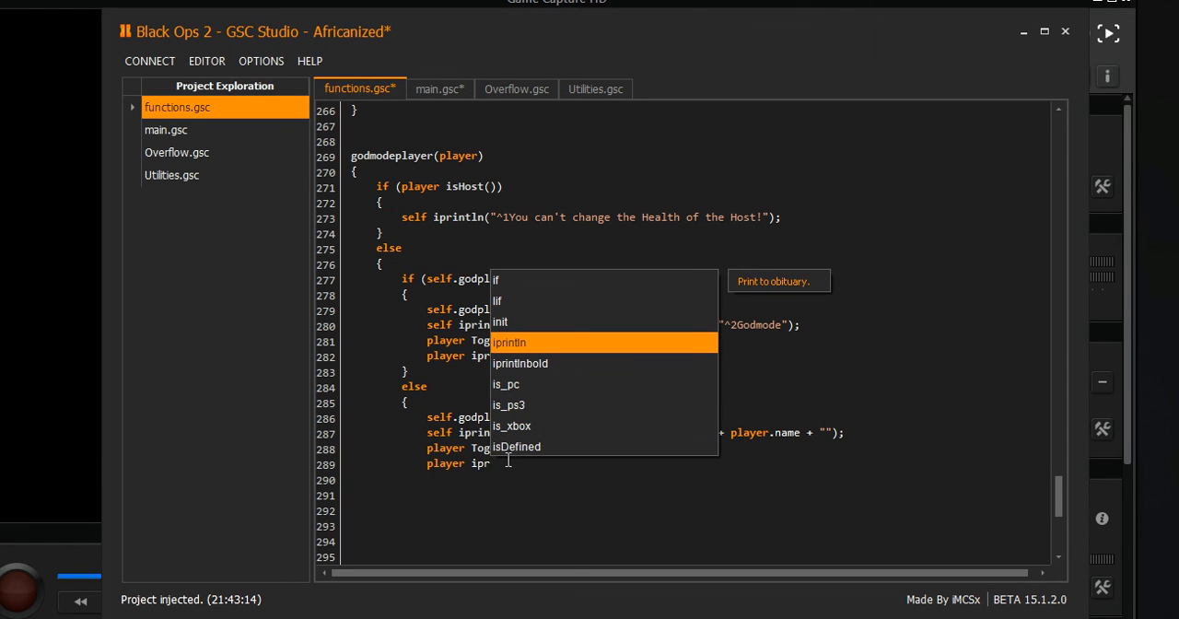
text(iprintlnbold)
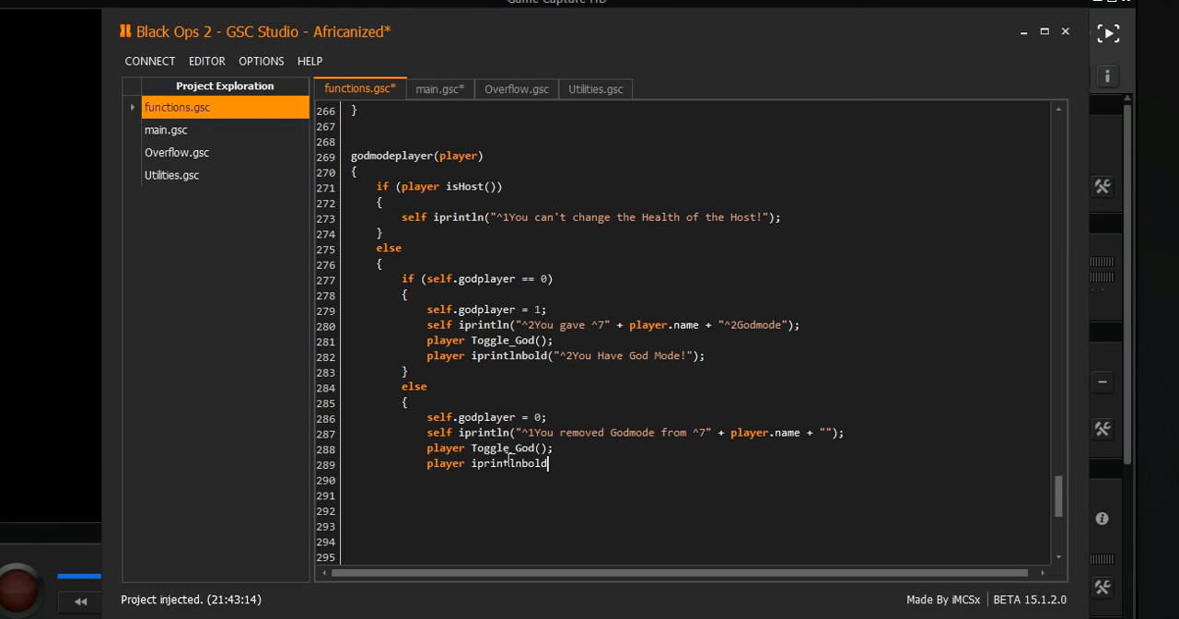
text(()
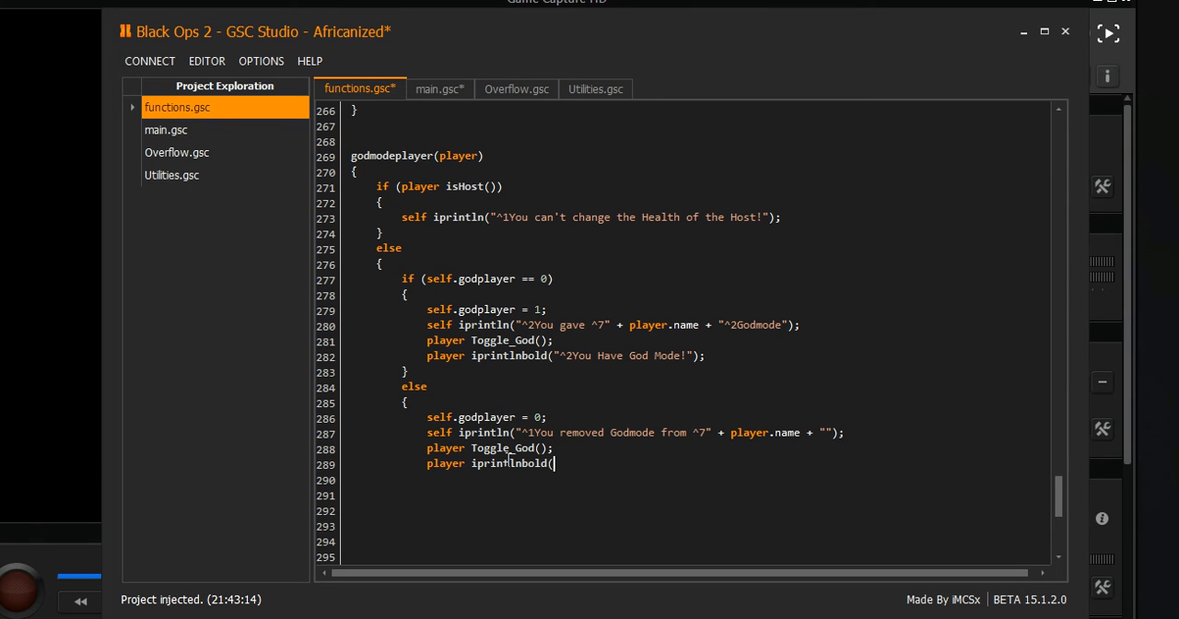
text("^1)
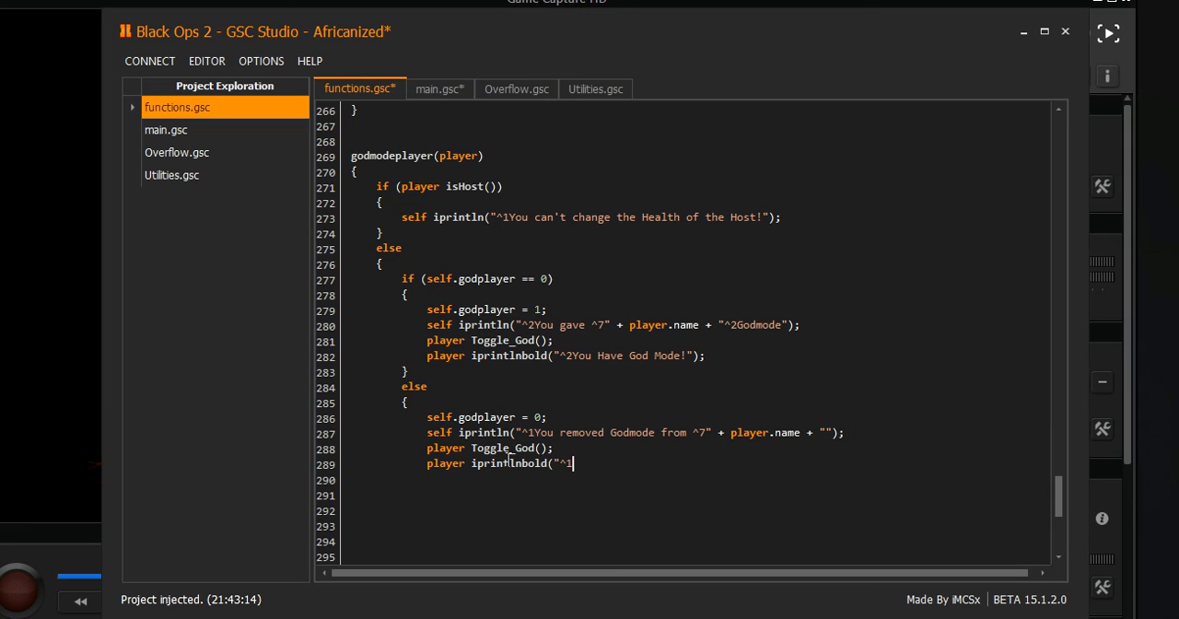
text(God MOde)
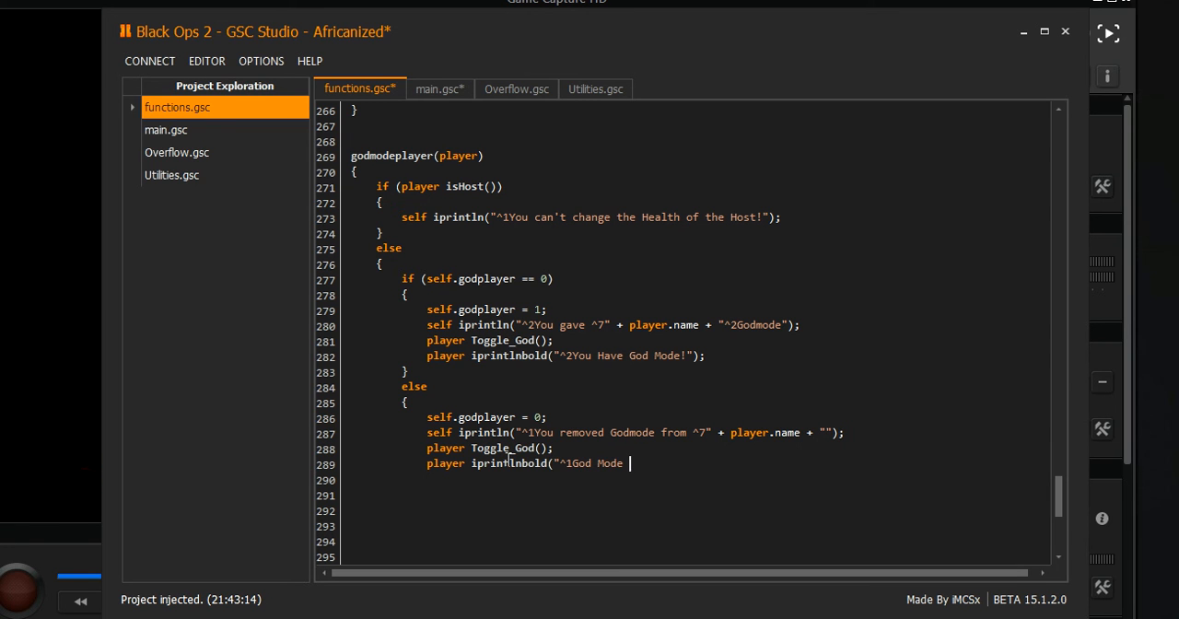
text(Removed");)
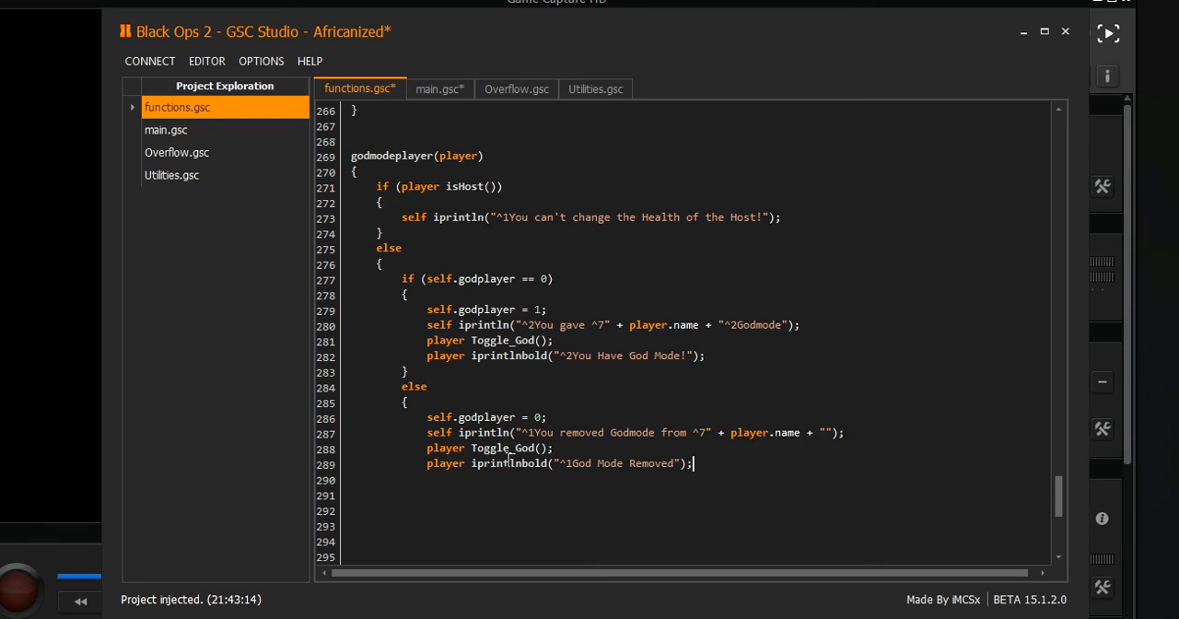
key(enter)
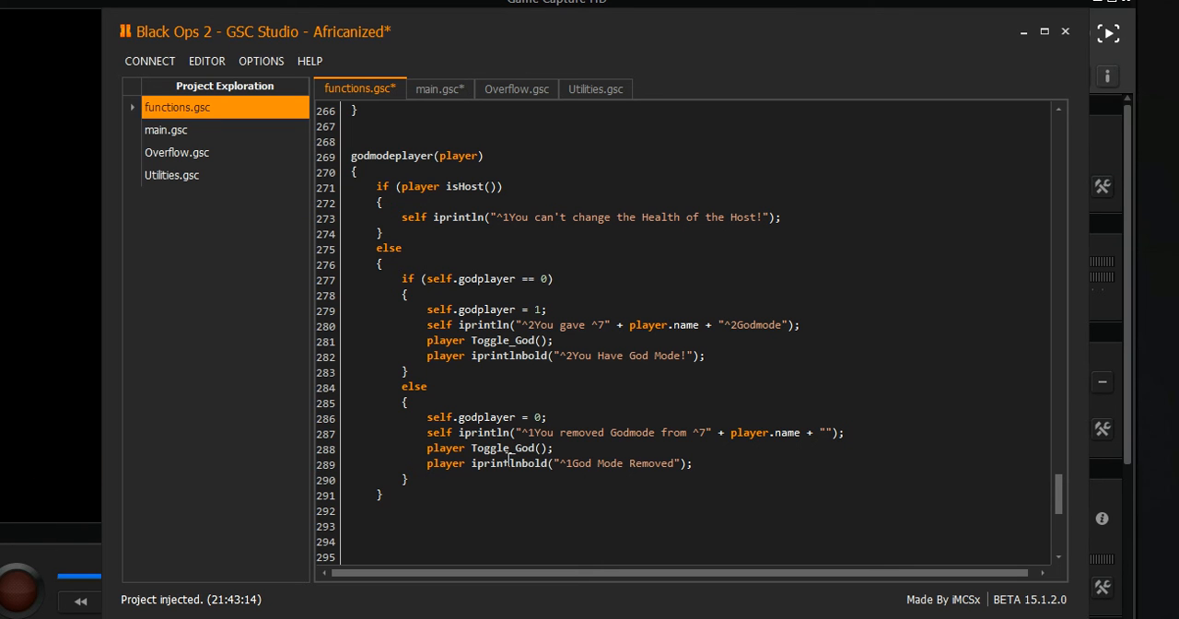
text(})
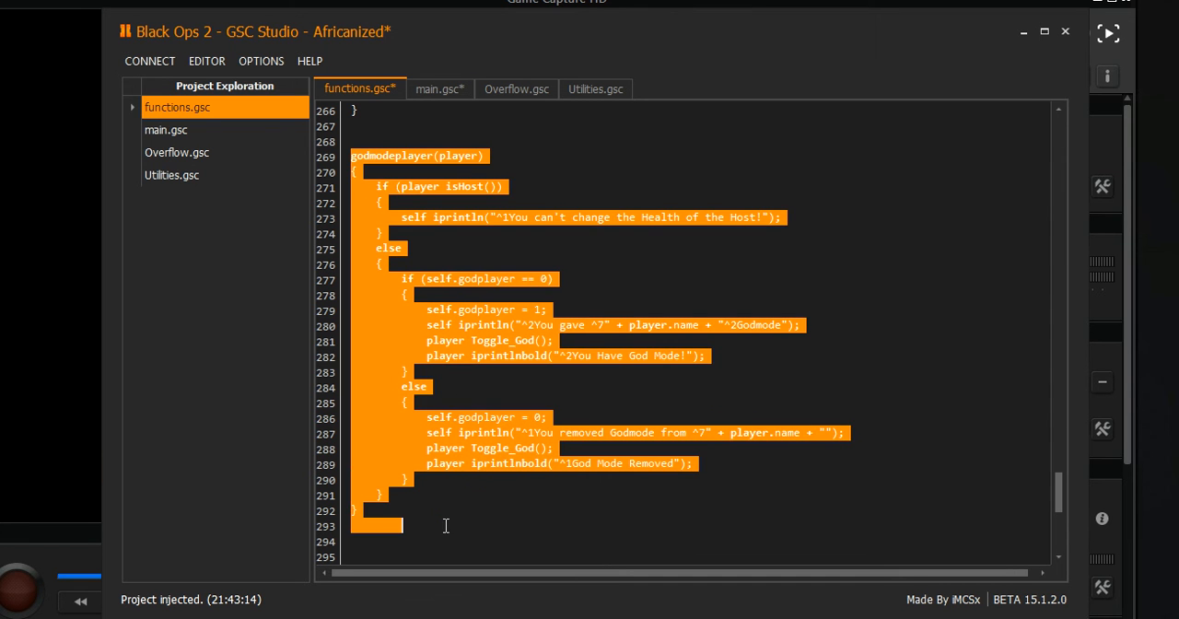
Deselect the godmodeplayer code and switch to main.gsc to check the Give God Mode call
double_click(386, 155)
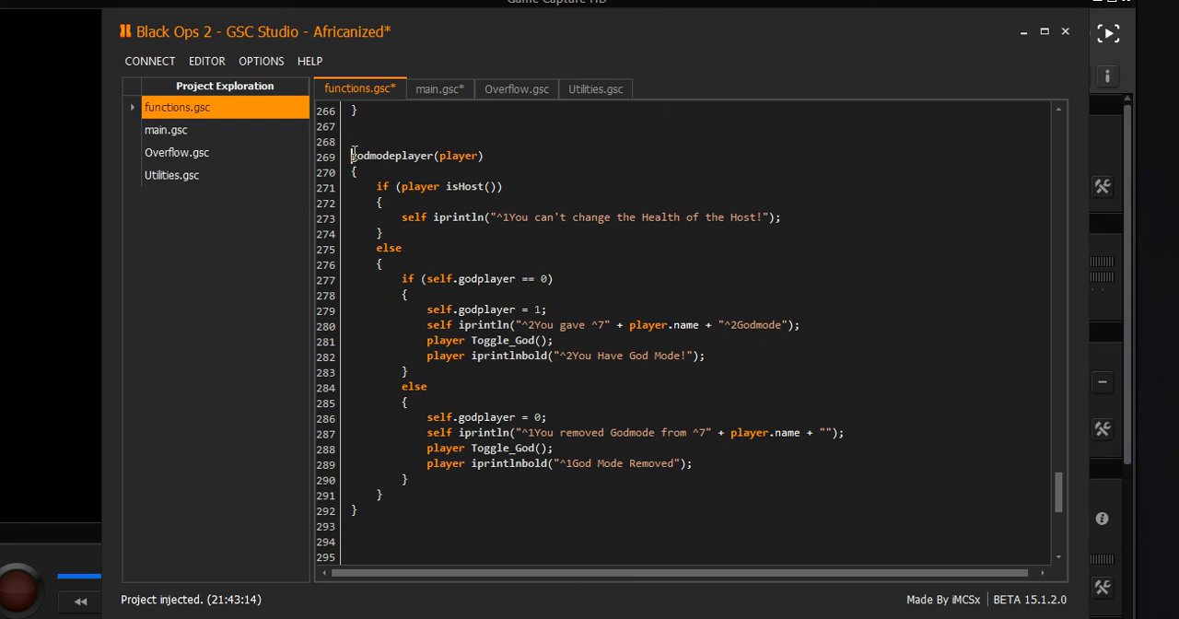
mouse_move(966, 526)
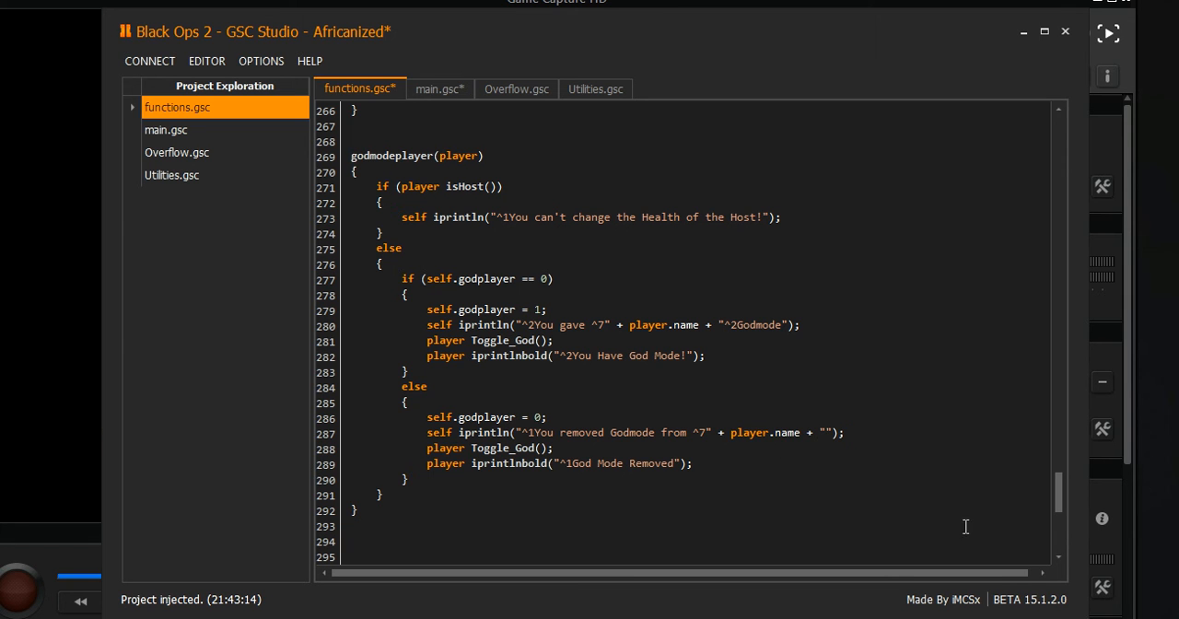
mouse_move(387, 171)
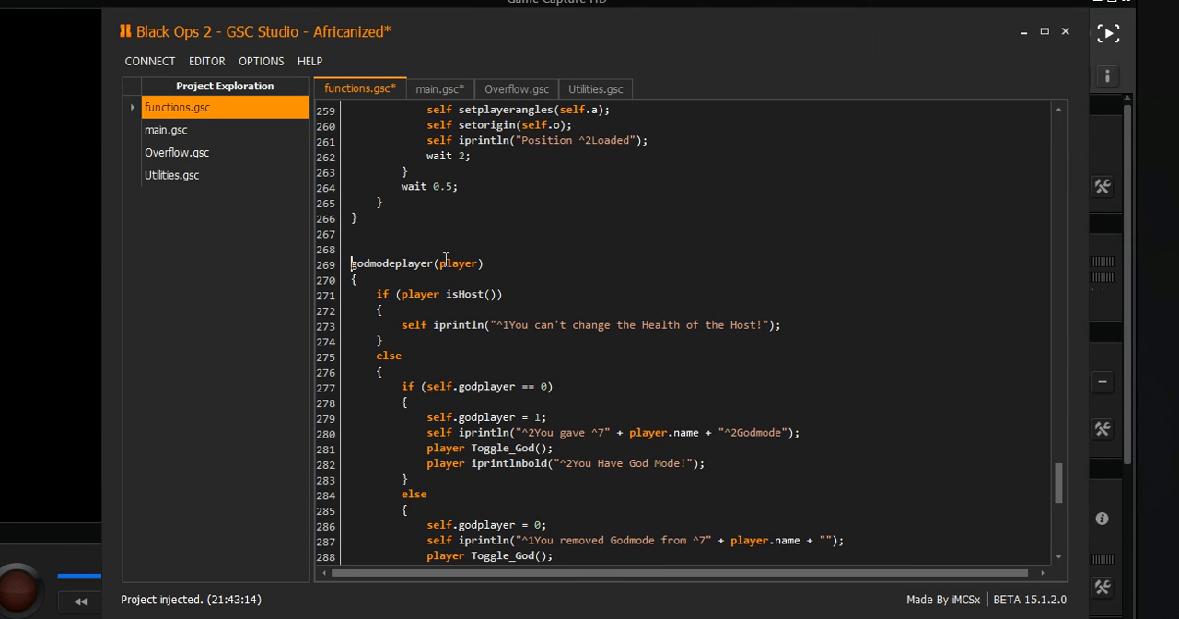
click(440, 89)
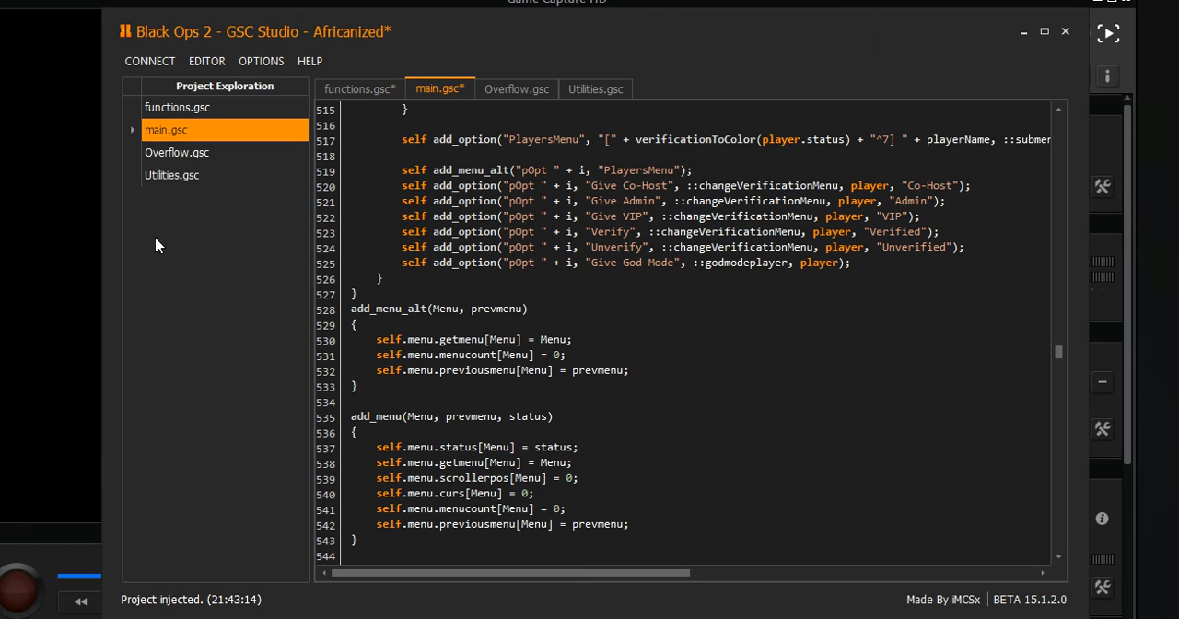